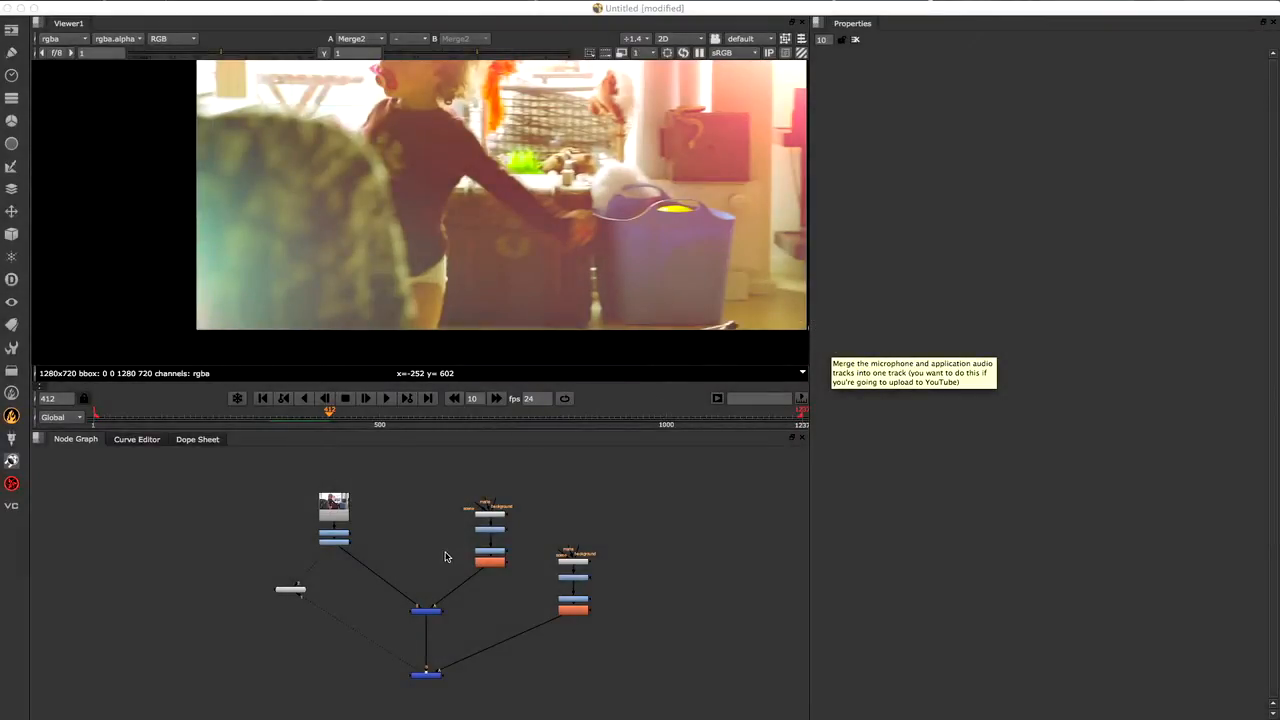
mouse_move(454, 528)
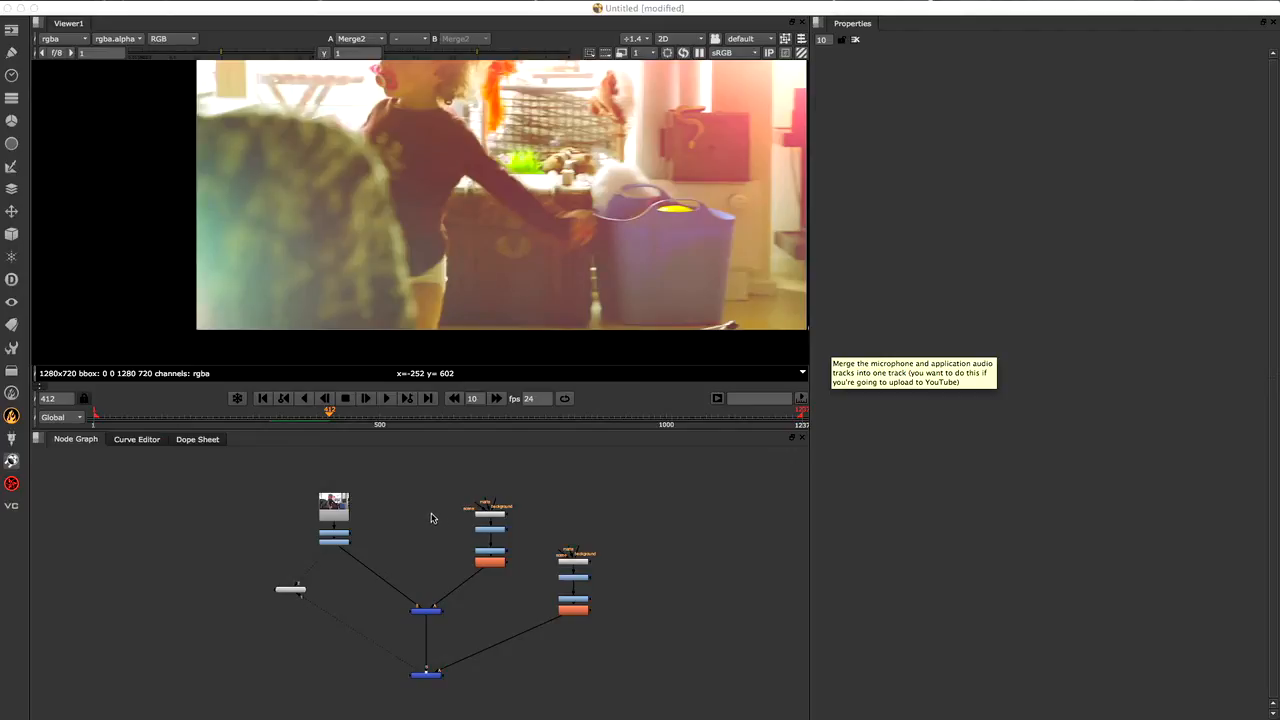
mouse_move(488, 508)
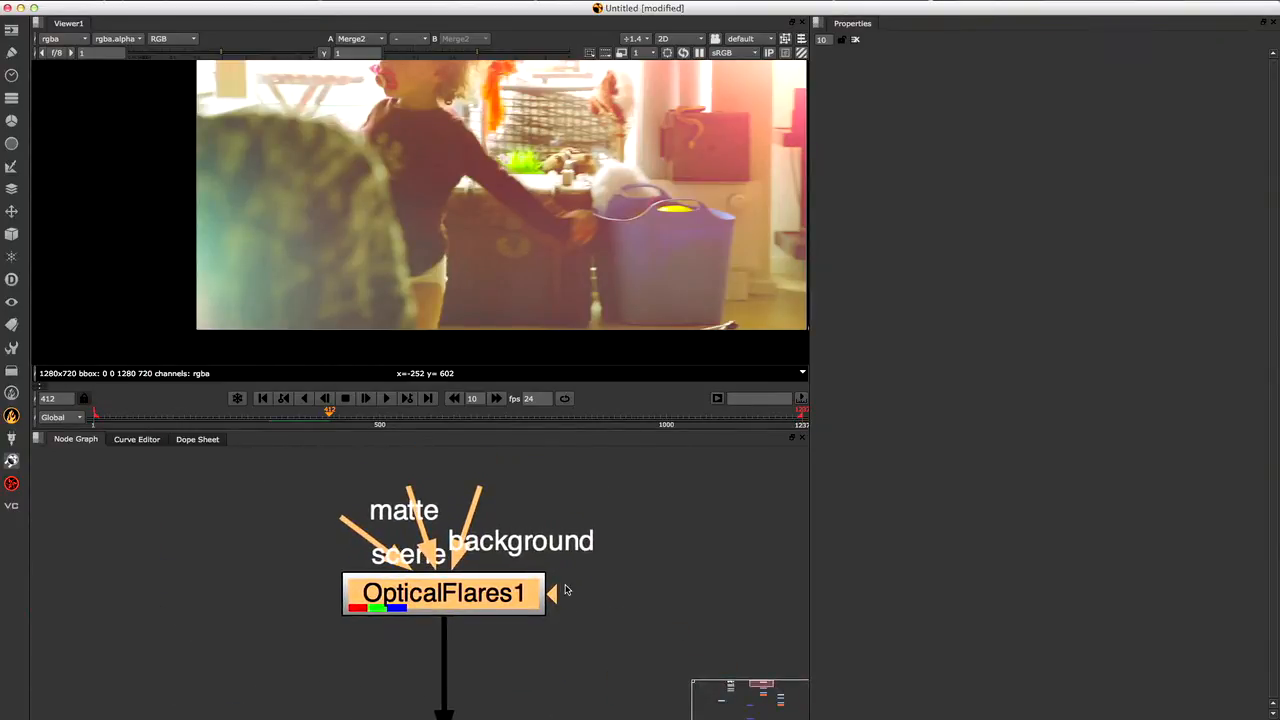
mouse_move(592, 494)
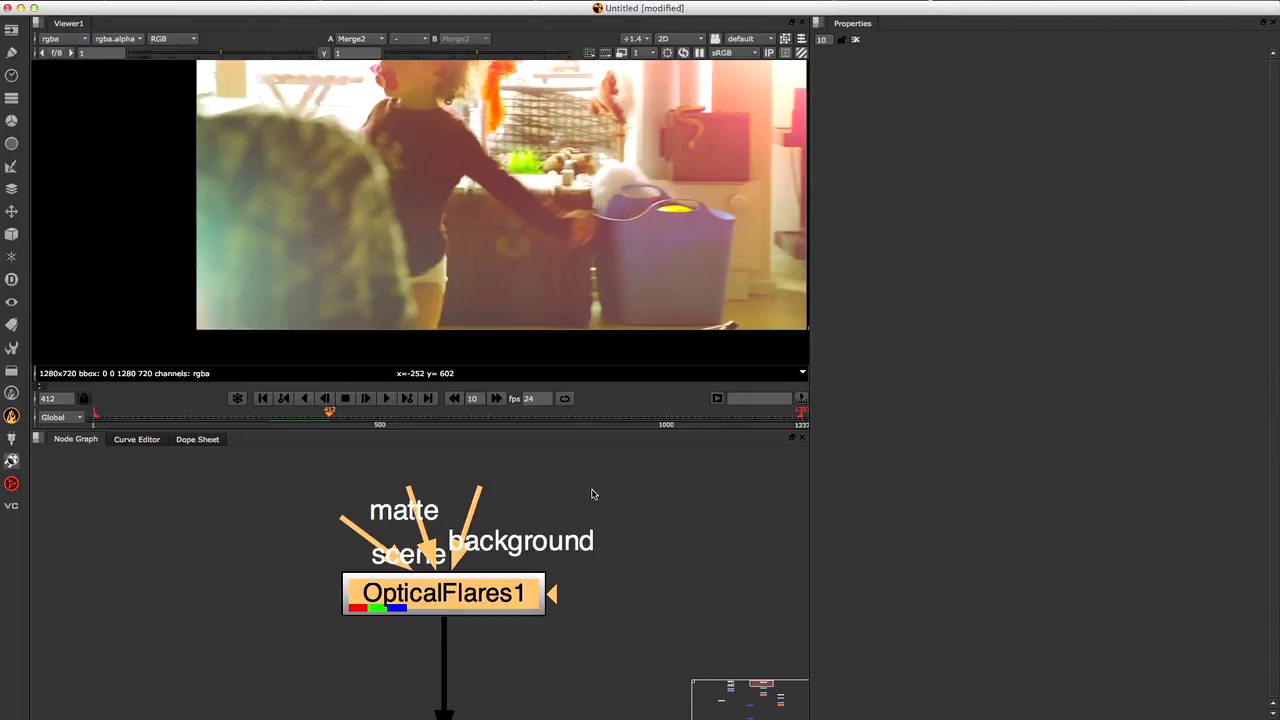
mouse_move(568, 520)
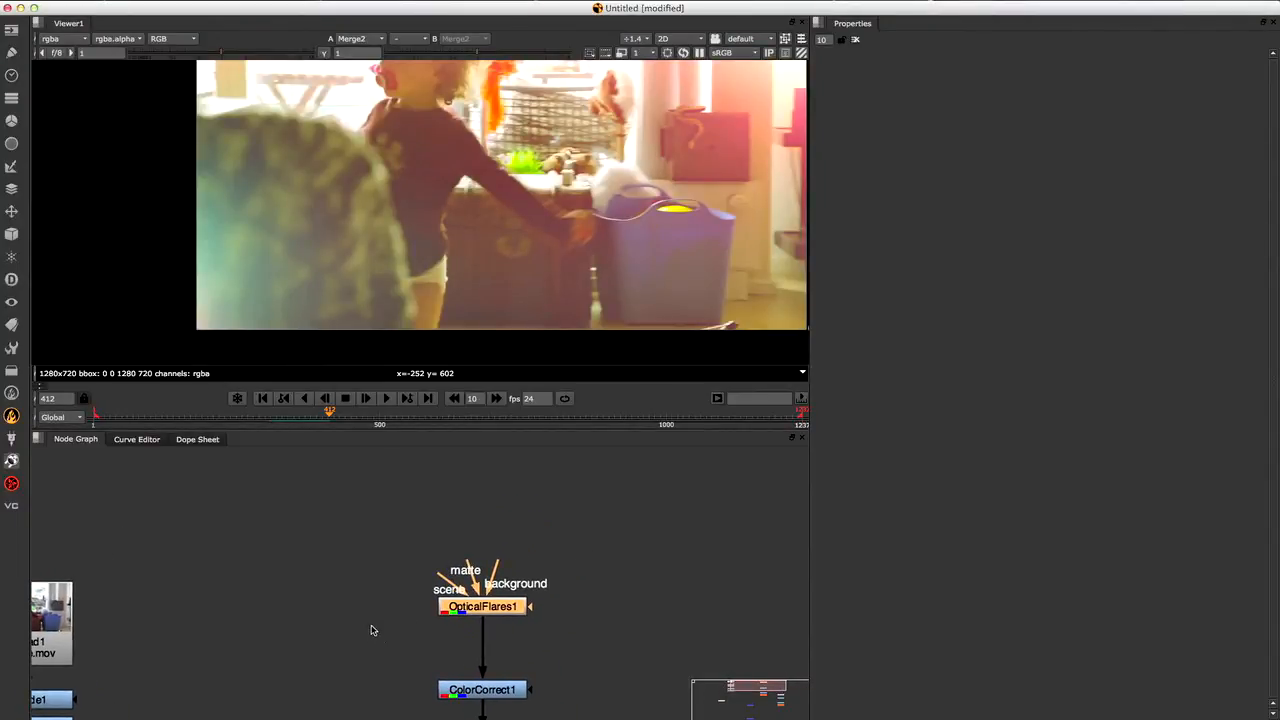
mouse_move(364, 600)
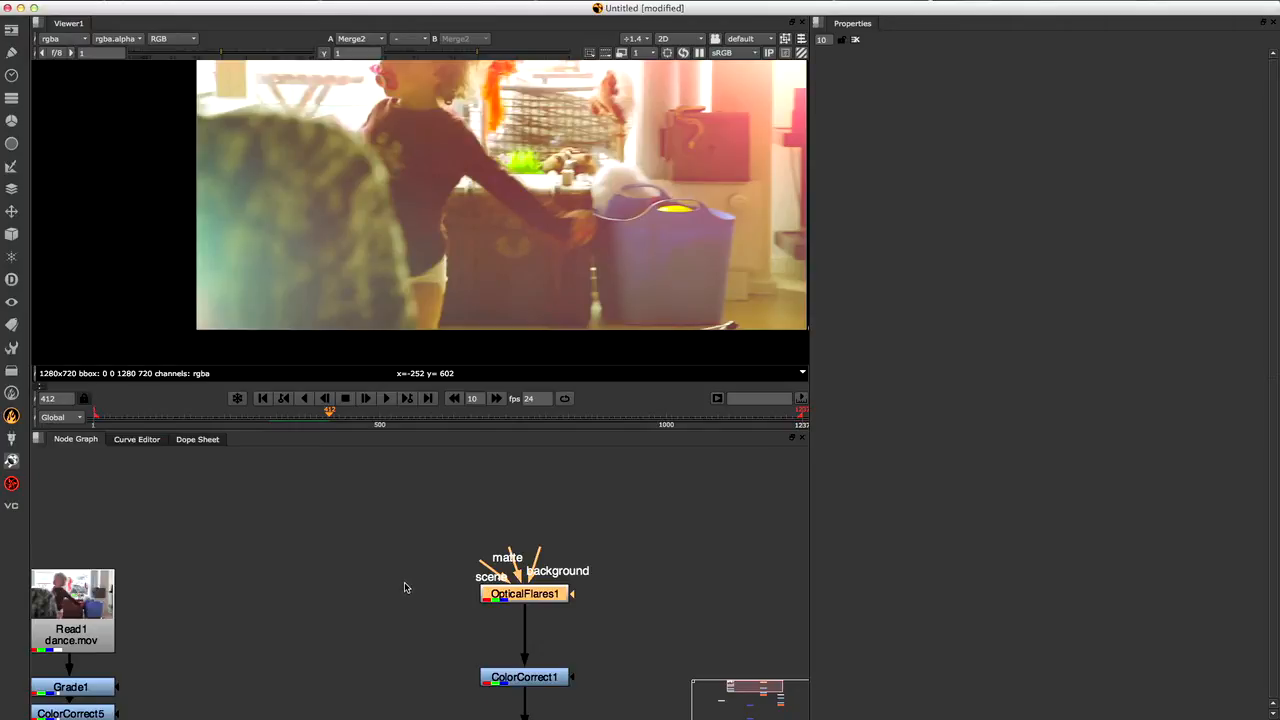
mouse_move(404, 584)
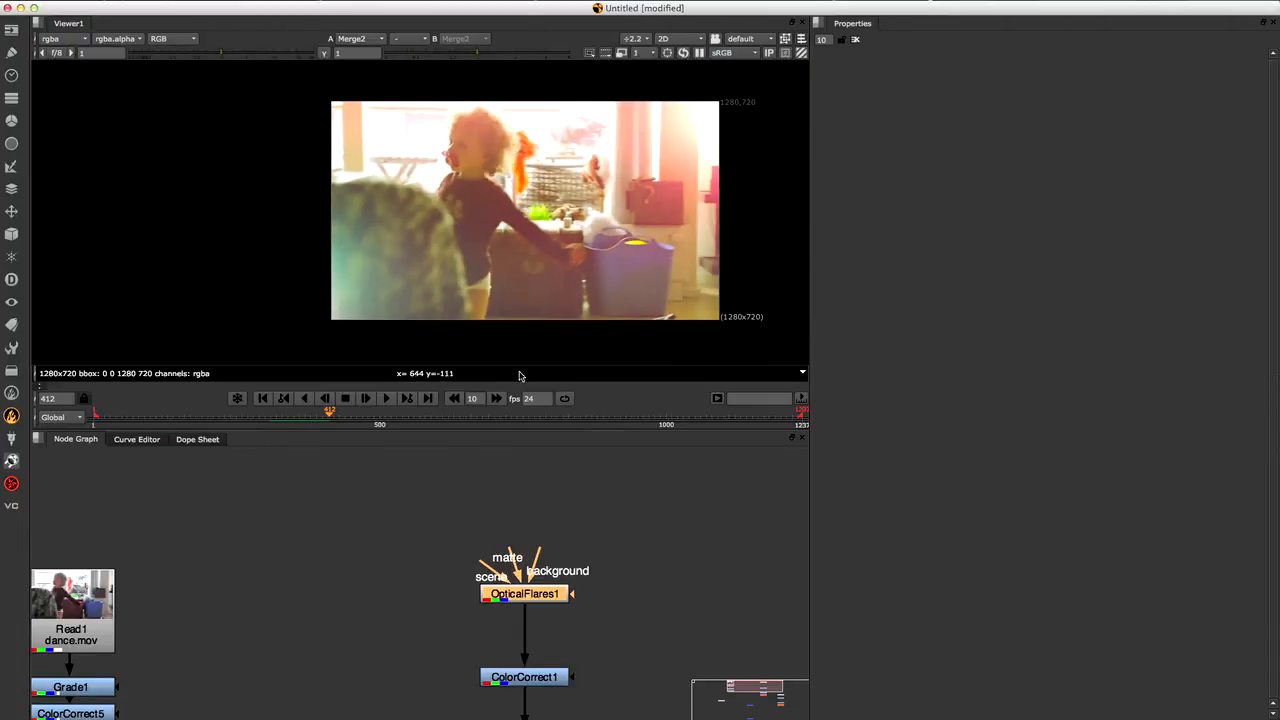
mouse_move(448, 556)
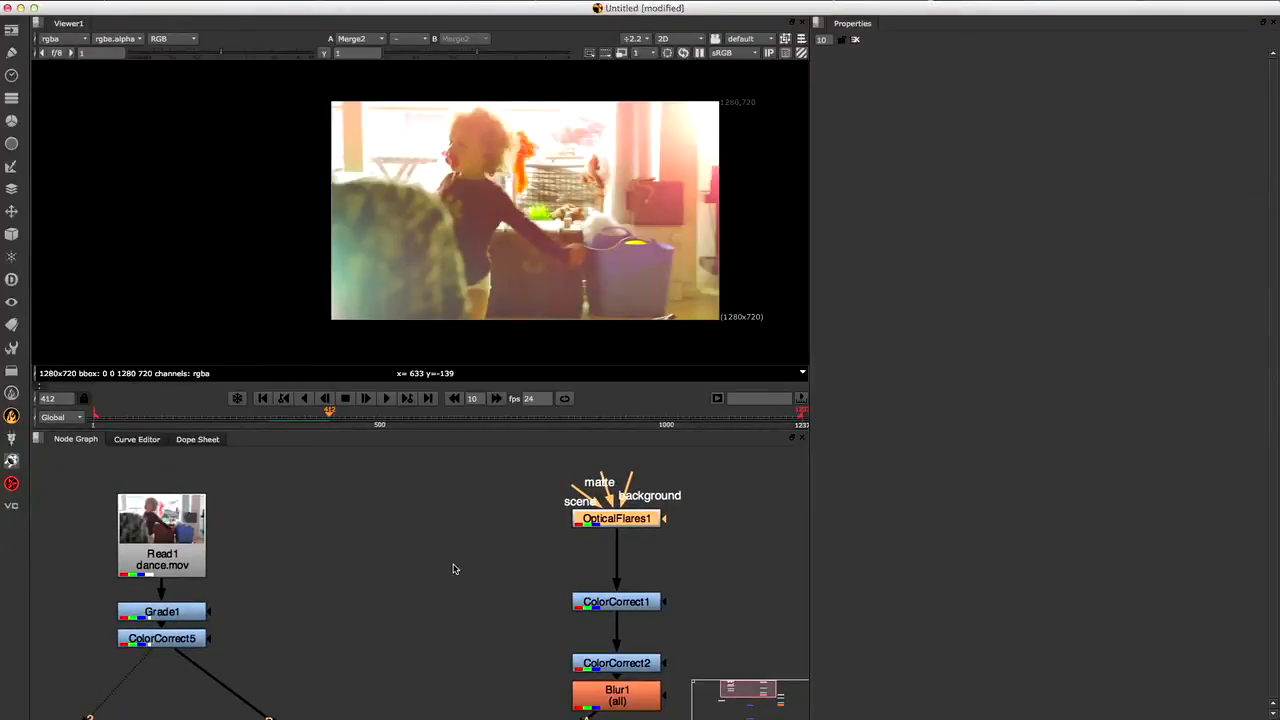
mouse_move(480, 476)
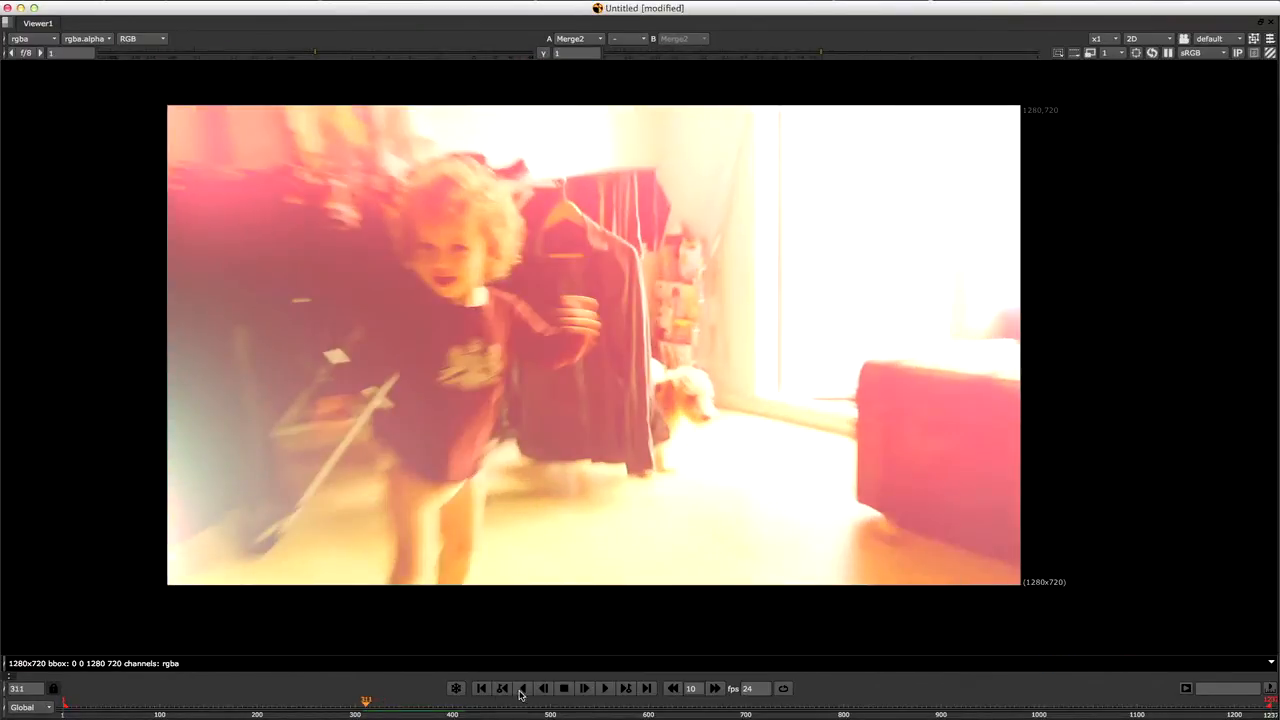
Play back the composite, then add a Grade after the dance.mov Read to warm the image.
left_click(584, 688)
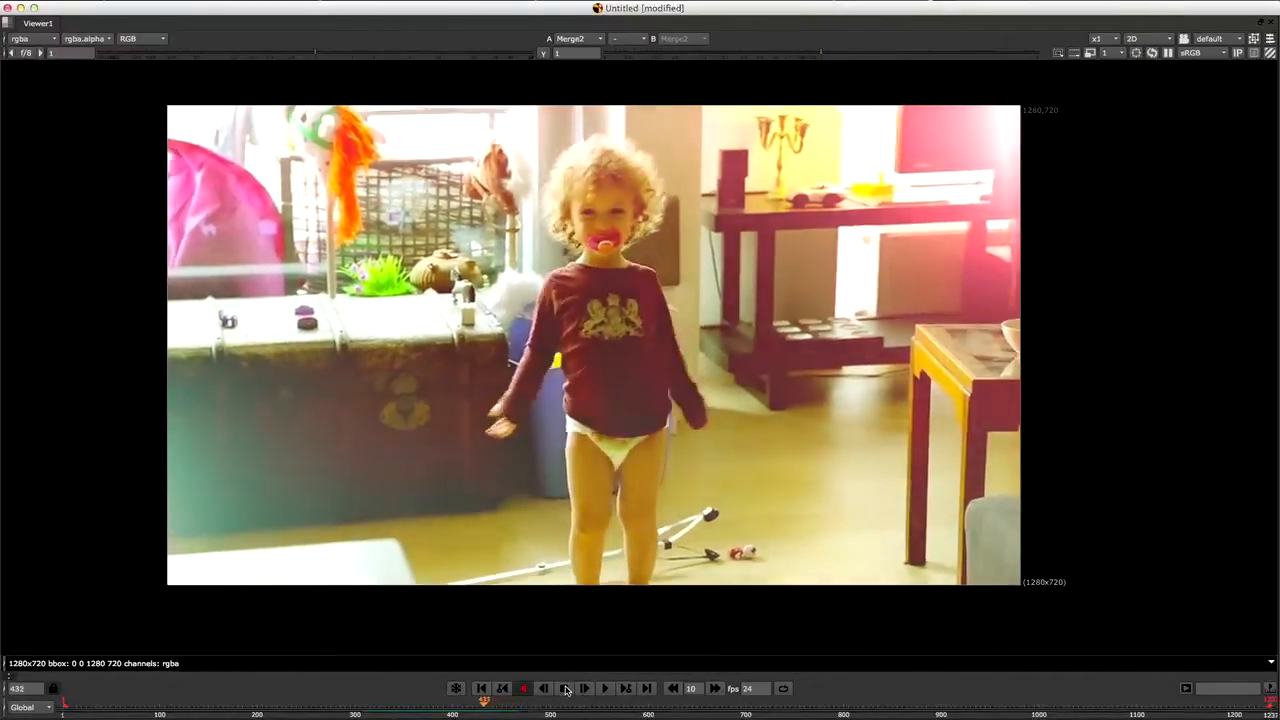
left_click(584, 688)
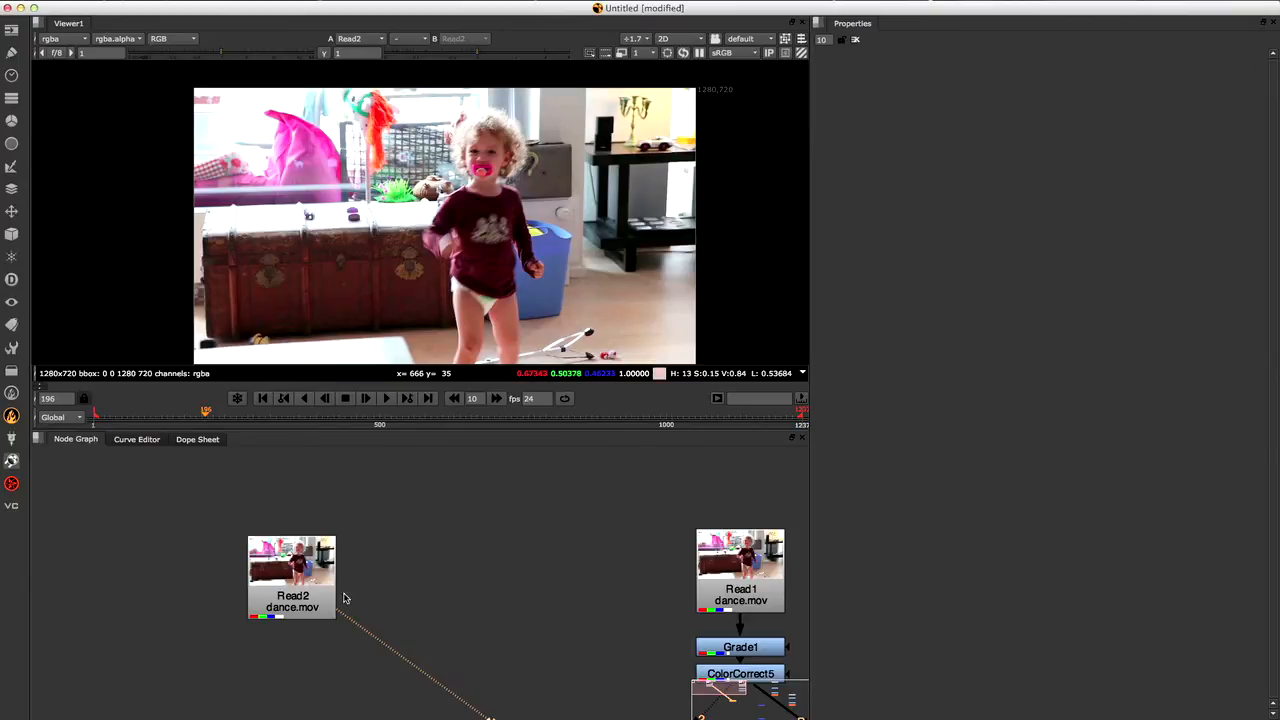
left_click_drag(292, 578, 204, 548)
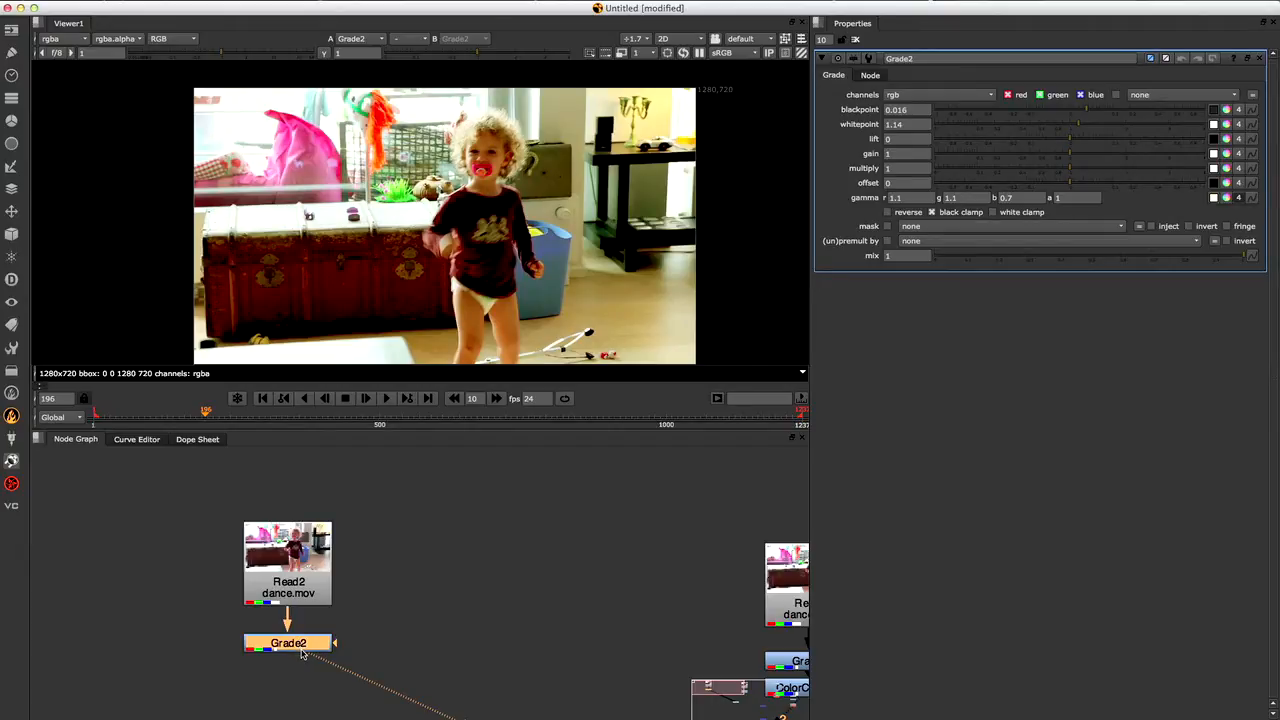
mouse_move(308, 638)
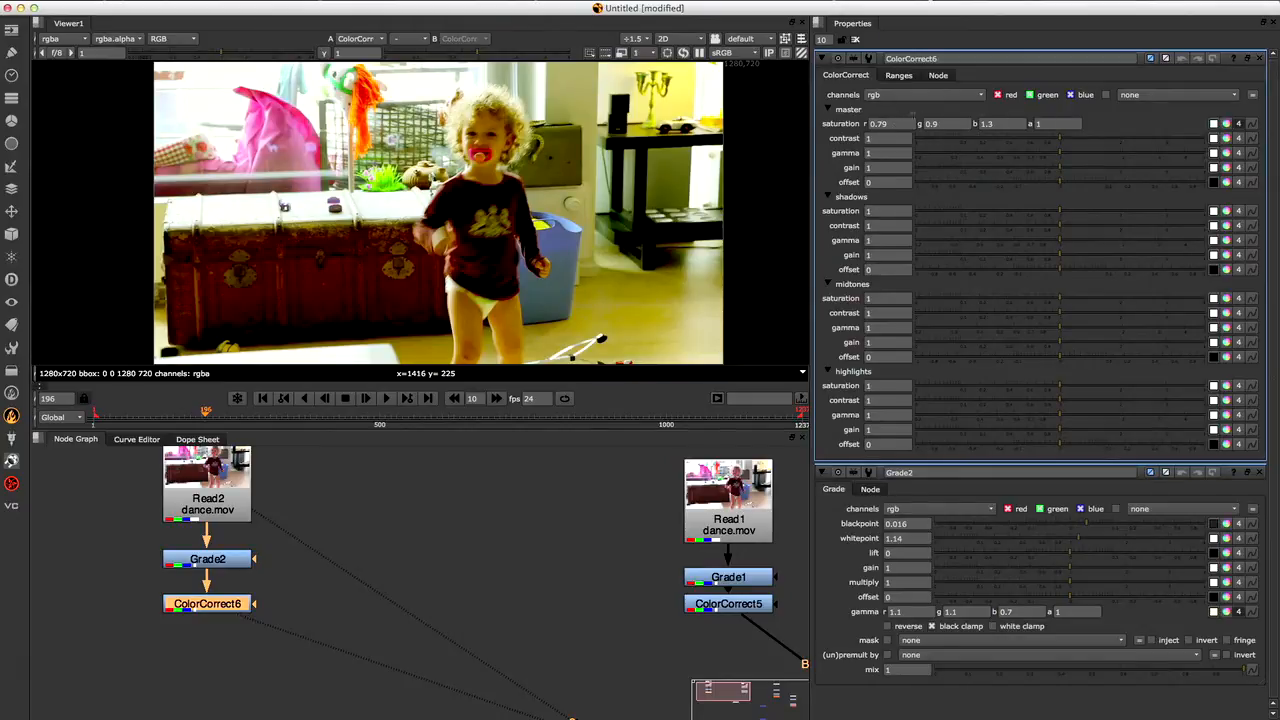
mouse_move(540, 228)
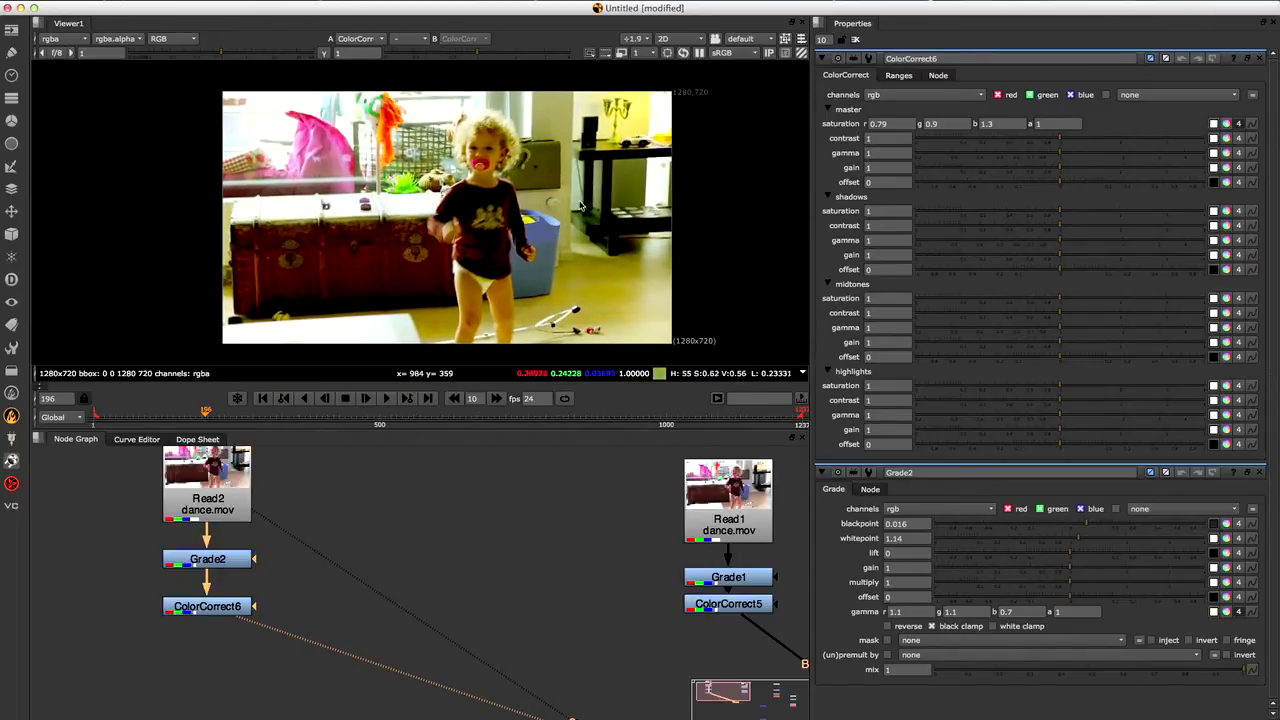
mouse_move(568, 170)
type("opti")
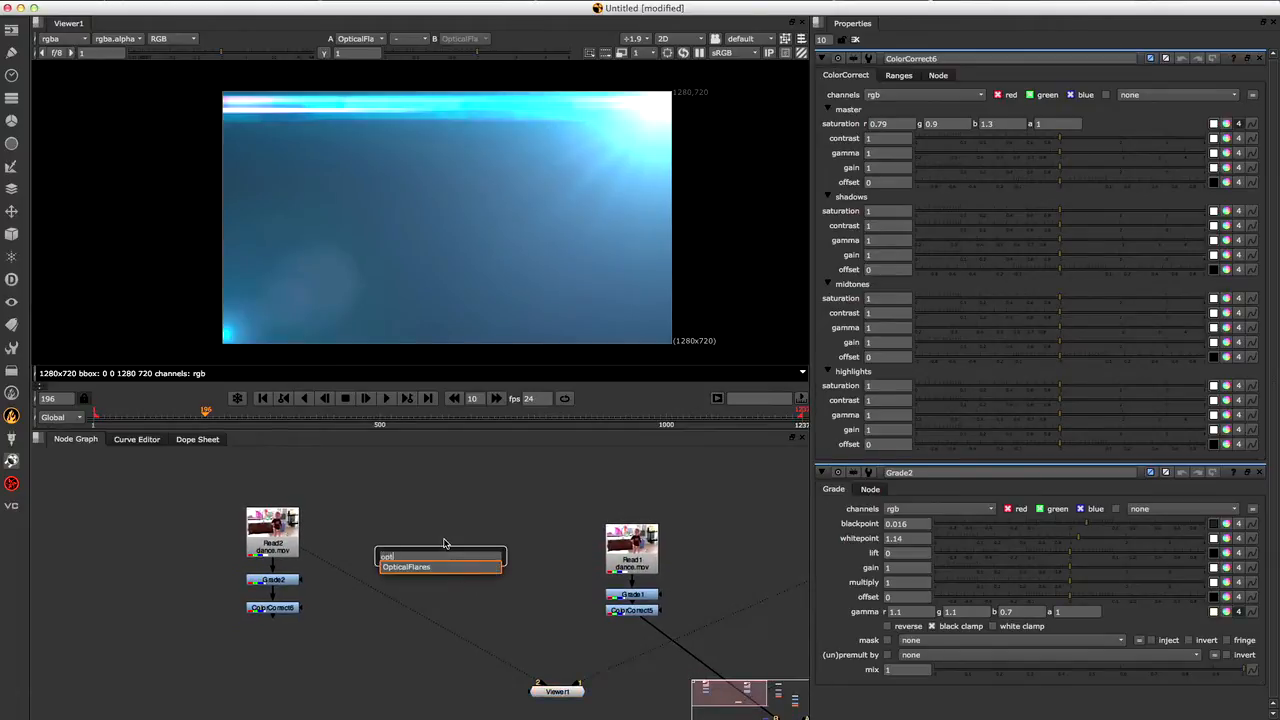
Add an OpticalFlares node and drag its Position XY handle to the top-right corner.
left_click(440, 568)
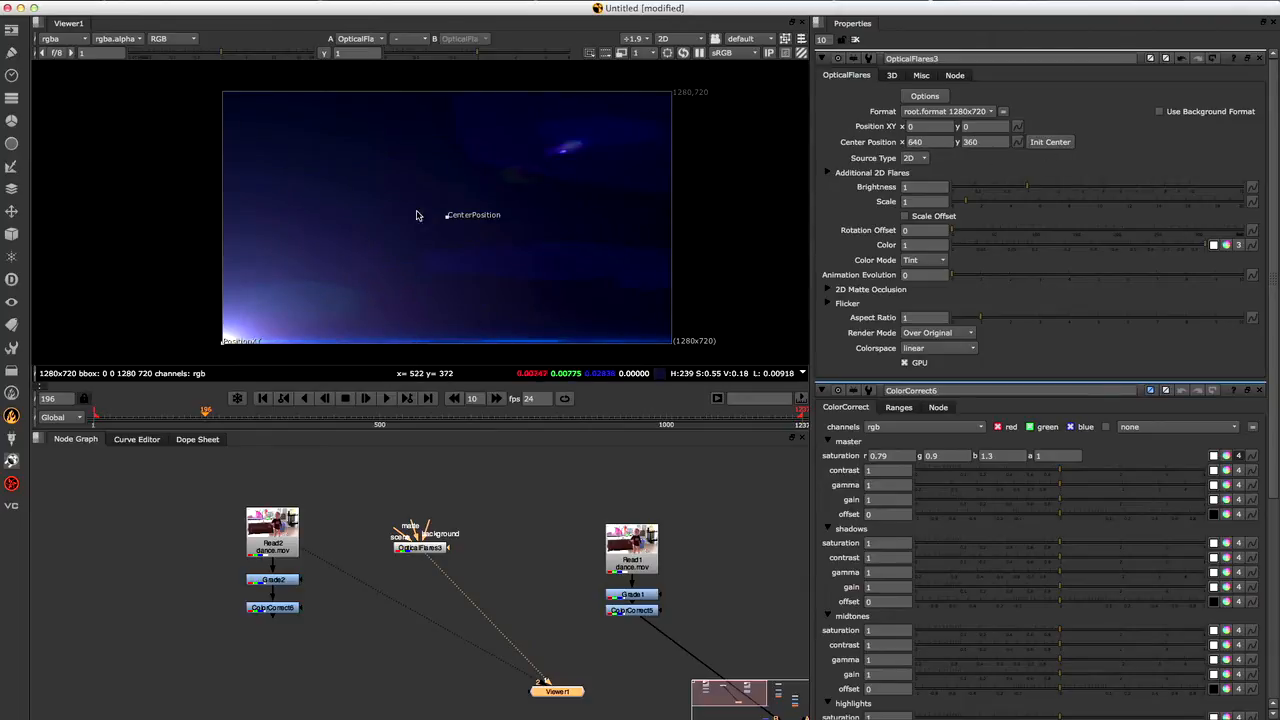
mouse_move(452, 218)
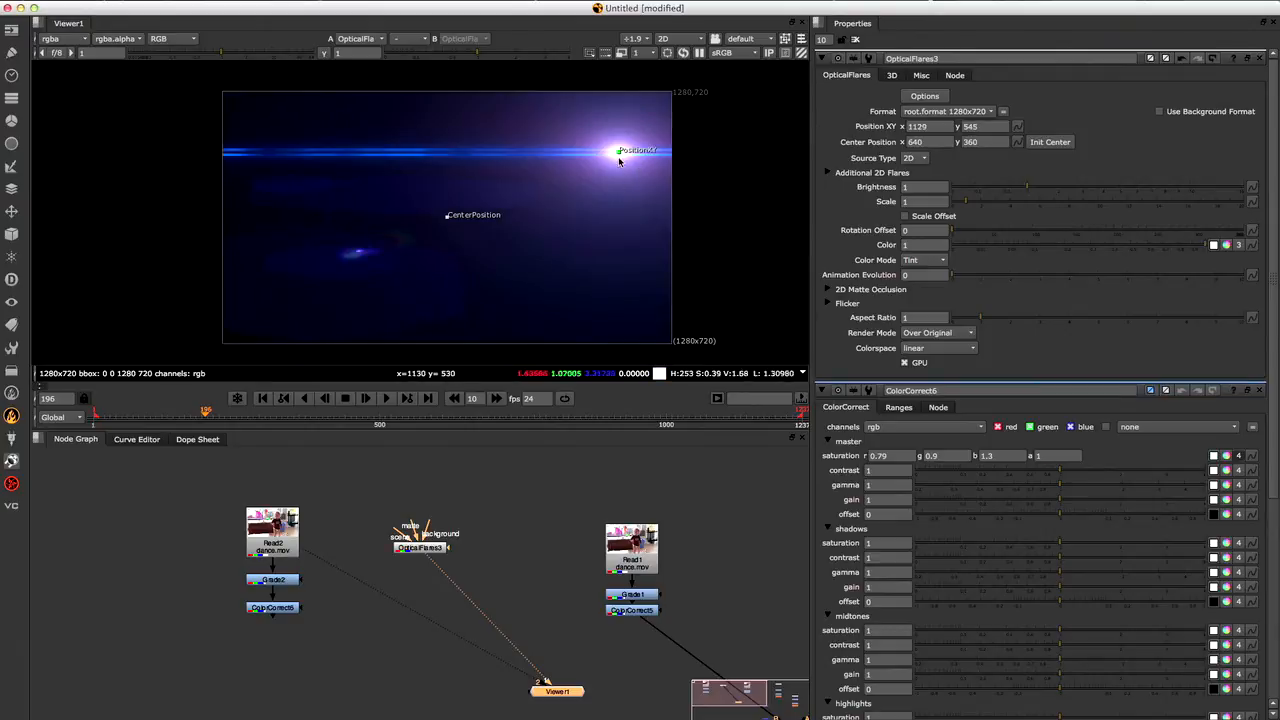
left_click_drag(638, 156, 620, 144)
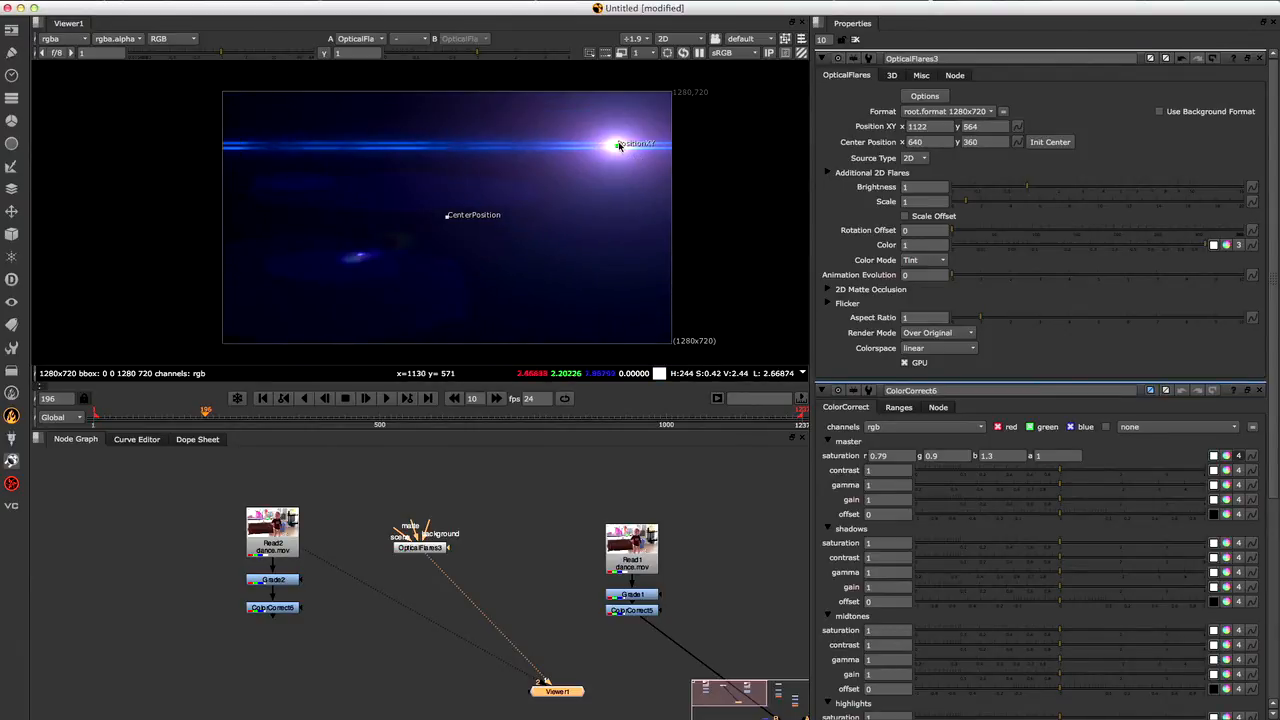
left_click_drag(620, 144, 656, 122)
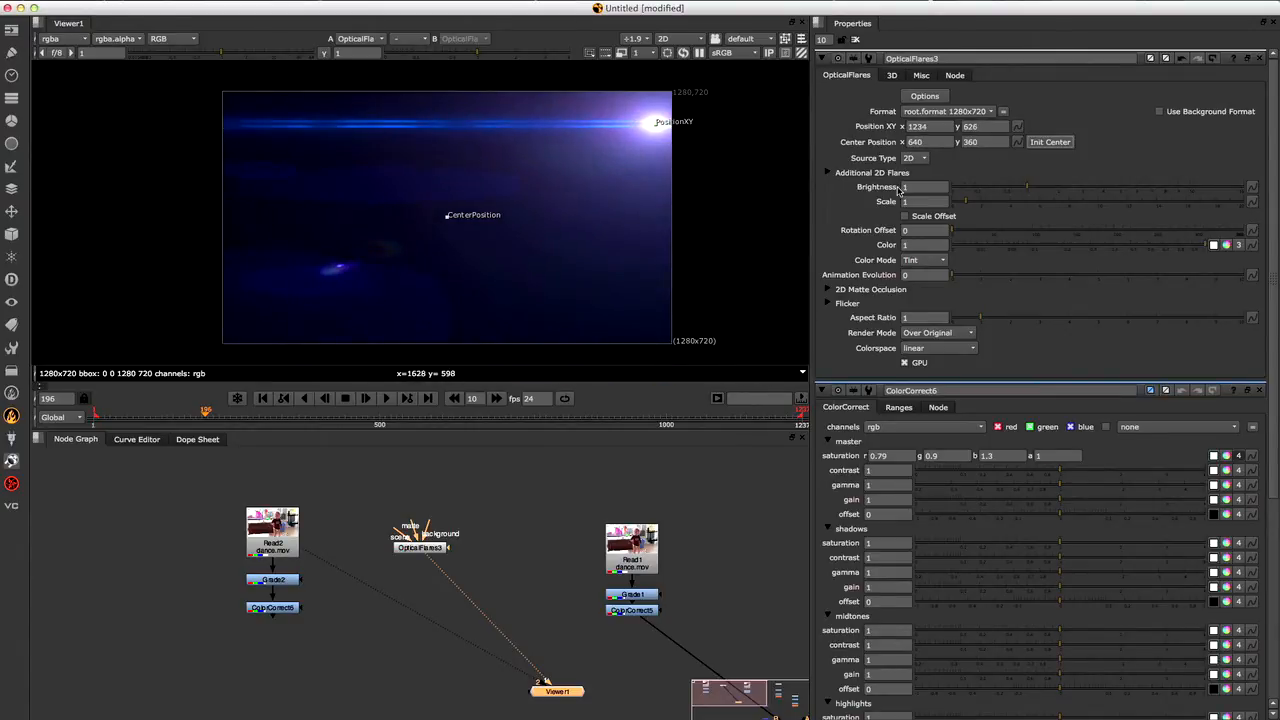
mouse_move(656, 124)
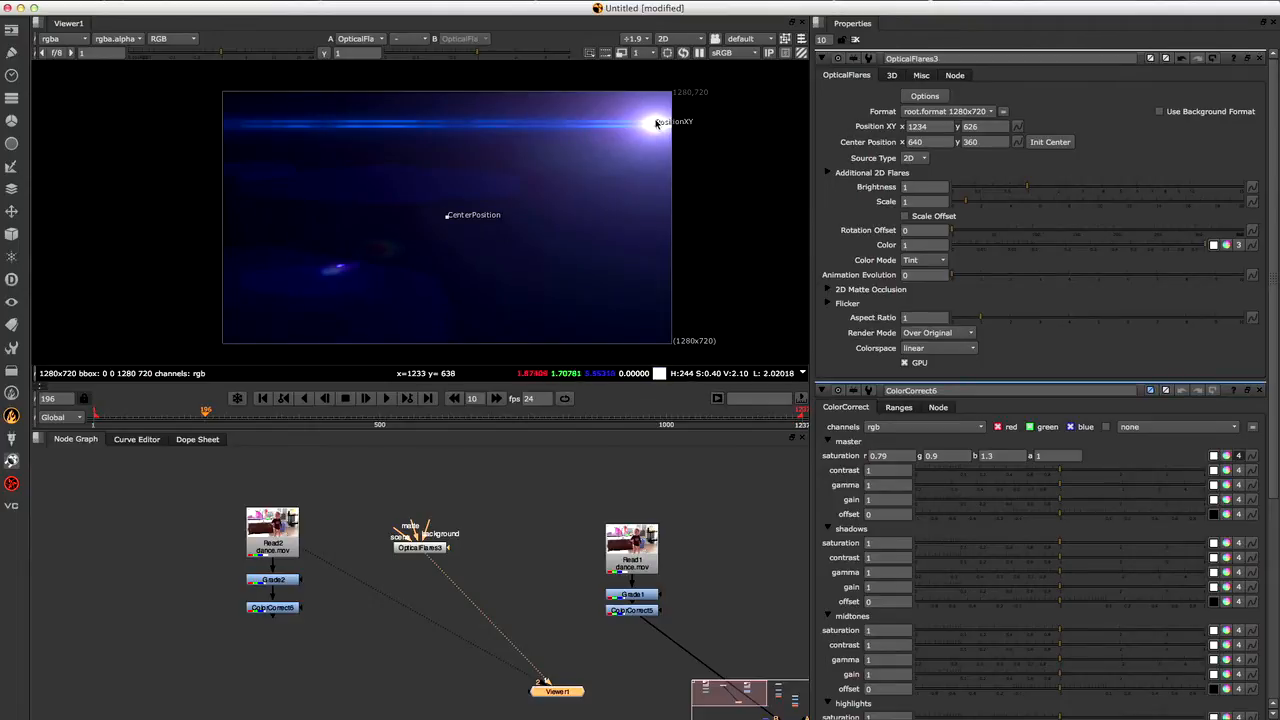
mouse_move(636, 172)
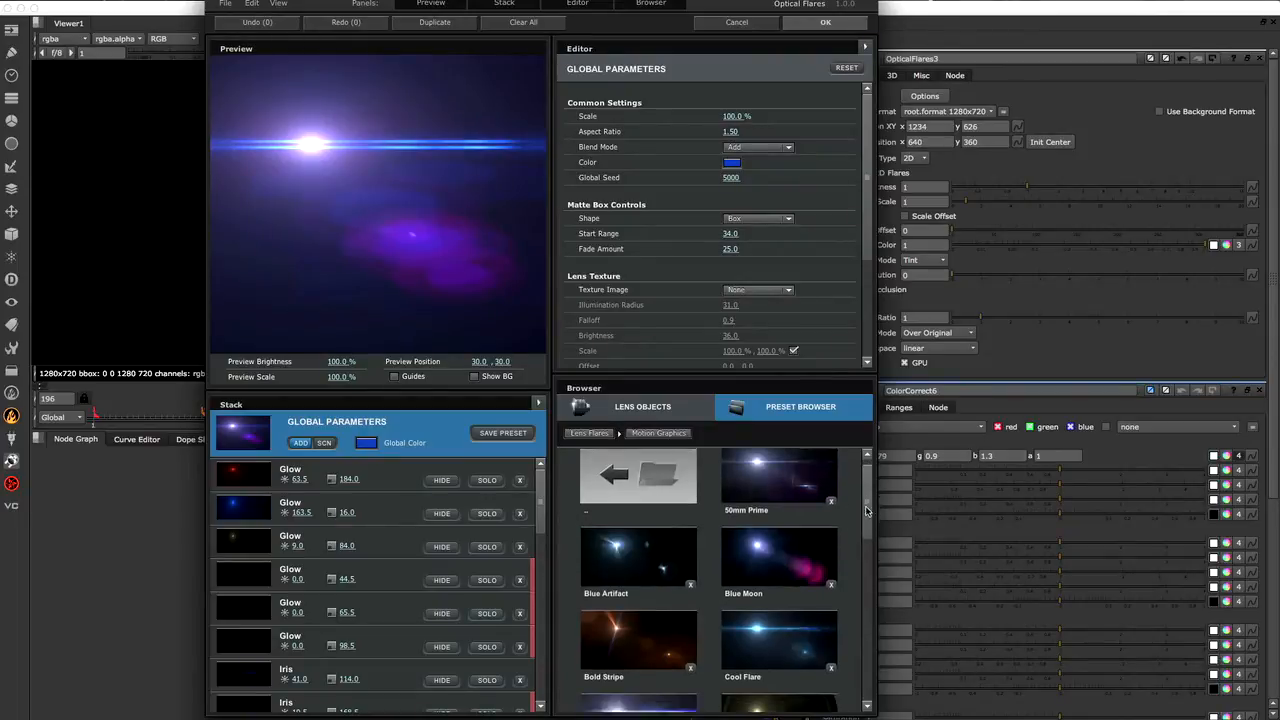
Browse down the Preset Browser to find the purple-streak, green-glow flare preset.
scroll("down", 3)
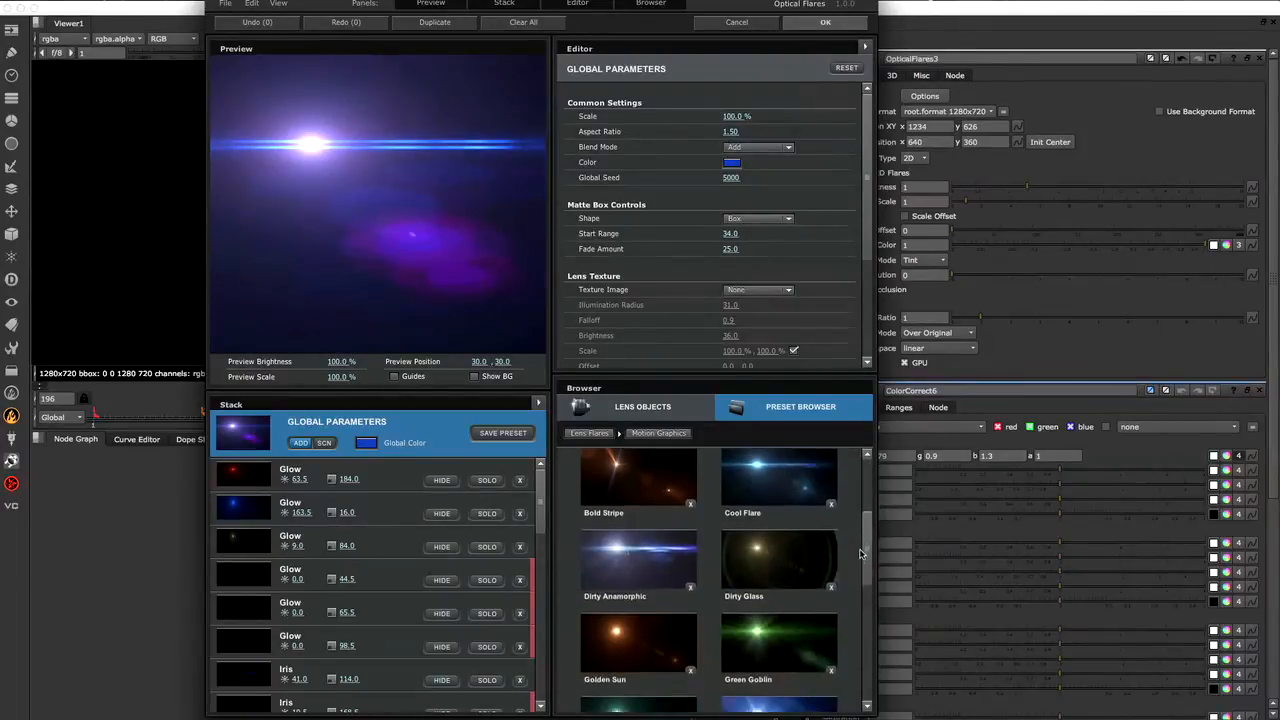
scroll("down", 3)
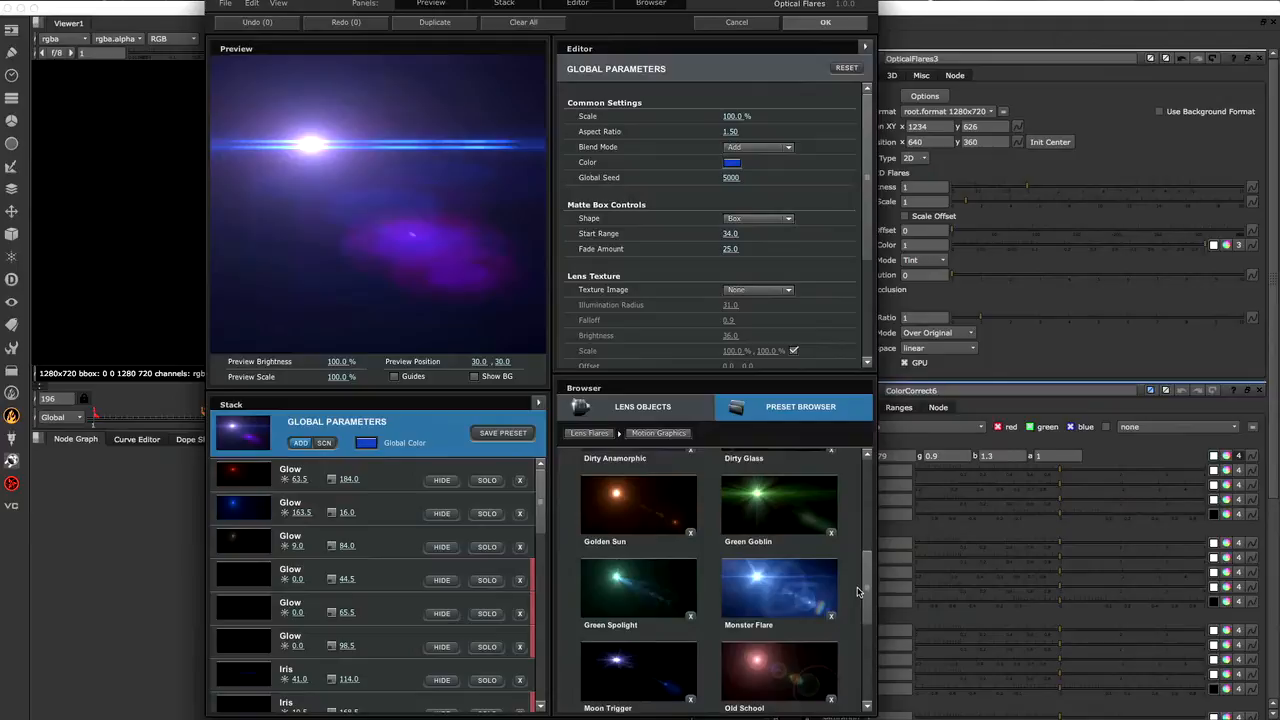
scroll("down", 3)
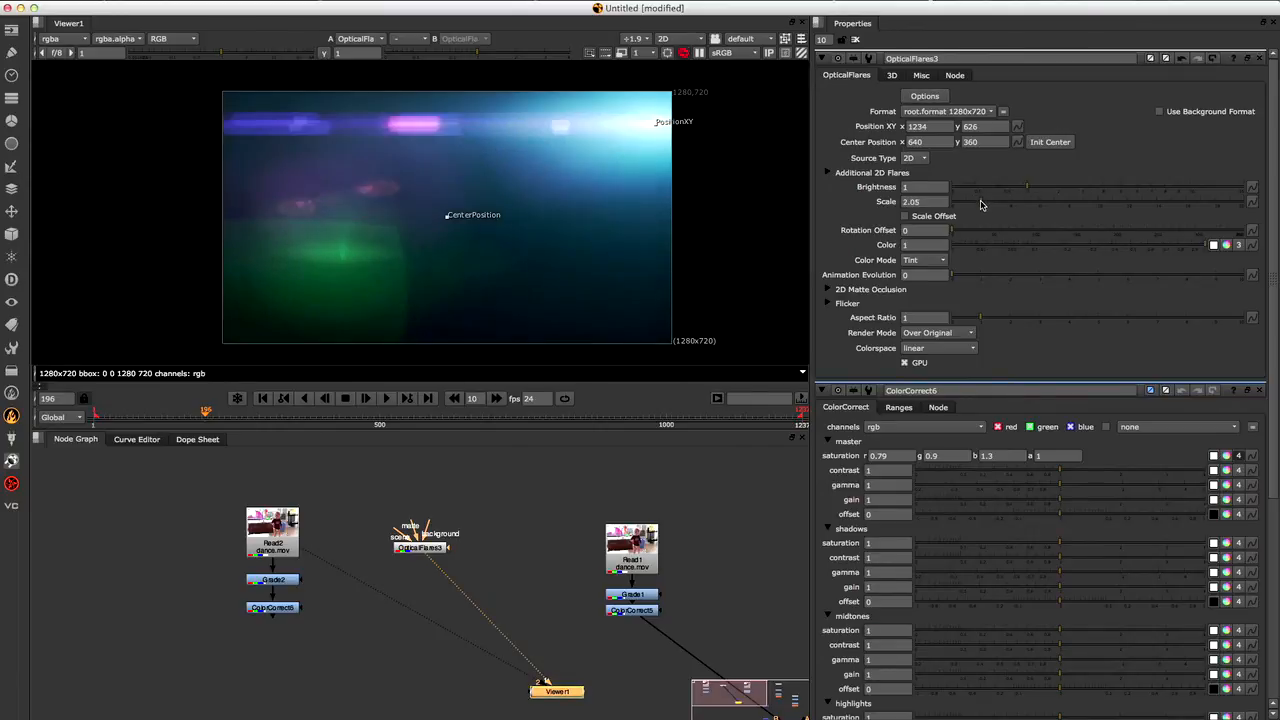
Reopen the Optical Flares editor from the OpticalFlares1 Options button.
left_click(924, 96)
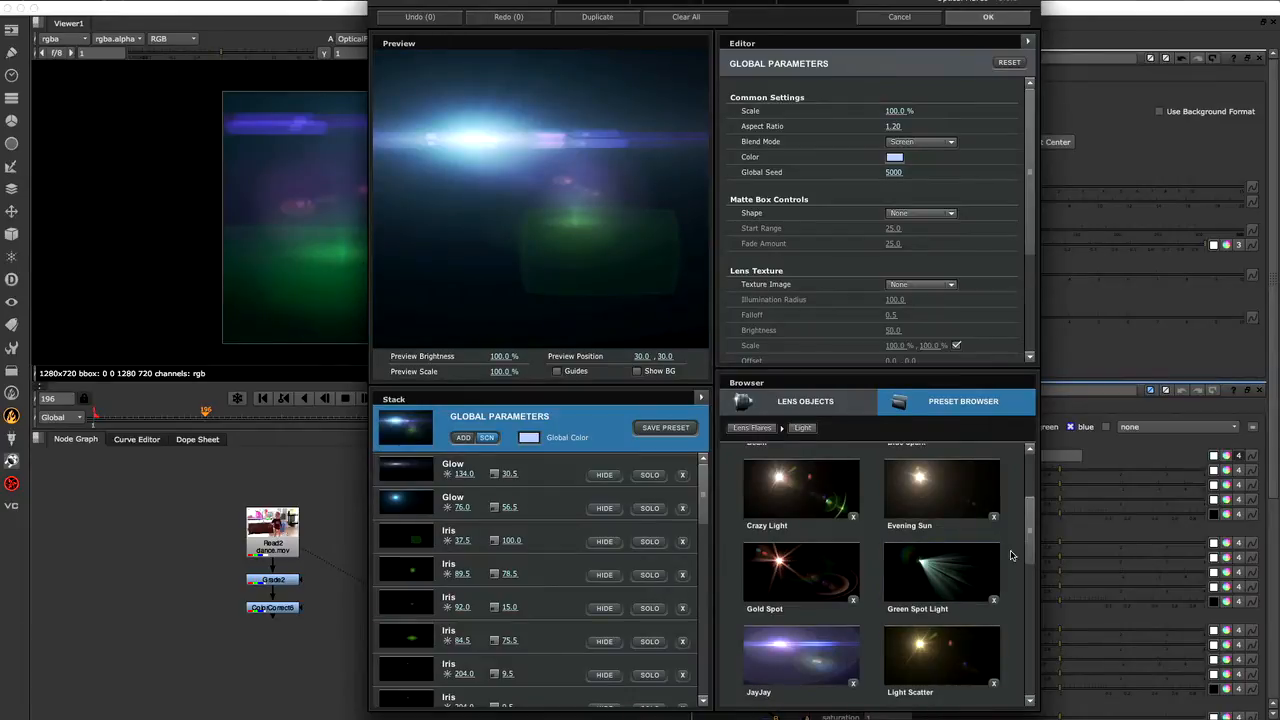
Scroll the Preset Browser once more before closing the editor with the purple-and-green flare kept.
scroll("down", 3)
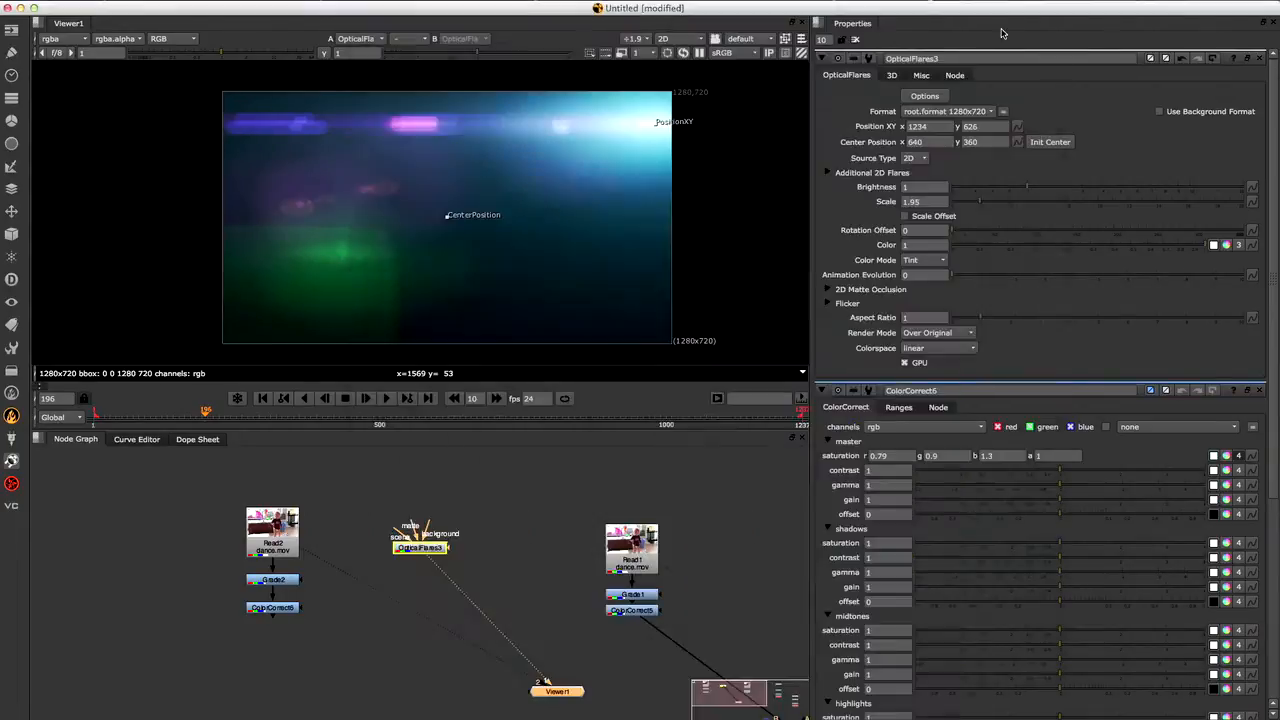
Nudge the flare's Position XY handle so its source sits at the top-right corner.
left_click_drag(674, 122, 658, 132)
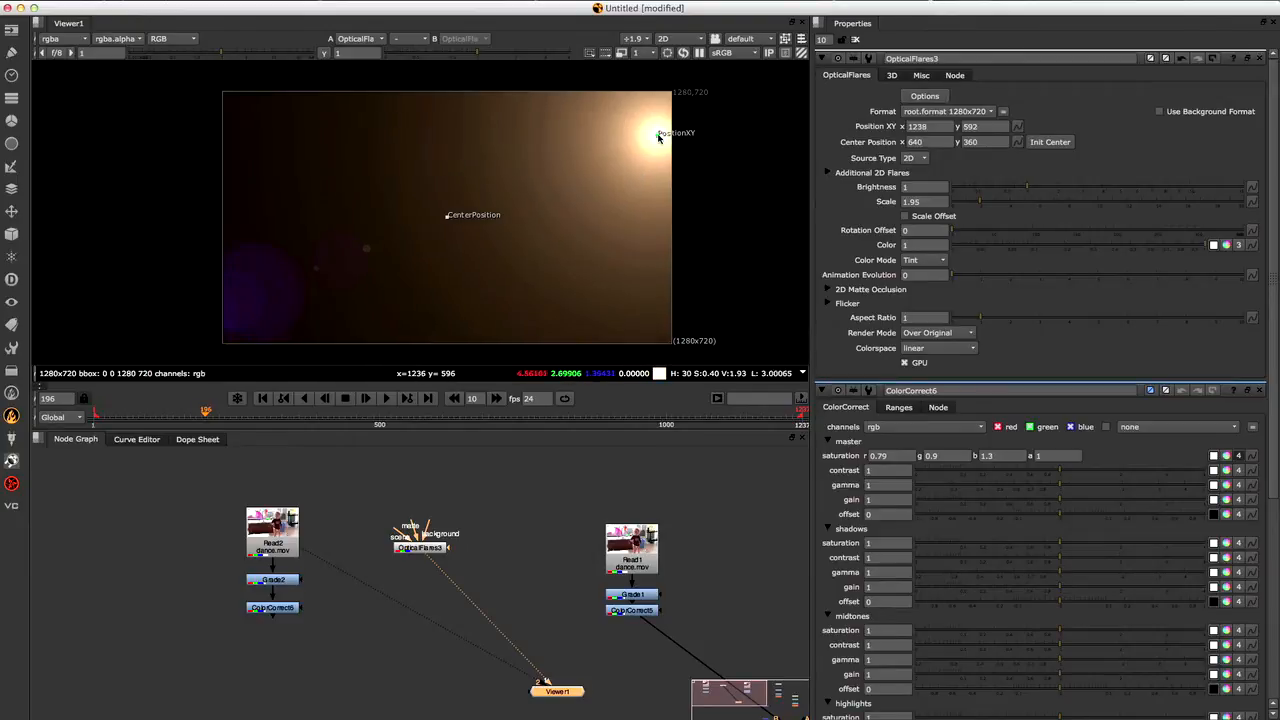
left_click_drag(658, 136, 650, 136)
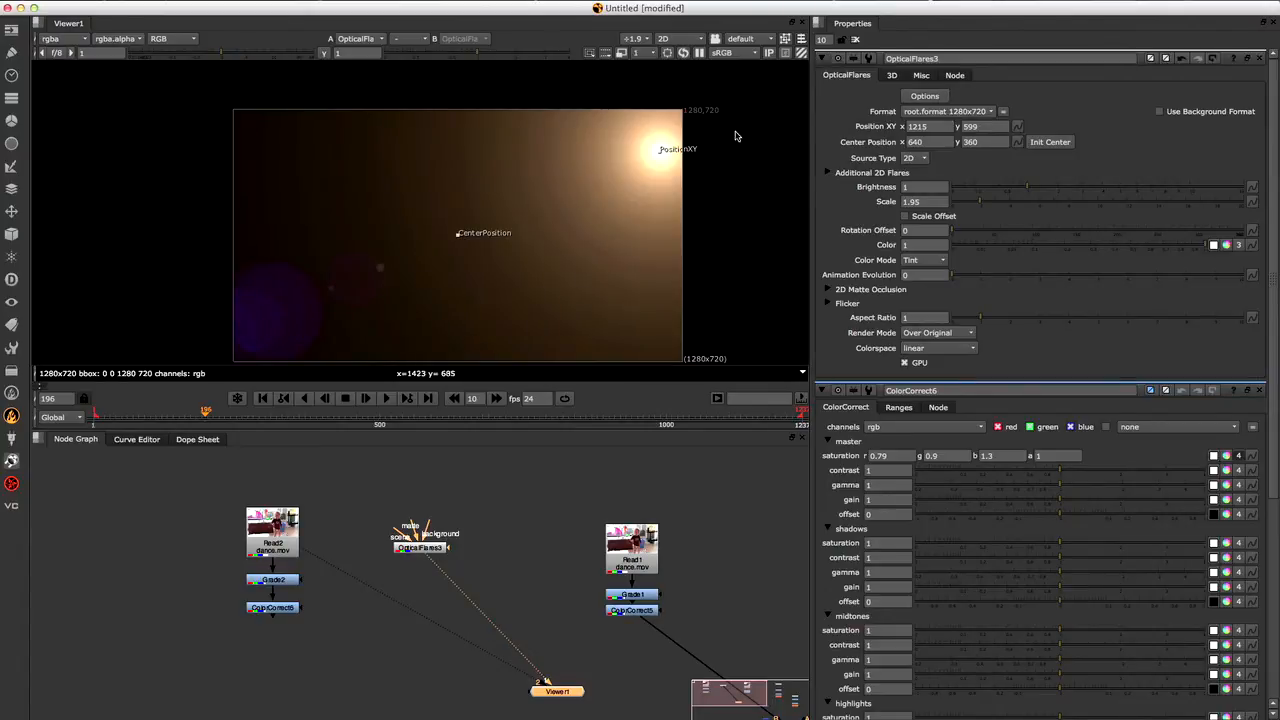
mouse_move(412, 240)
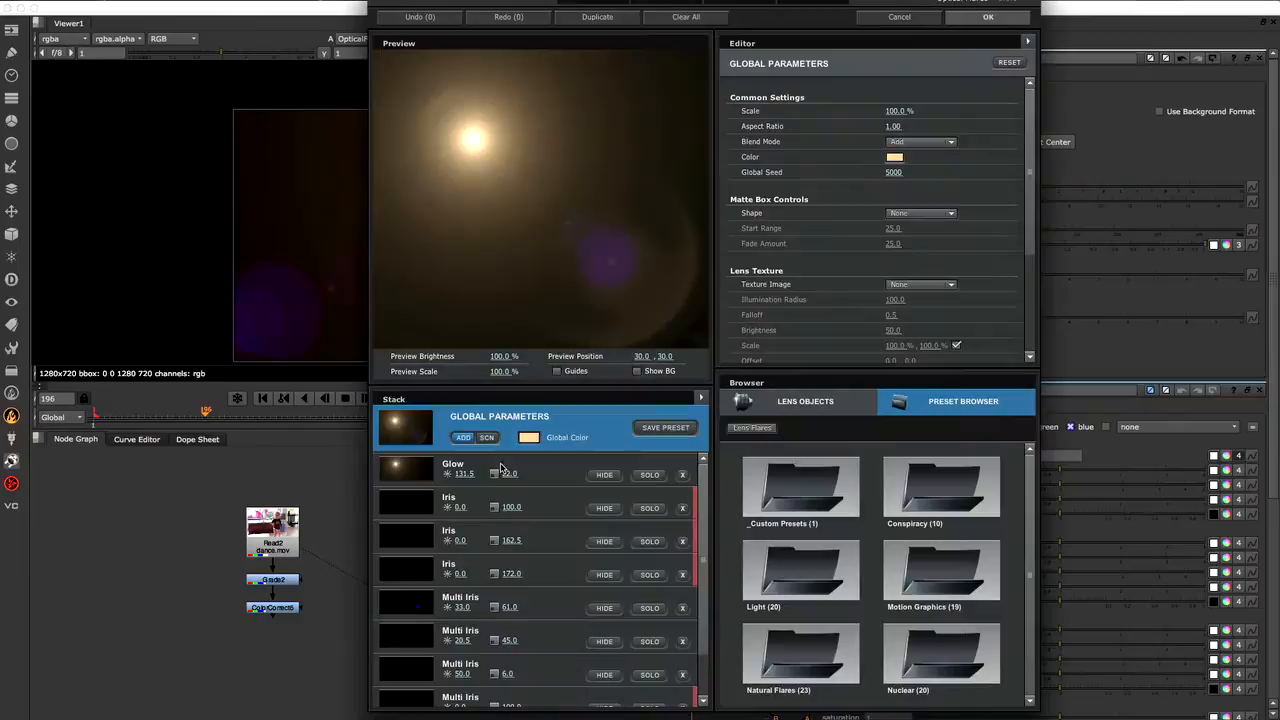
Set the flare's Global Color swatch to a warm orange in the Optical Flares editor.
scroll("down", 3)
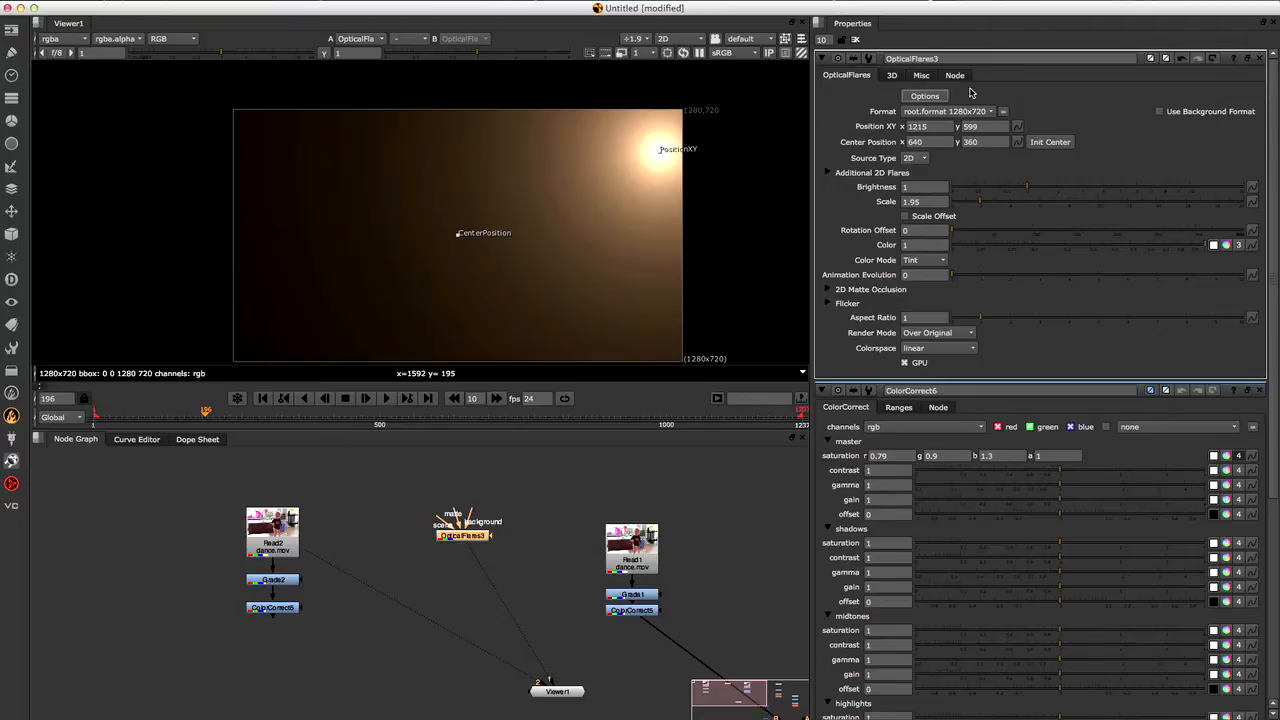
left_click(924, 96)
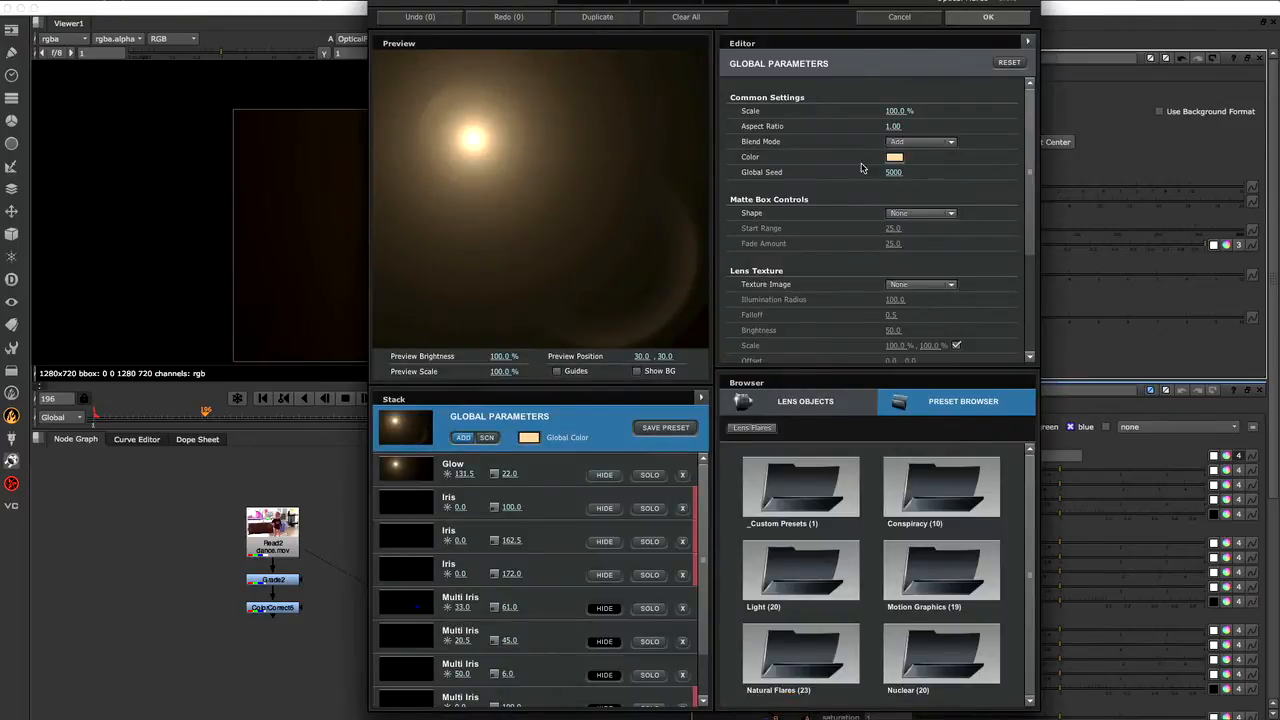
left_click(894, 156)
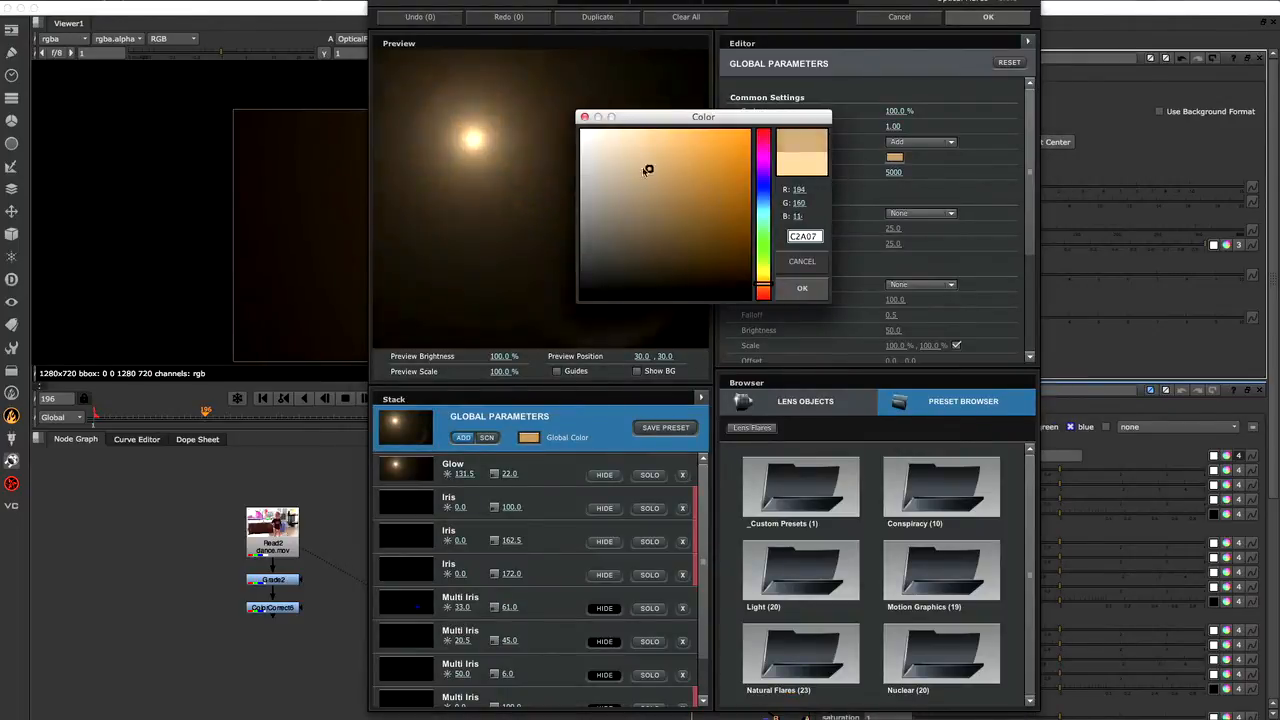
left_click(800, 288)
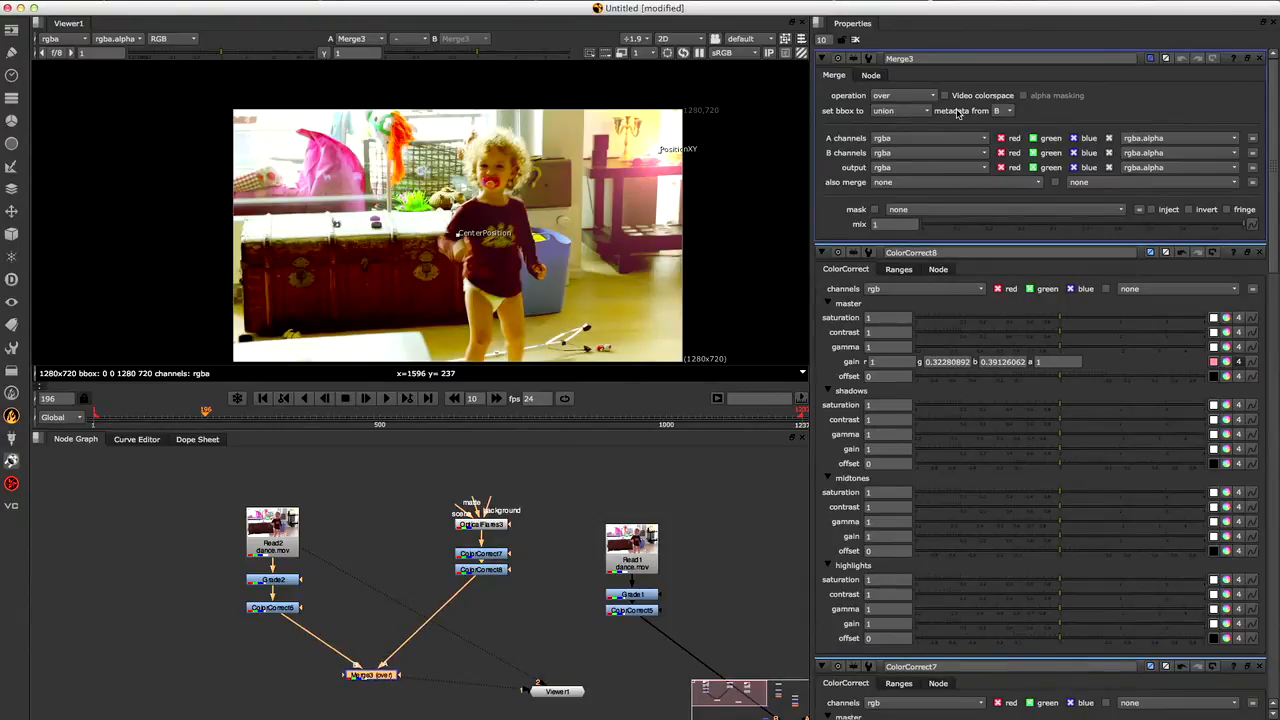
Merge the flare over the footage with plus, add a Blur of size 1.7, and lower Brightness.
left_click(900, 96)
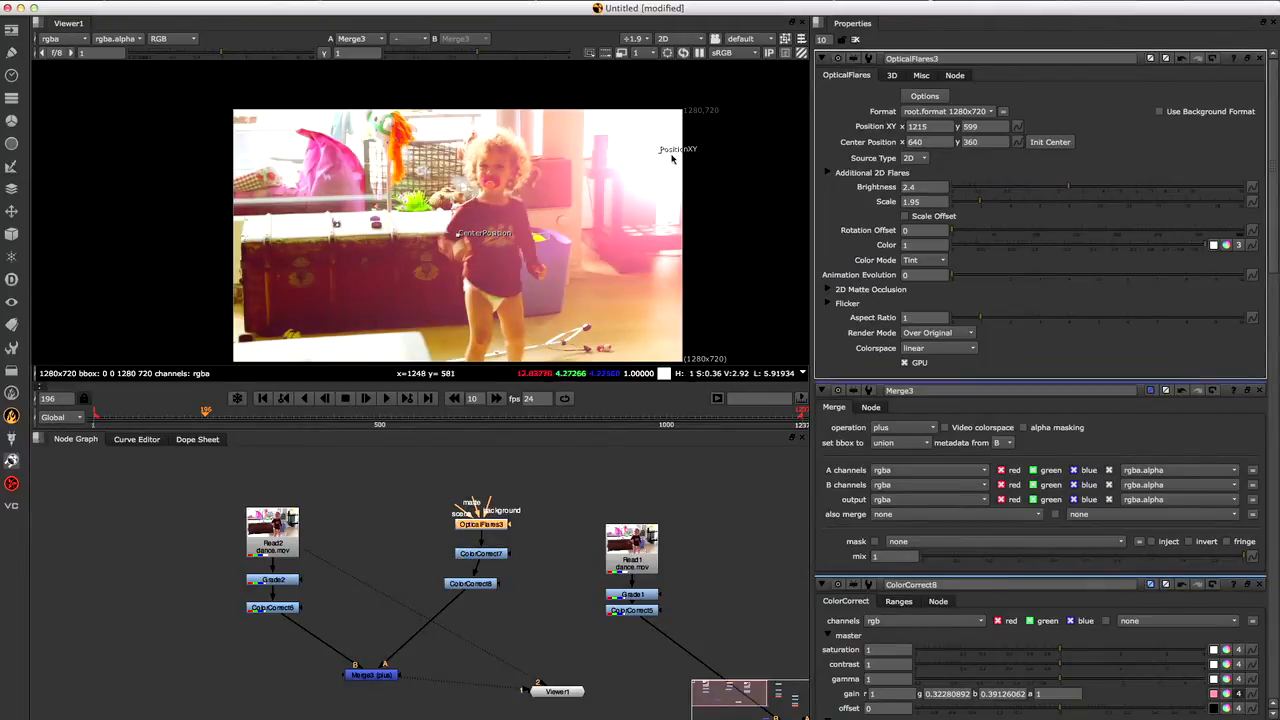
left_click_drag(672, 148, 684, 114)
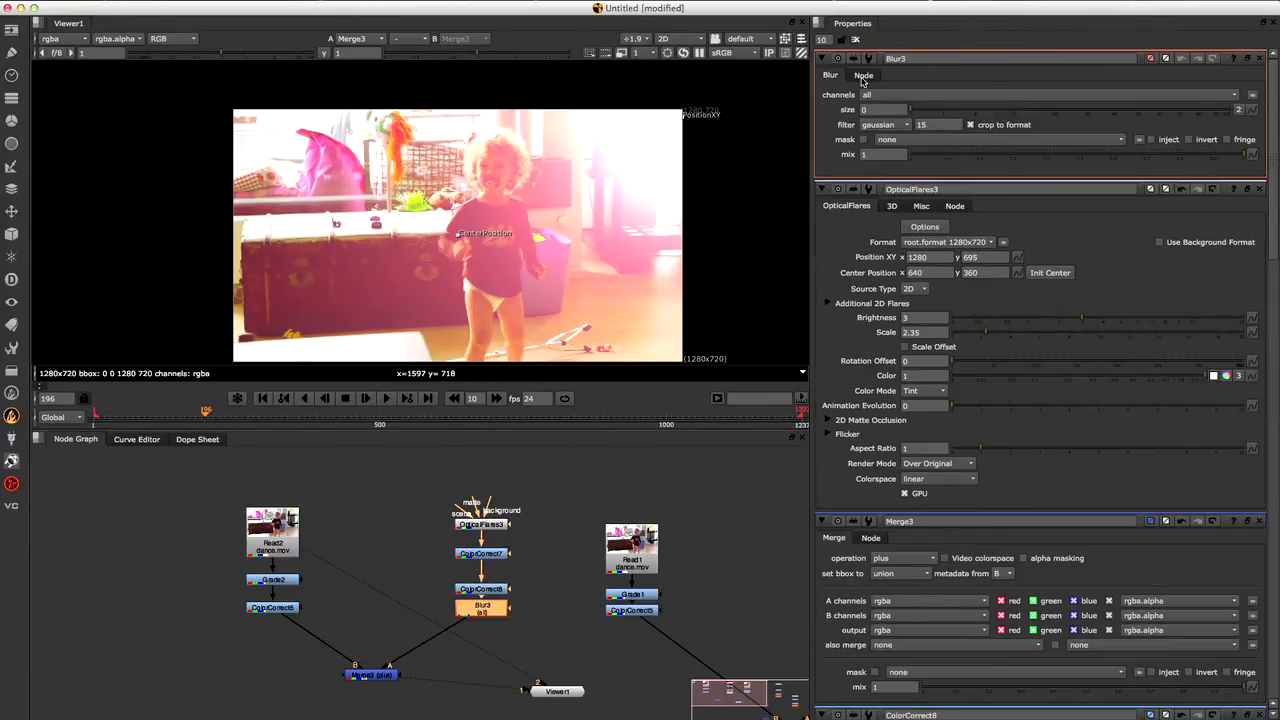
type("1.7")
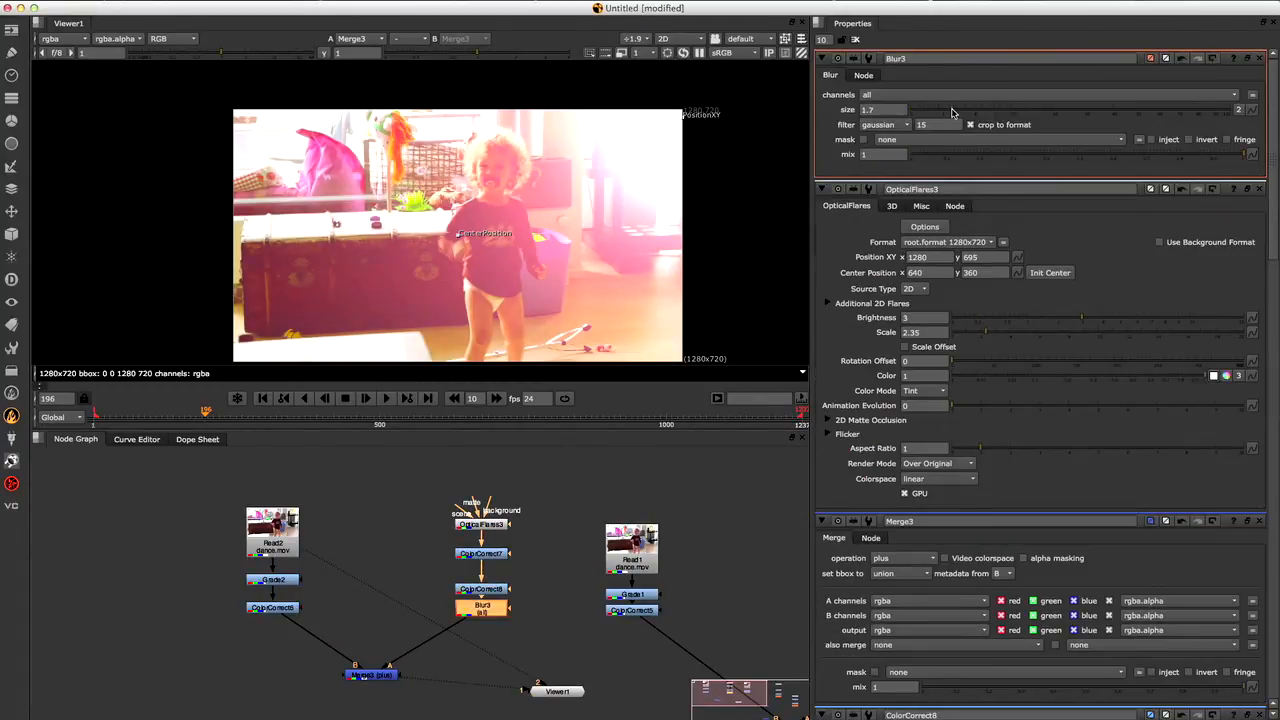
left_click(906, 108)
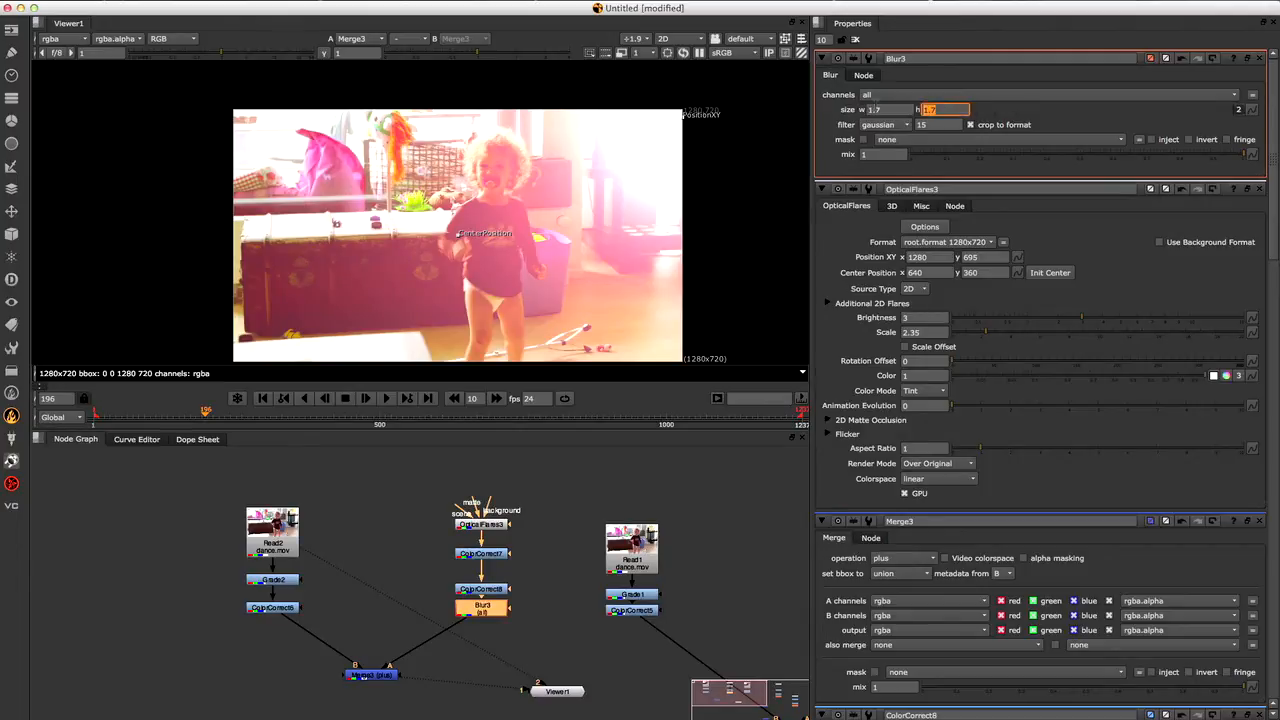
type("200")
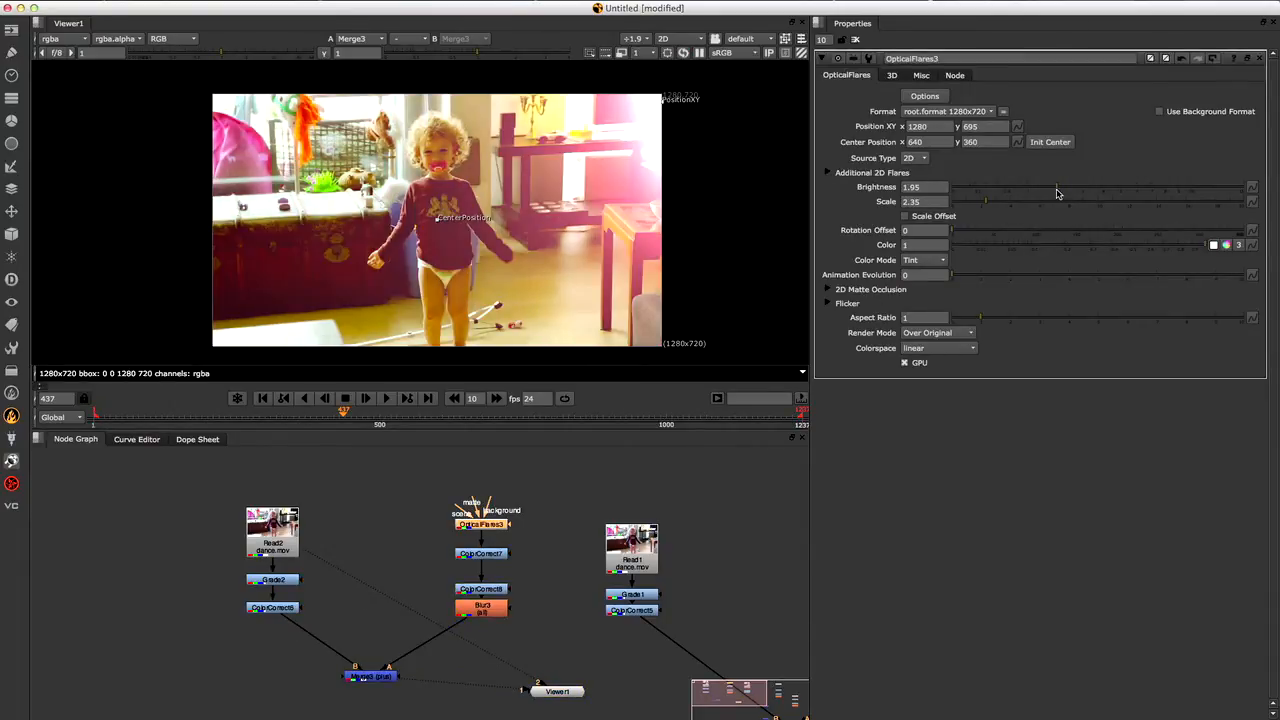
left_click_drag(980, 188, 1064, 188)
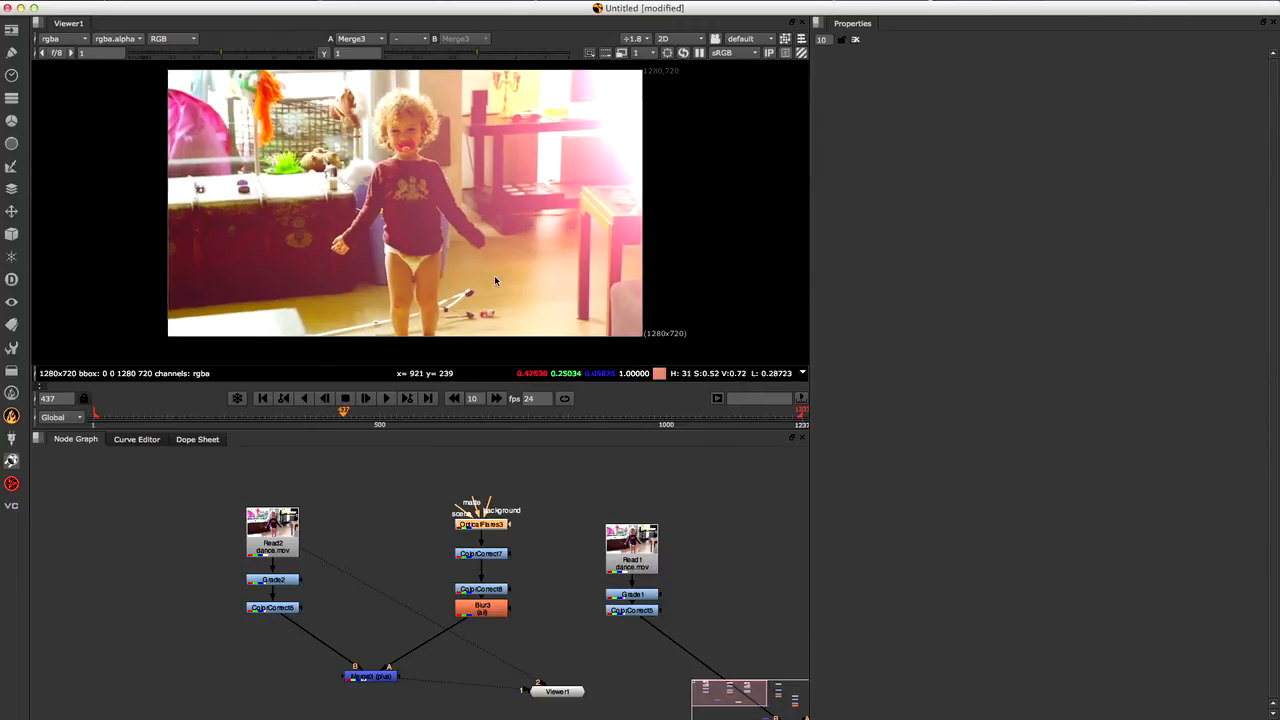
mouse_move(172, 218)
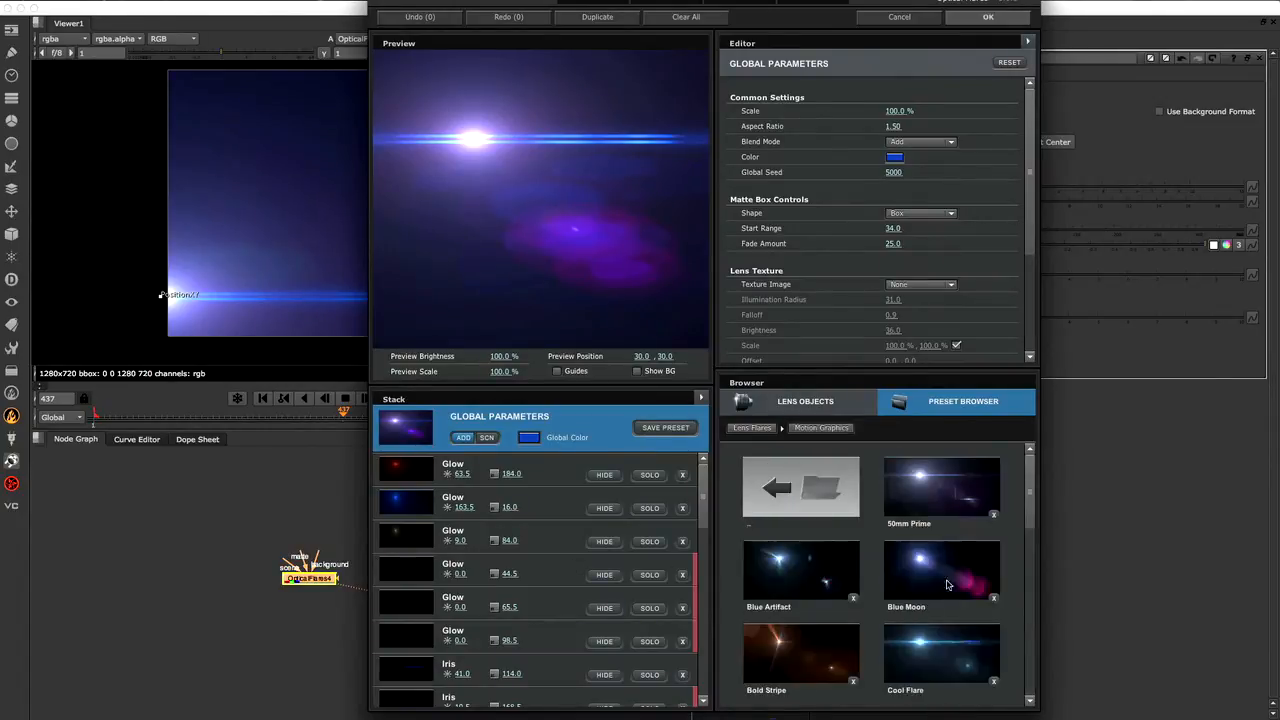
Pick a blue preset for the second OpticalFlares, check its Multi Iris element, and apply it.
scroll("down", 3)
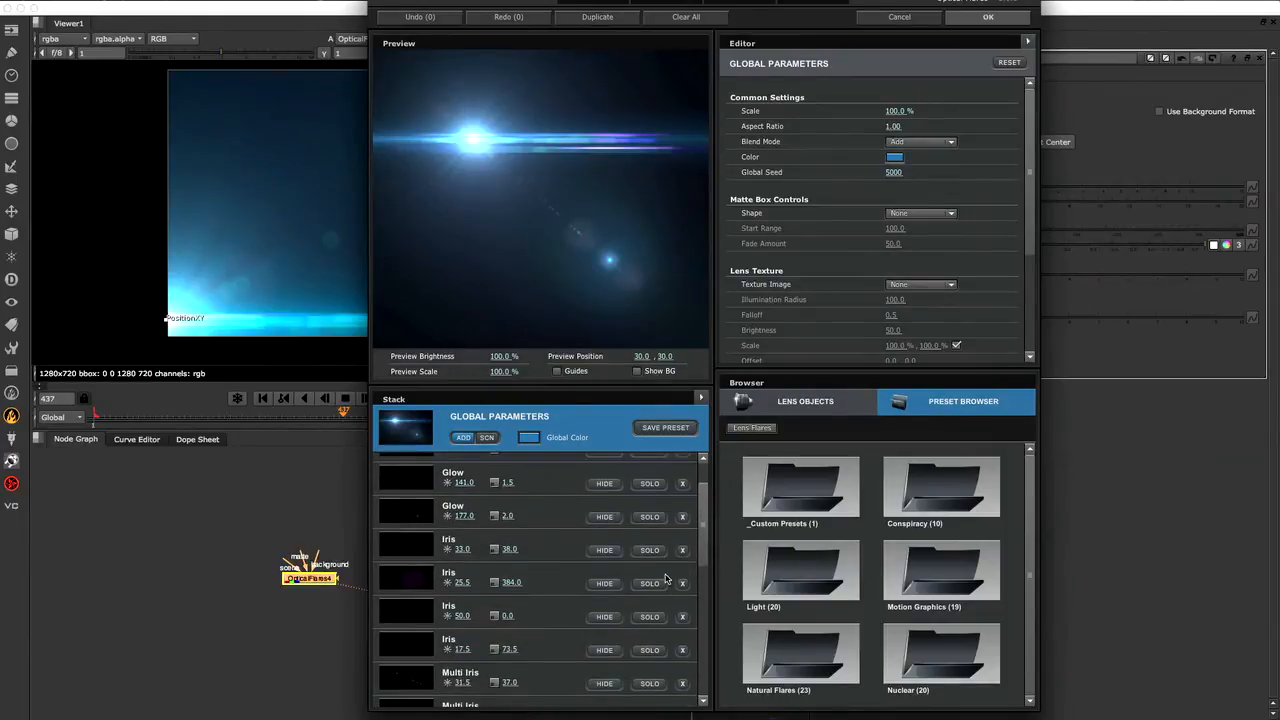
scroll("down", 3)
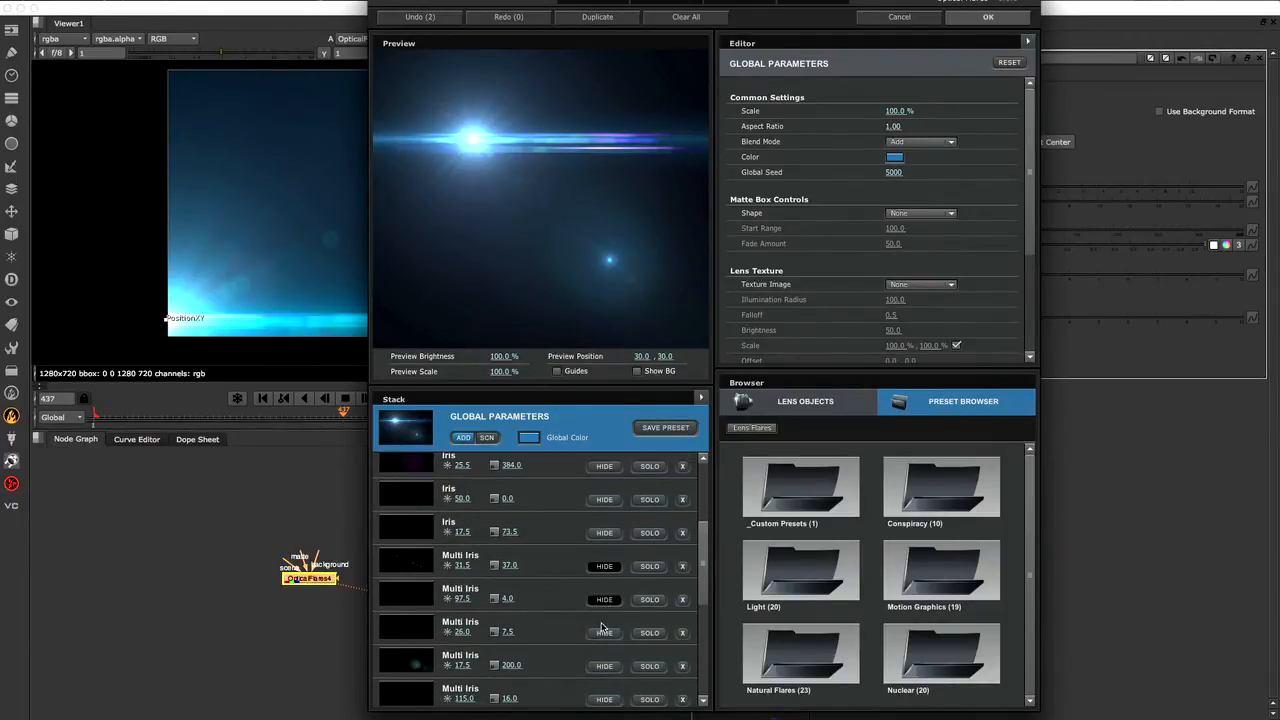
left_click(460, 692)
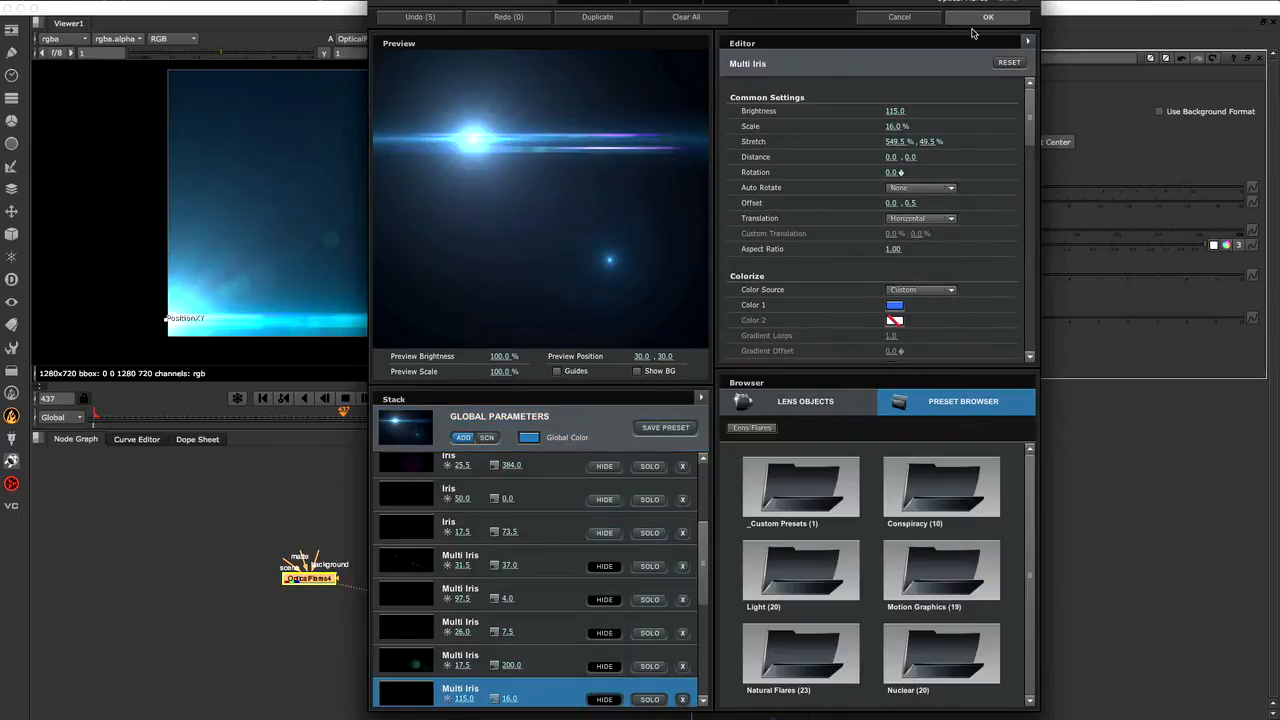
left_click(988, 16)
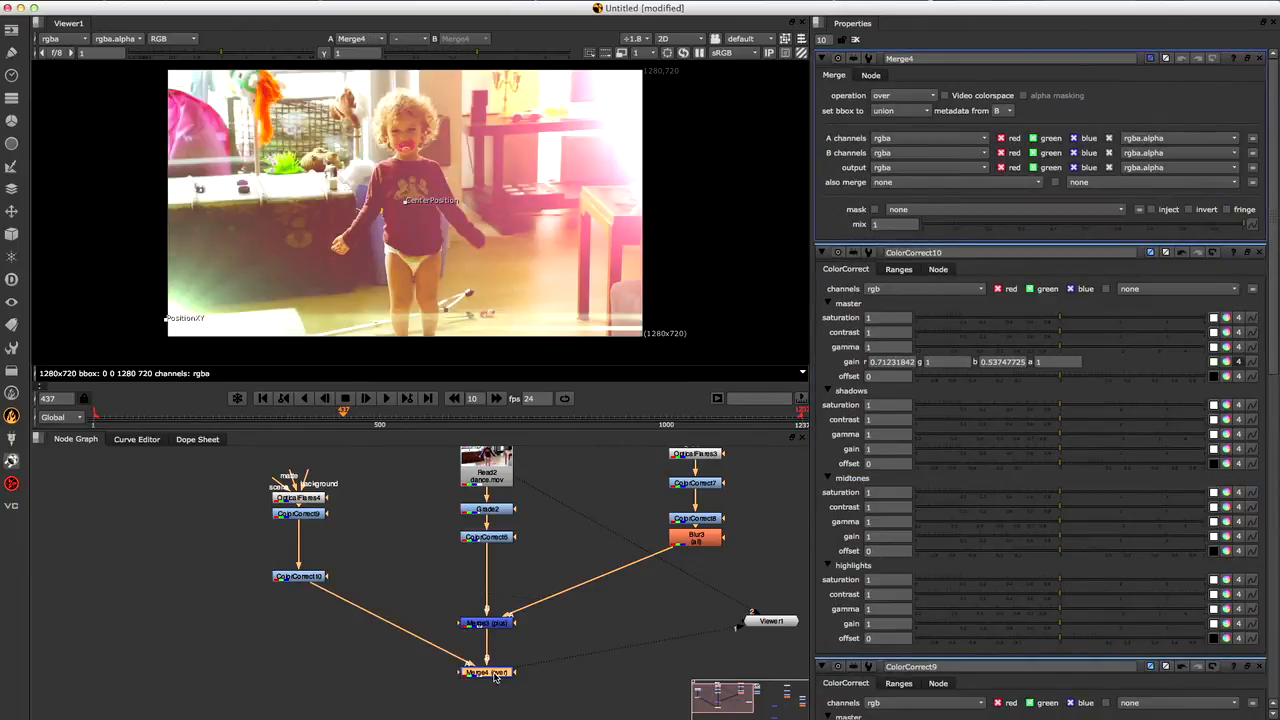
Set Merge4 to plus, blur the blue flare branch, and adjust its Brightness slider.
left_click(900, 96)
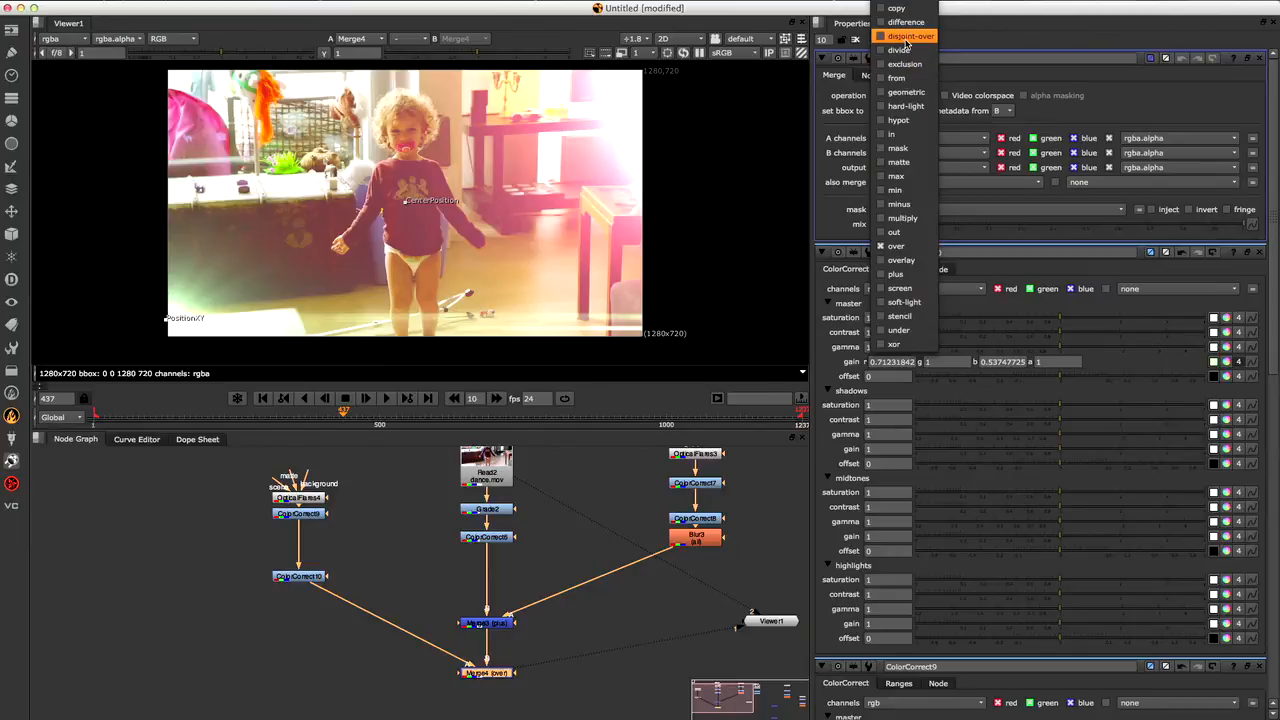
mouse_move(896, 48)
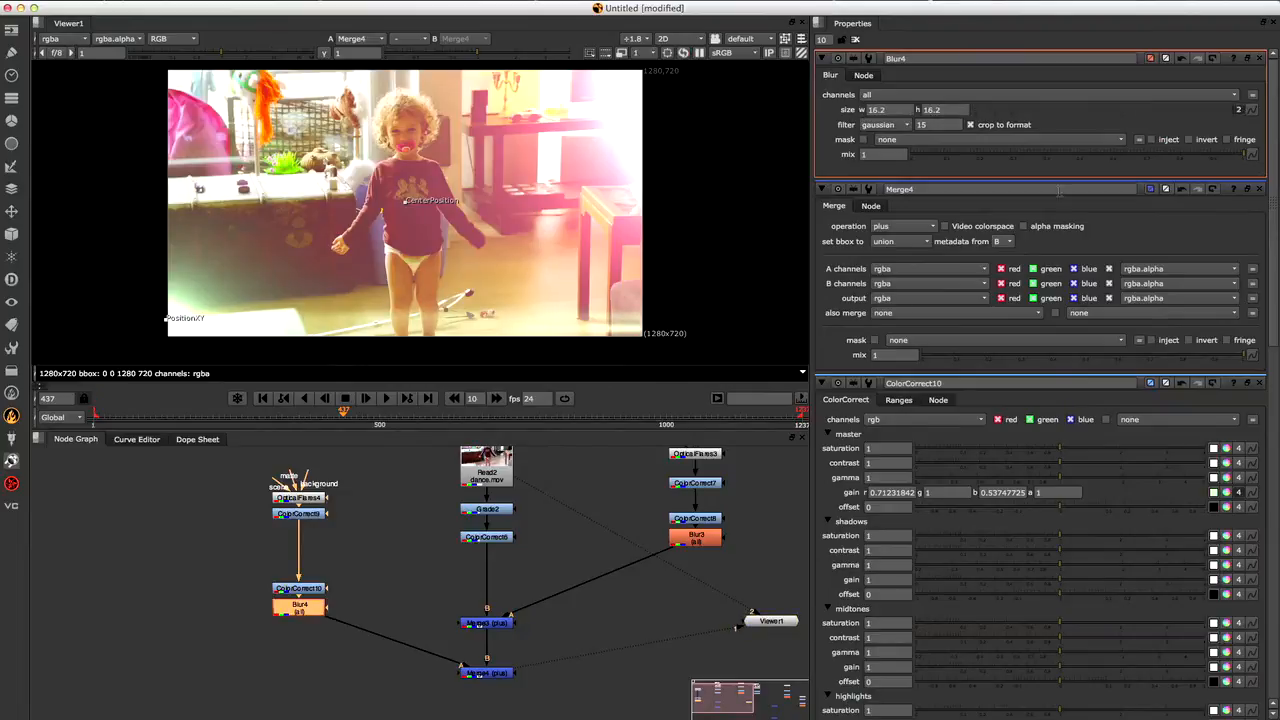
left_click(944, 108)
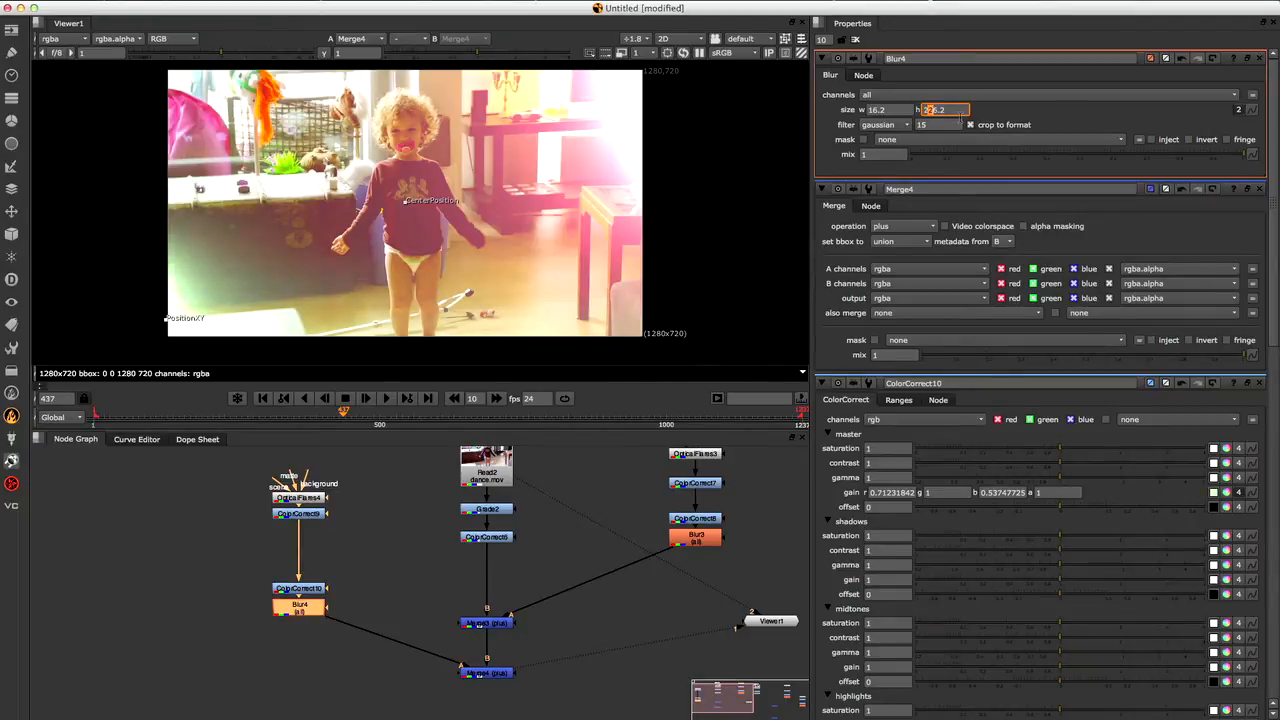
mouse_move(168, 322)
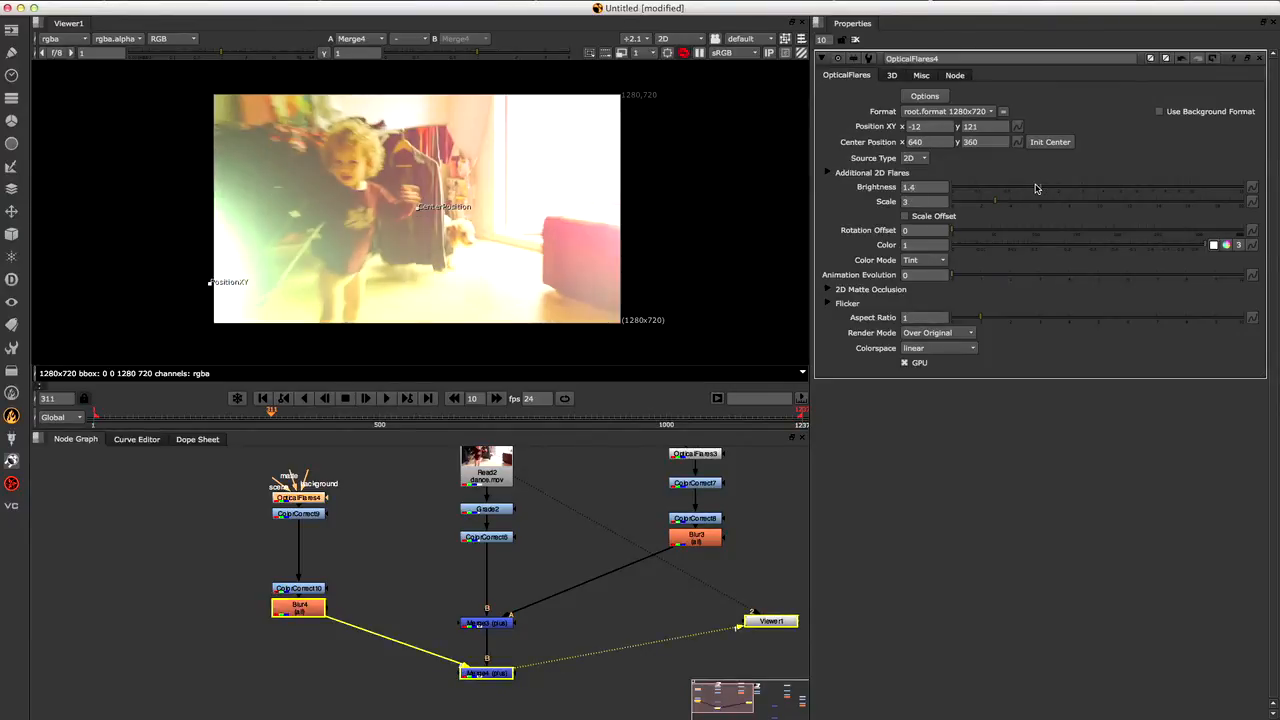
left_click_drag(1040, 188, 1030, 188)
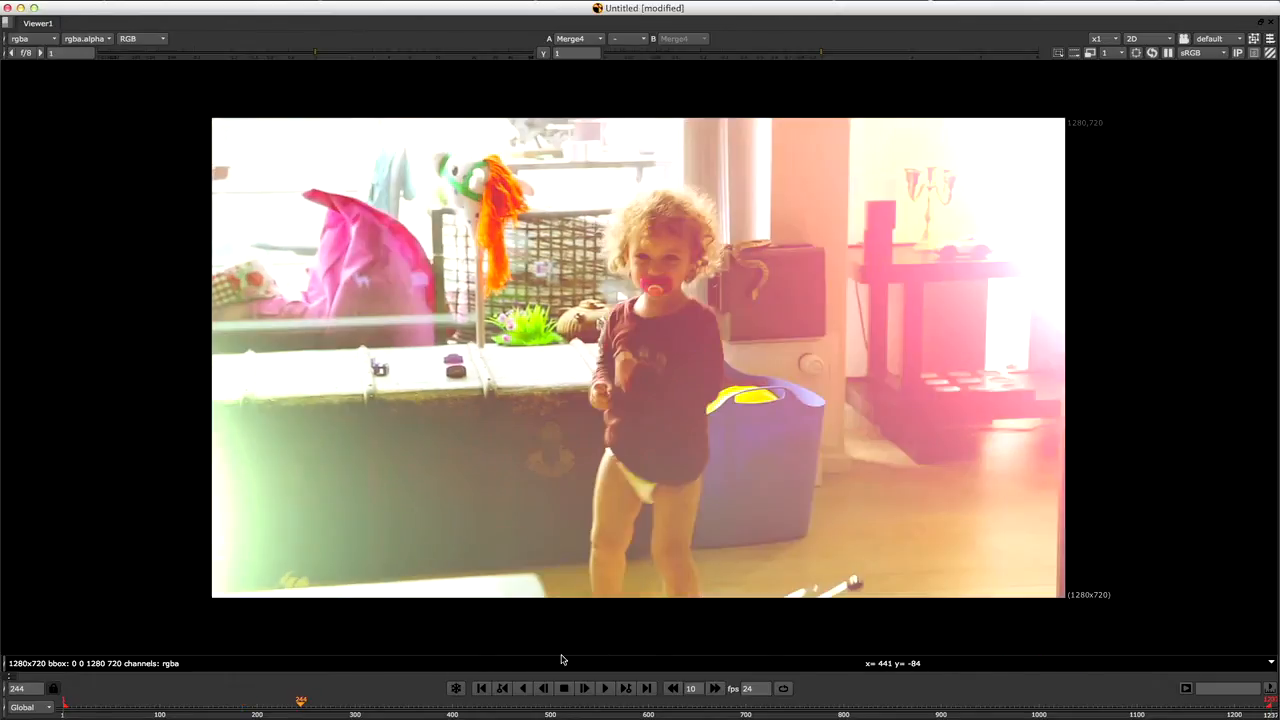
Enable flicker on OpticalFlares1 with a lower Flicker Speed and Amount.
left_click(584, 688)
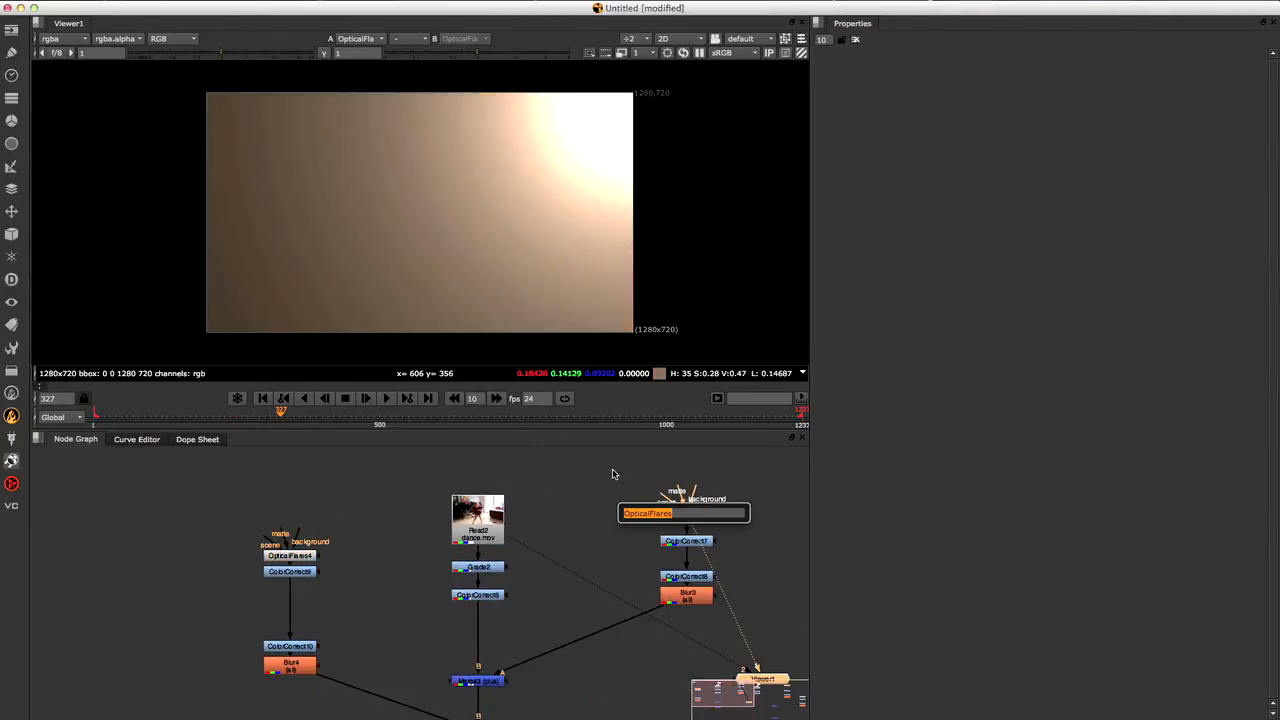
double_click(684, 512)
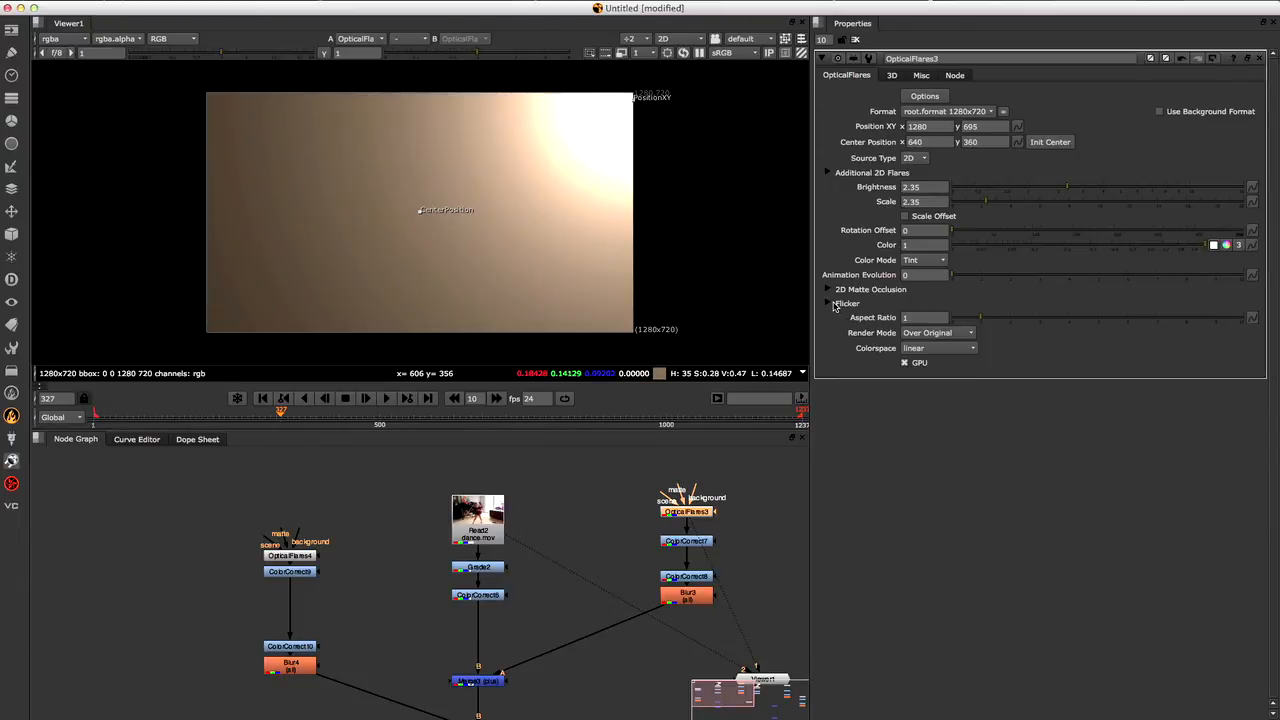
left_click(828, 304)
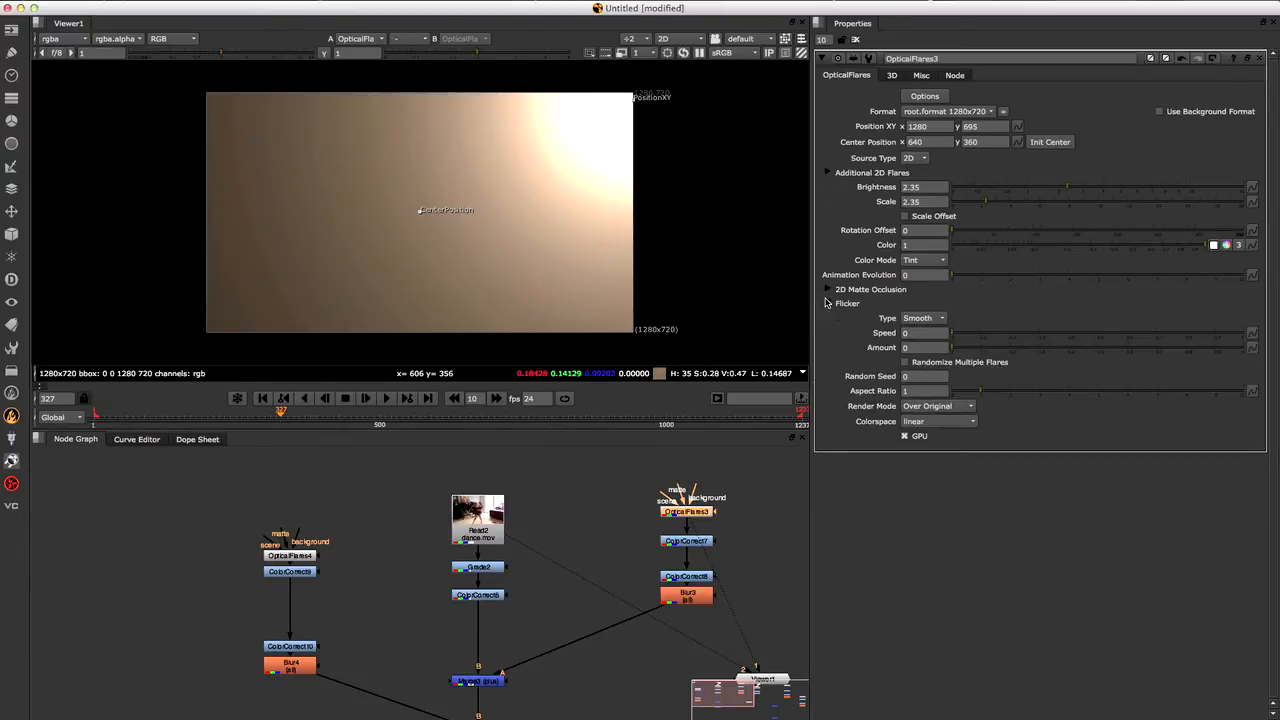
left_click(924, 318)
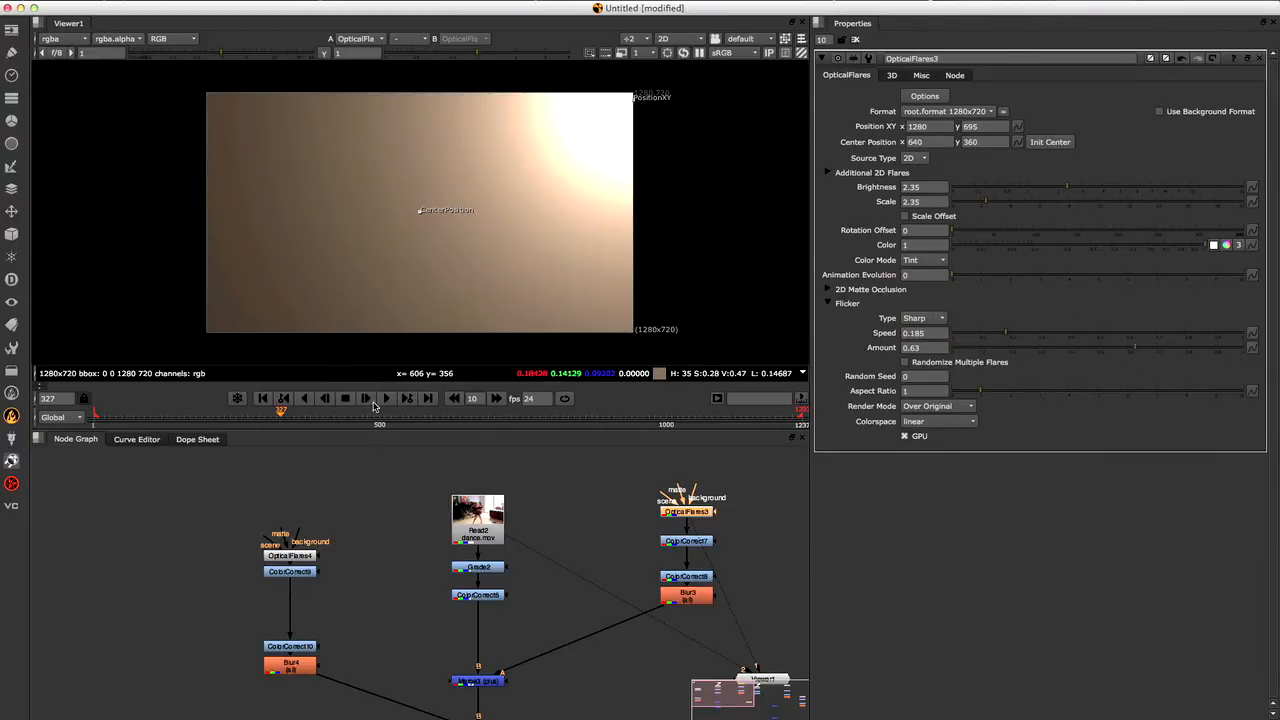
left_click(384, 398)
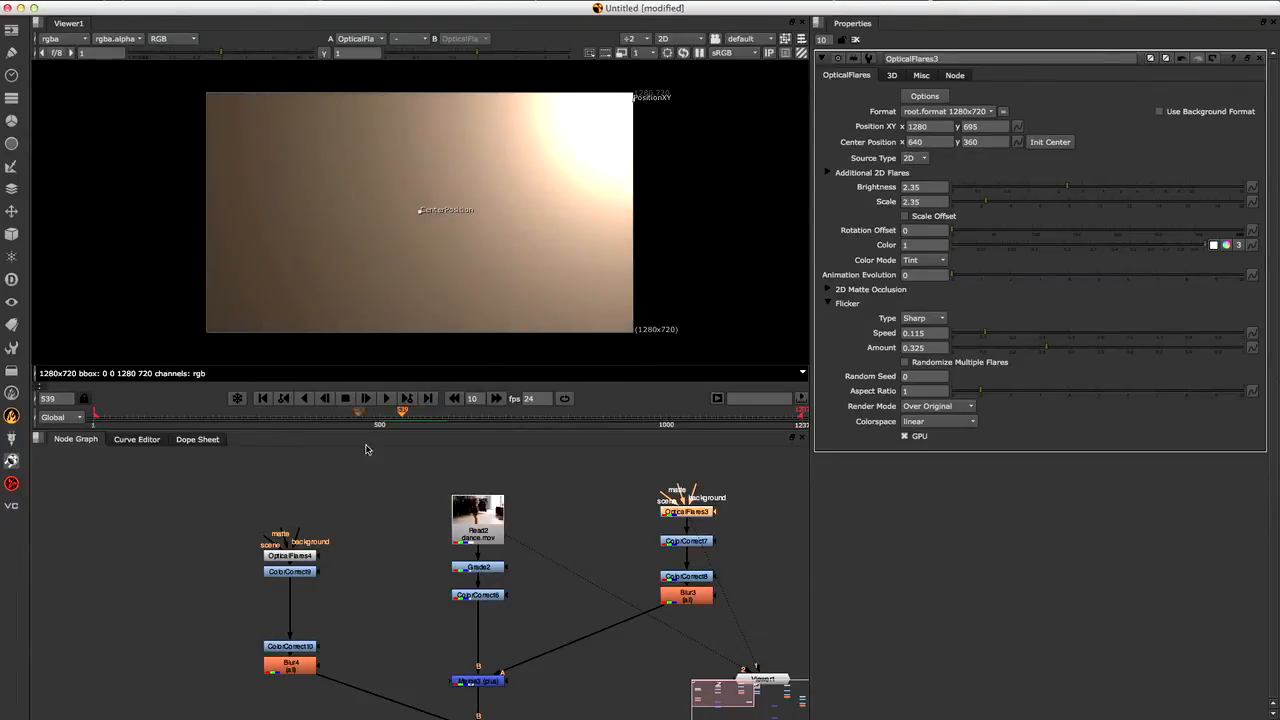
Give OpticalFlares2 a Smooth flicker type and preview both flickering lights.
left_click(290, 556)
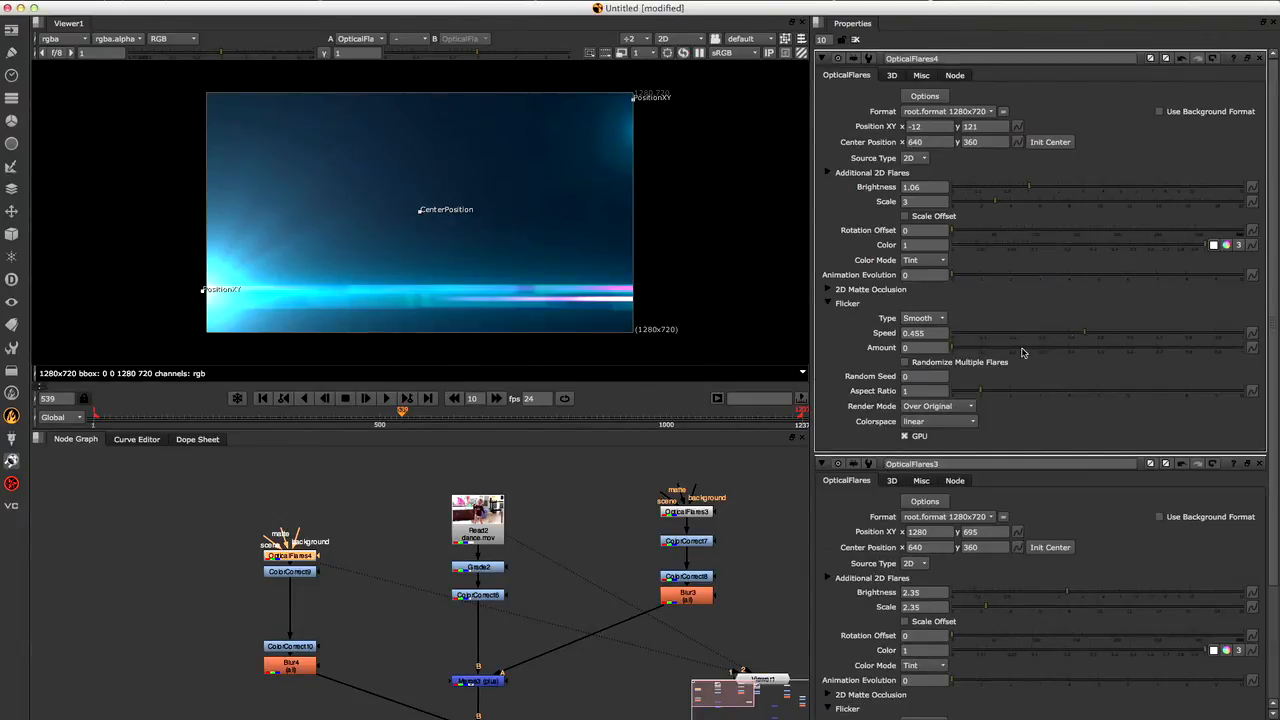
left_click(386, 398)
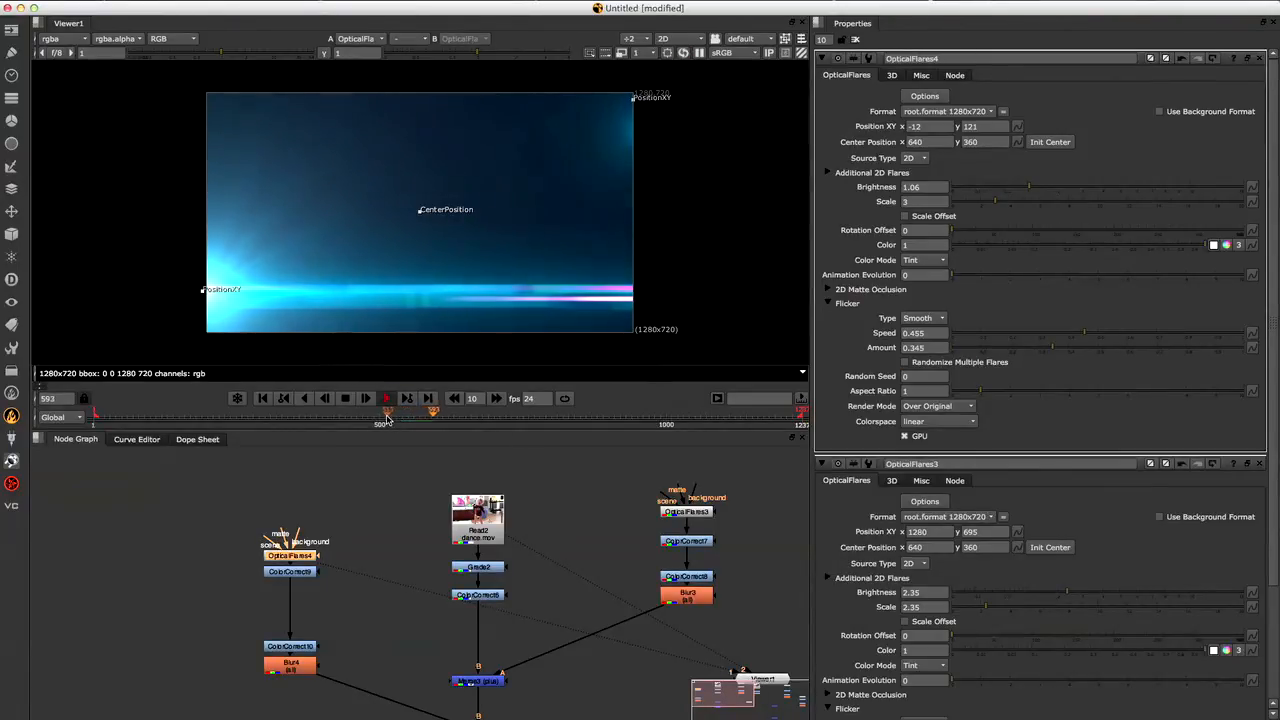
left_click(384, 398)
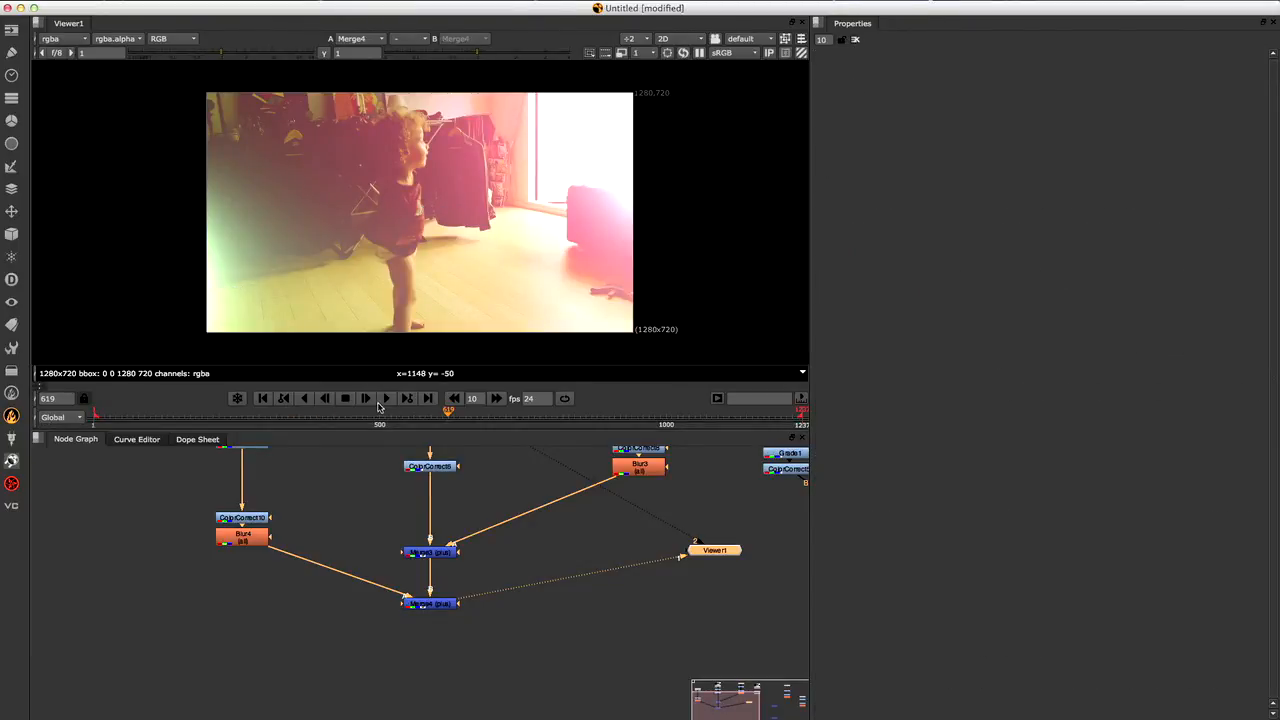
Play back the merged composite twice to review the flickering flares in motion.
left_click(386, 398)
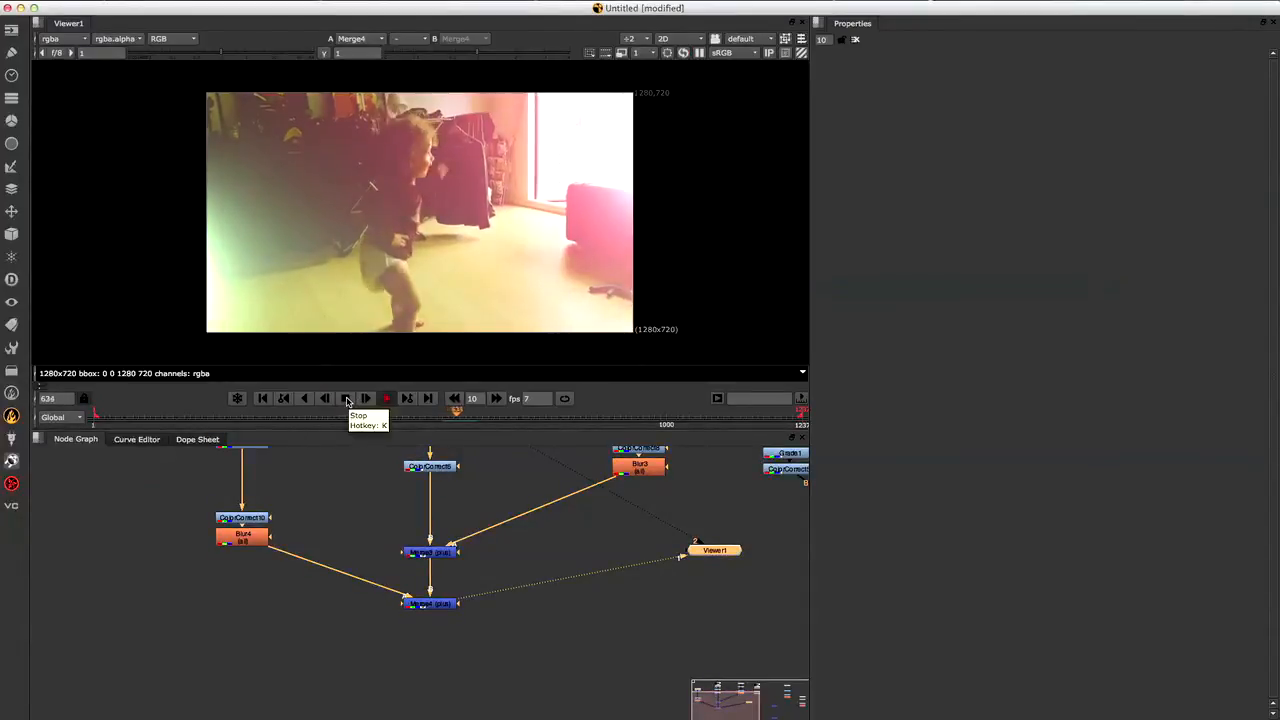
left_click(346, 398)
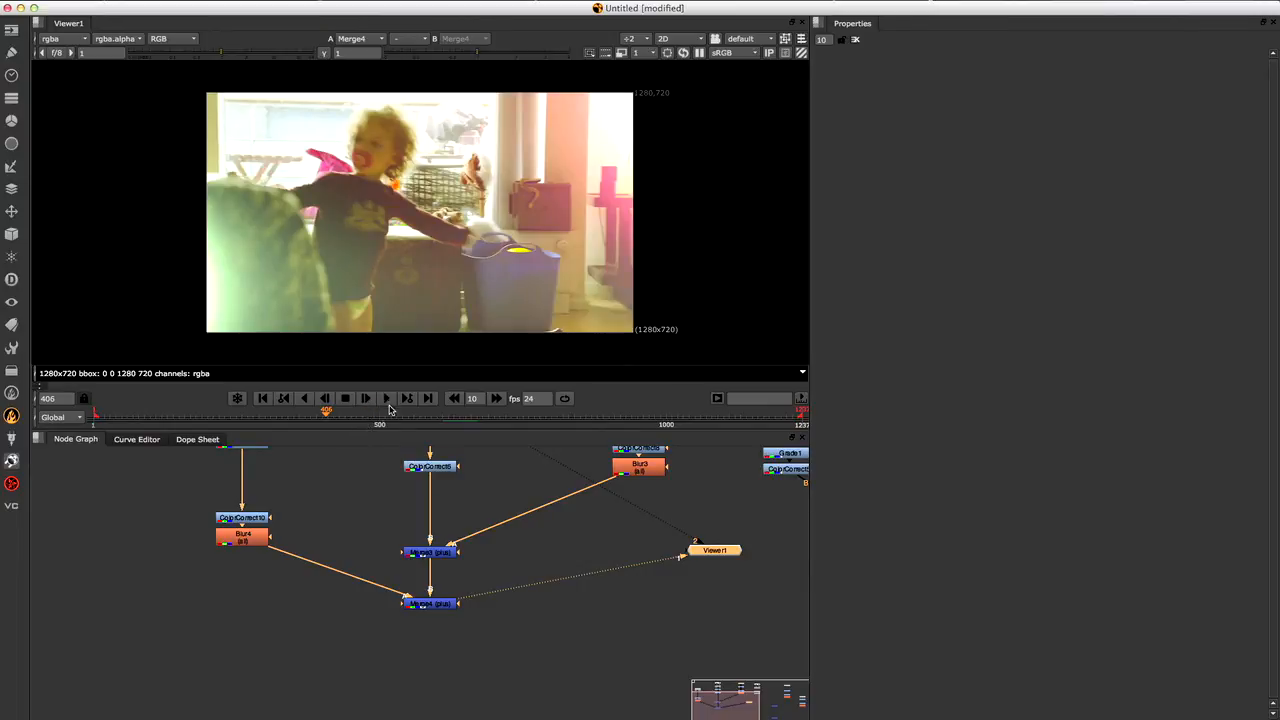
left_click(386, 398)
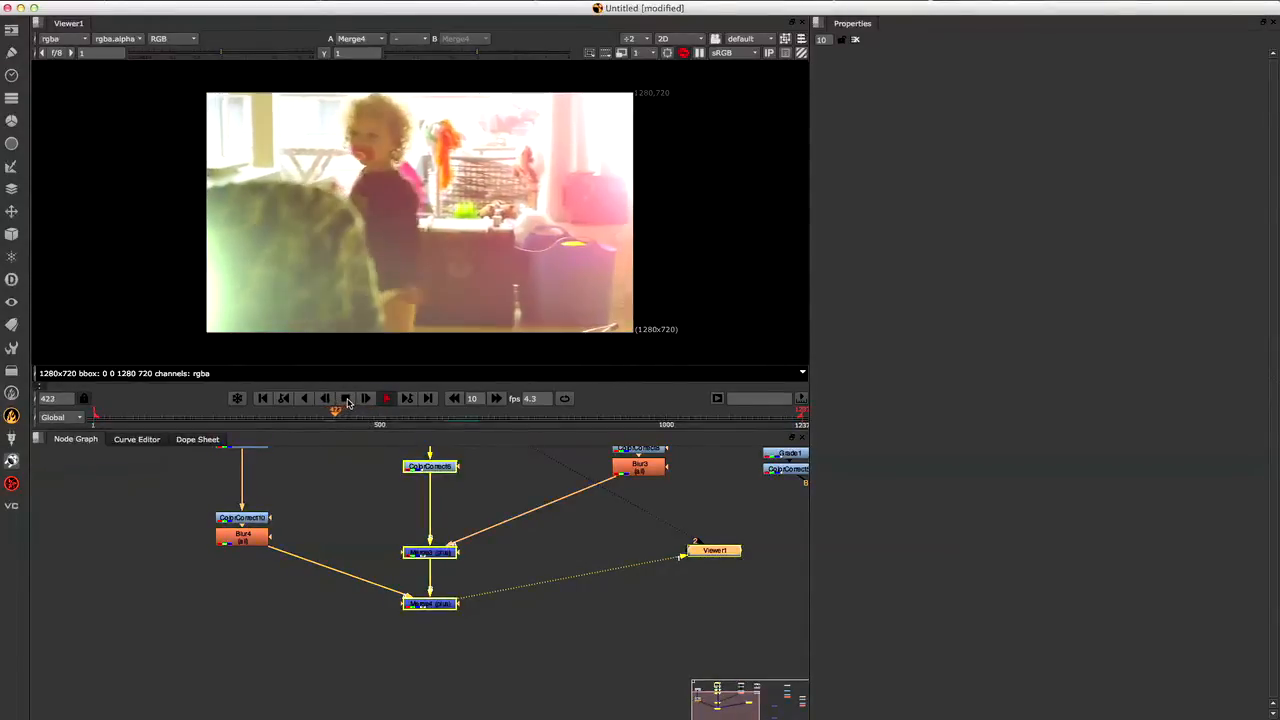
left_click(344, 398)
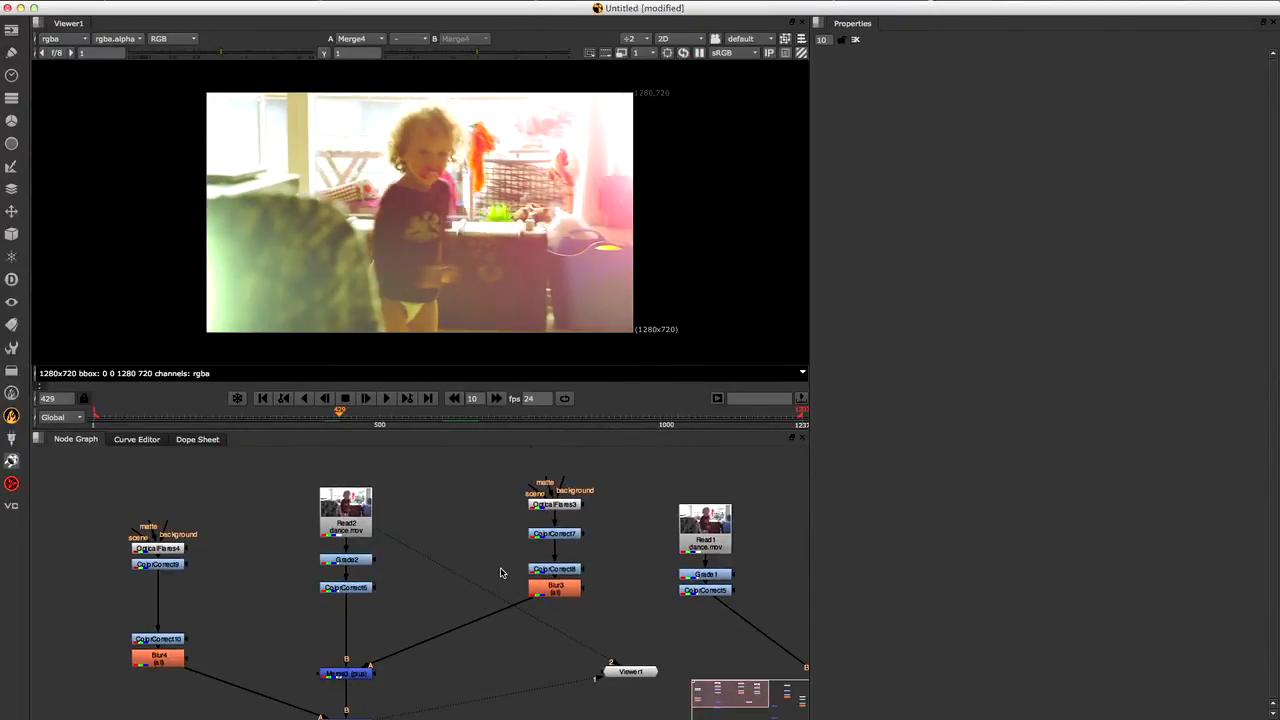
Enter a noise(frame) expression offset by 695 for OpticalFlares1's Position Y.
double_click(554, 504)
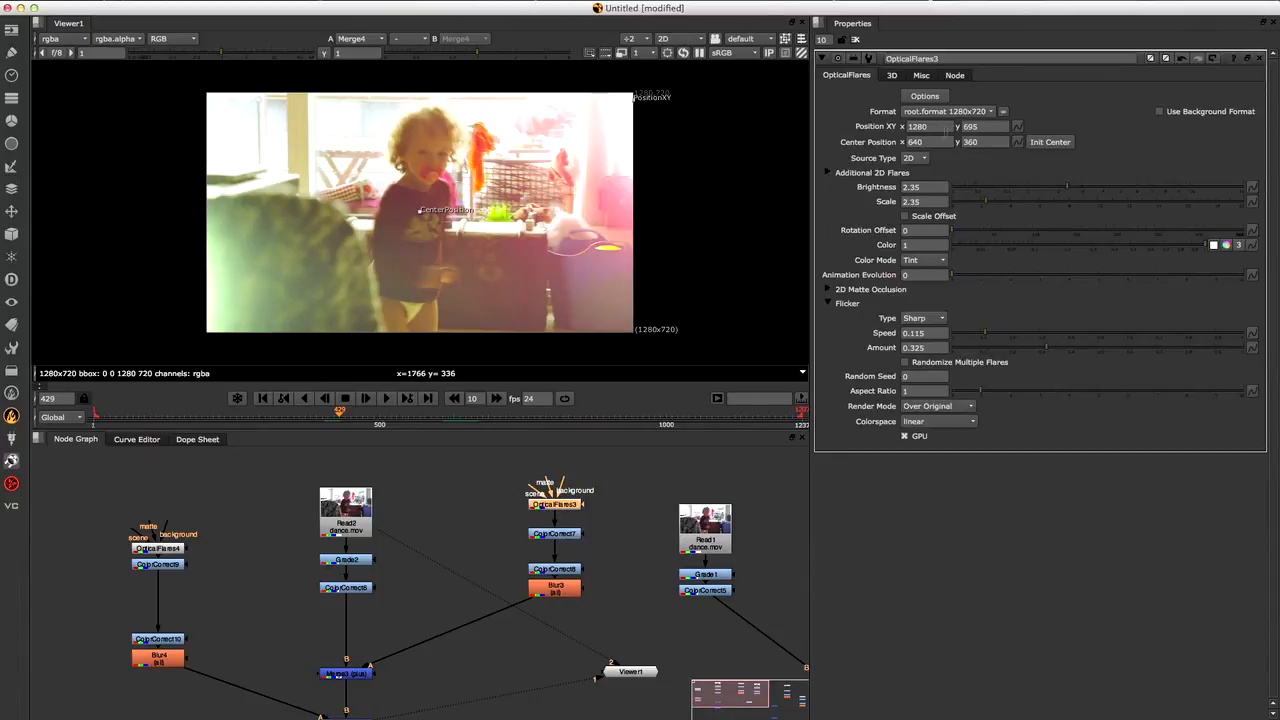
left_click(928, 126)
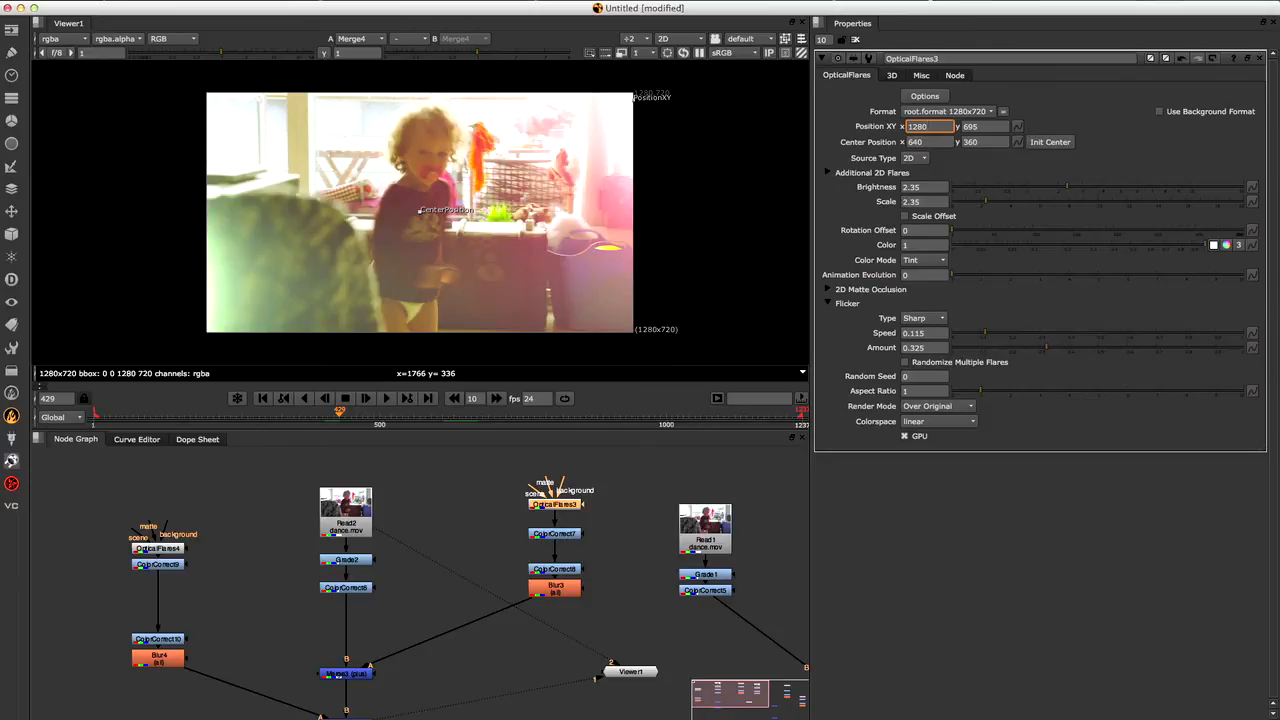
left_click(984, 126)
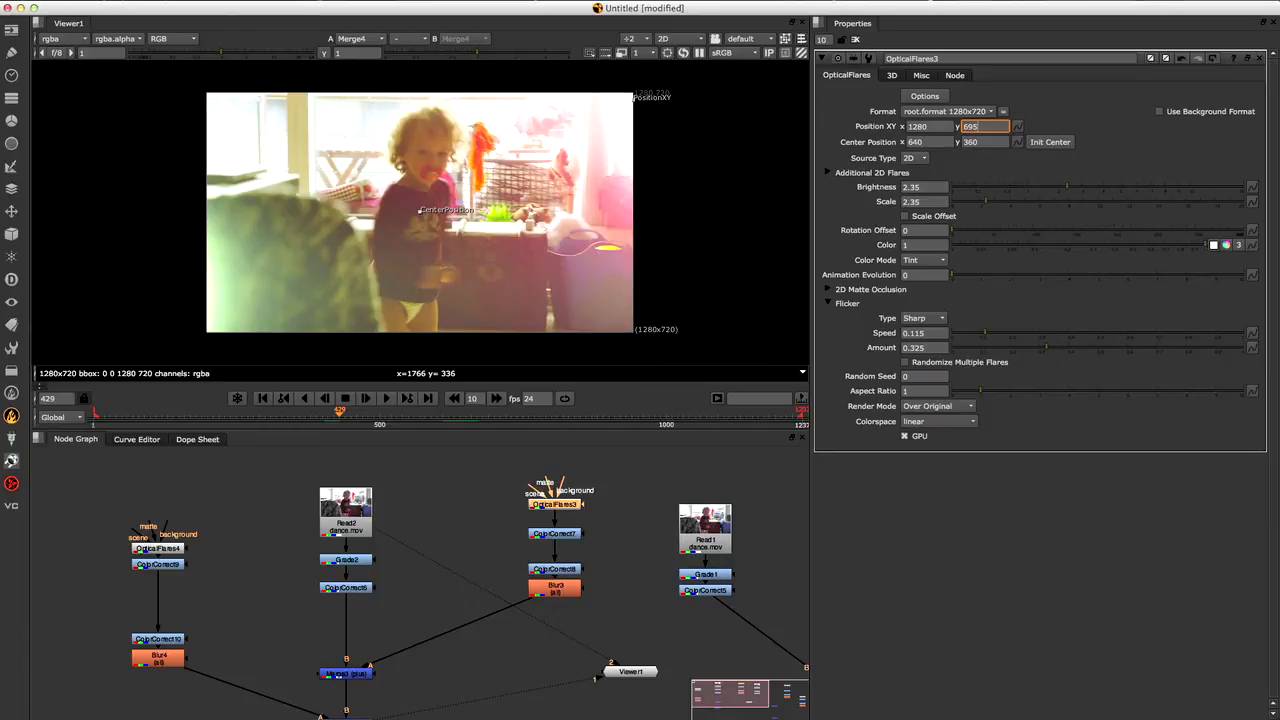
mouse_move(1020, 56)
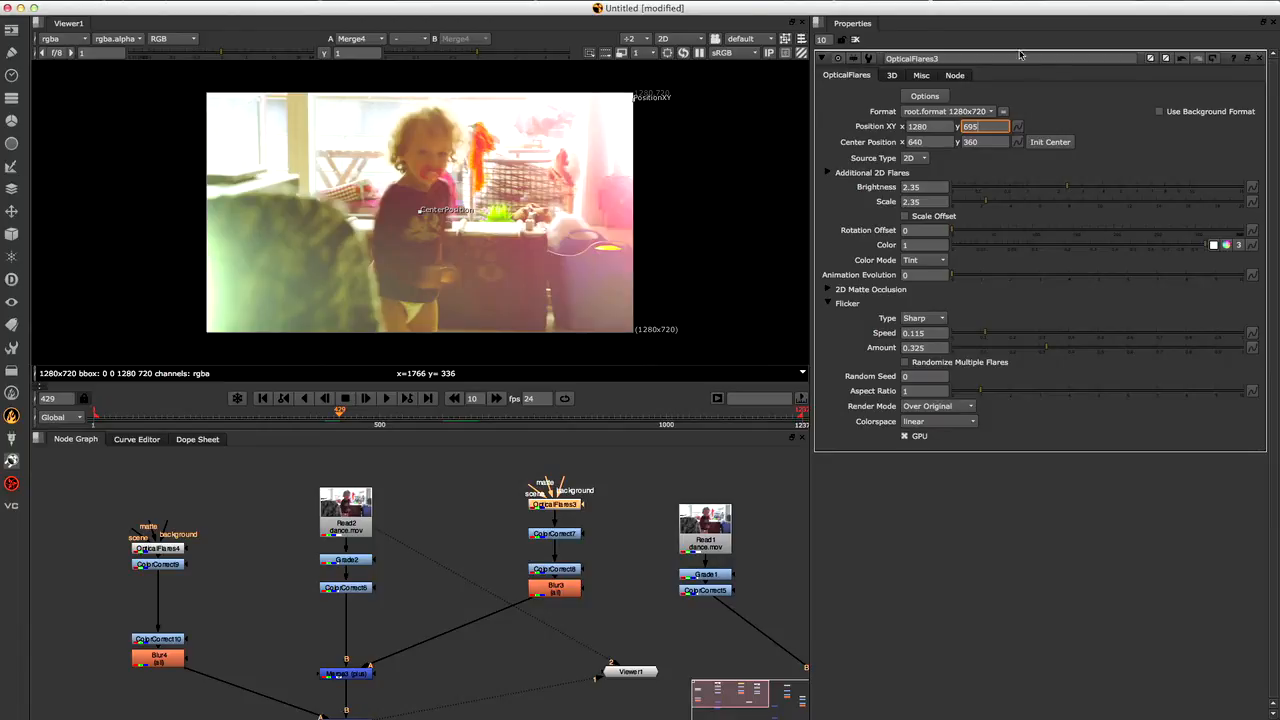
left_click(1018, 126)
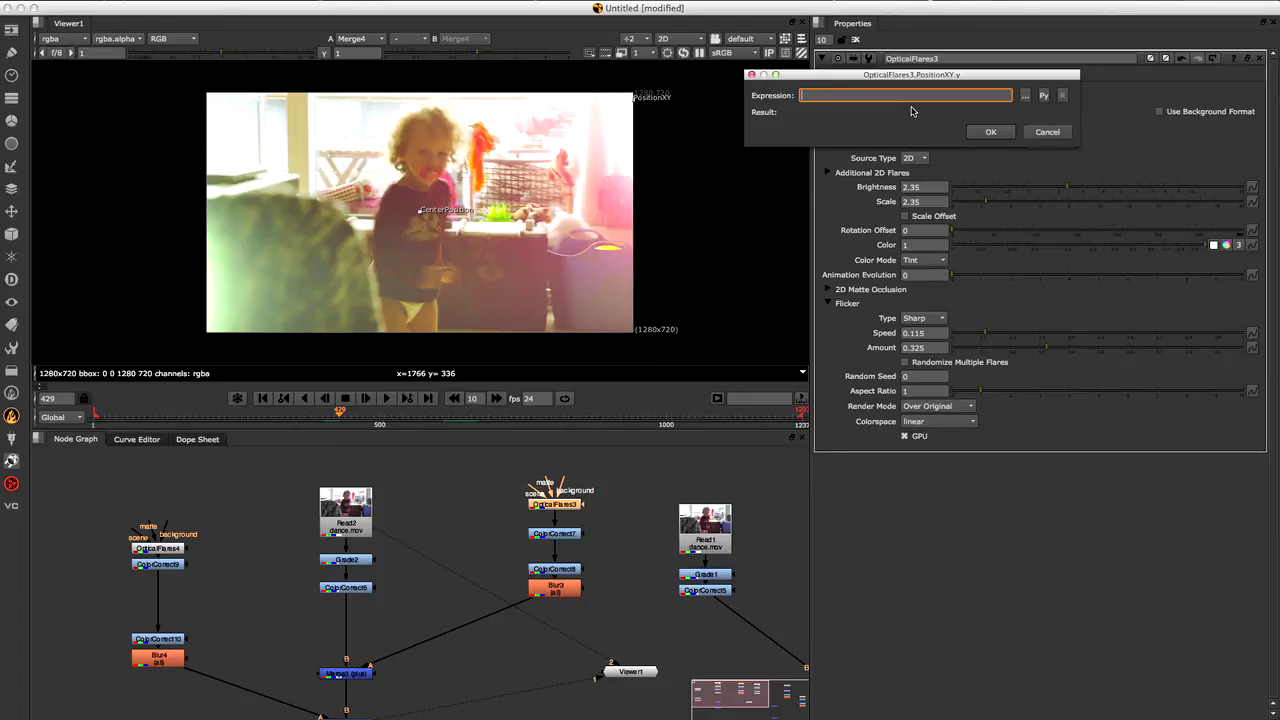
mouse_move(870, 66)
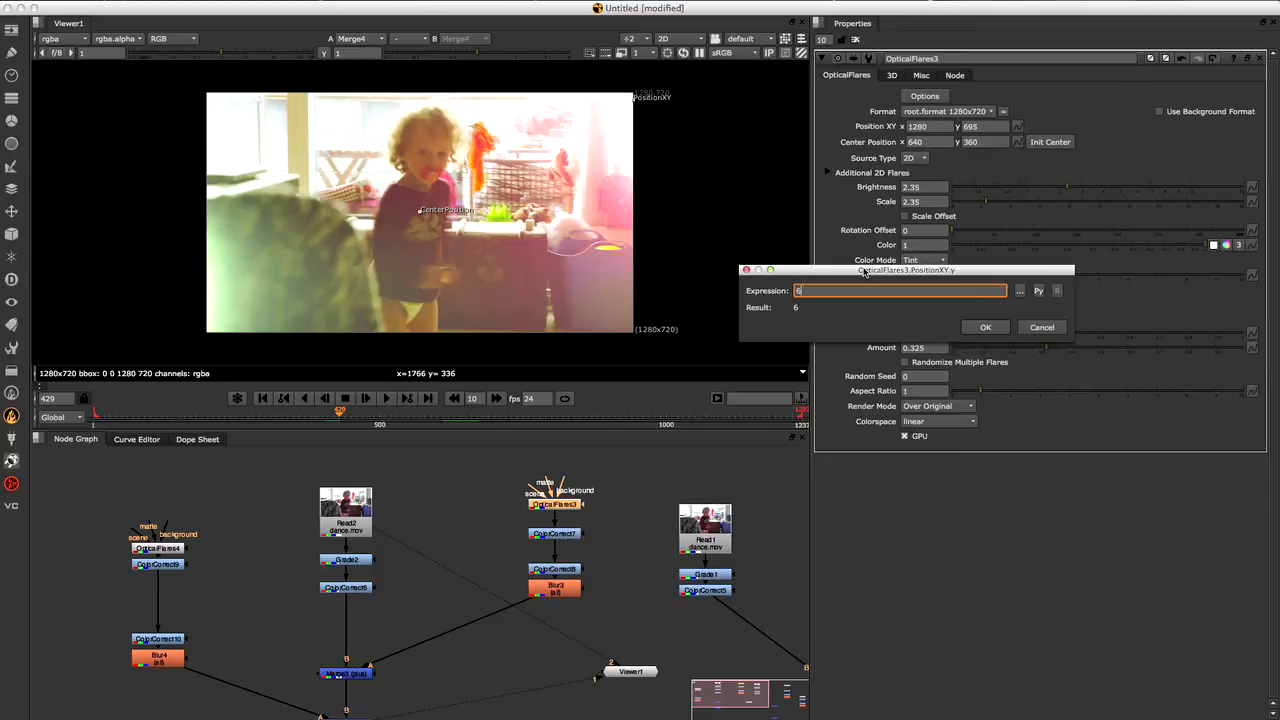
type("695+")
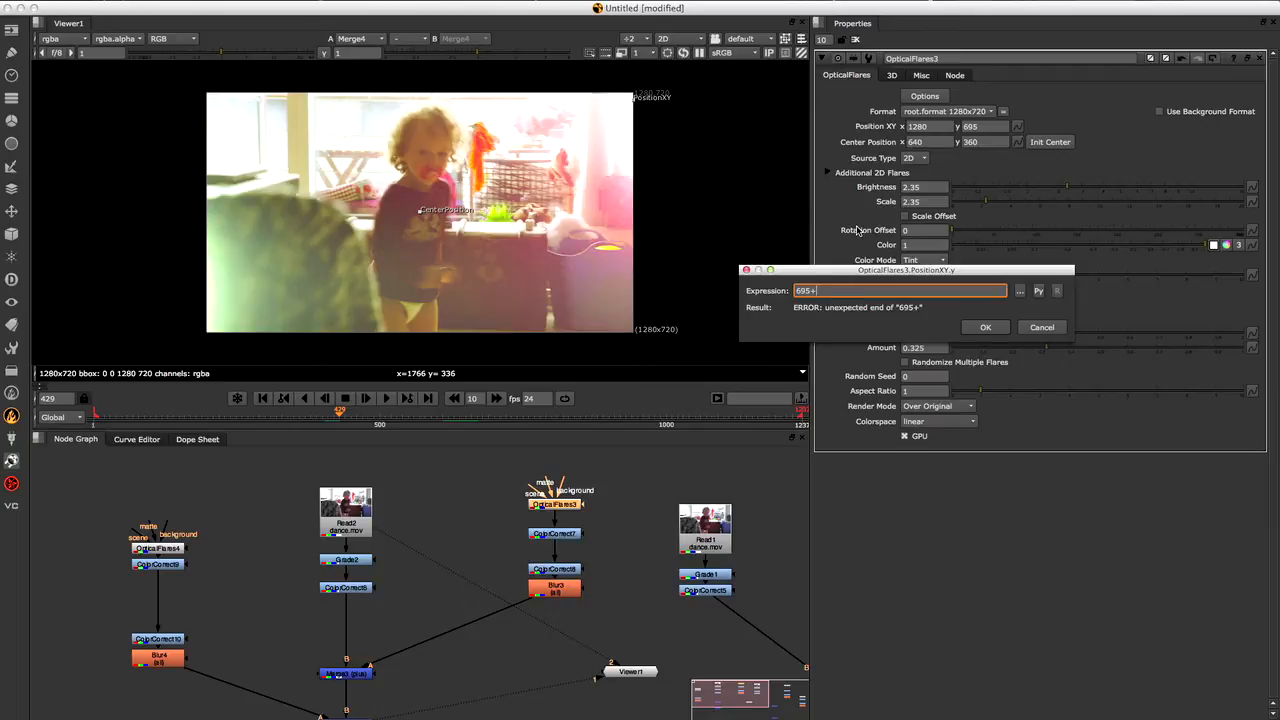
type("noise")
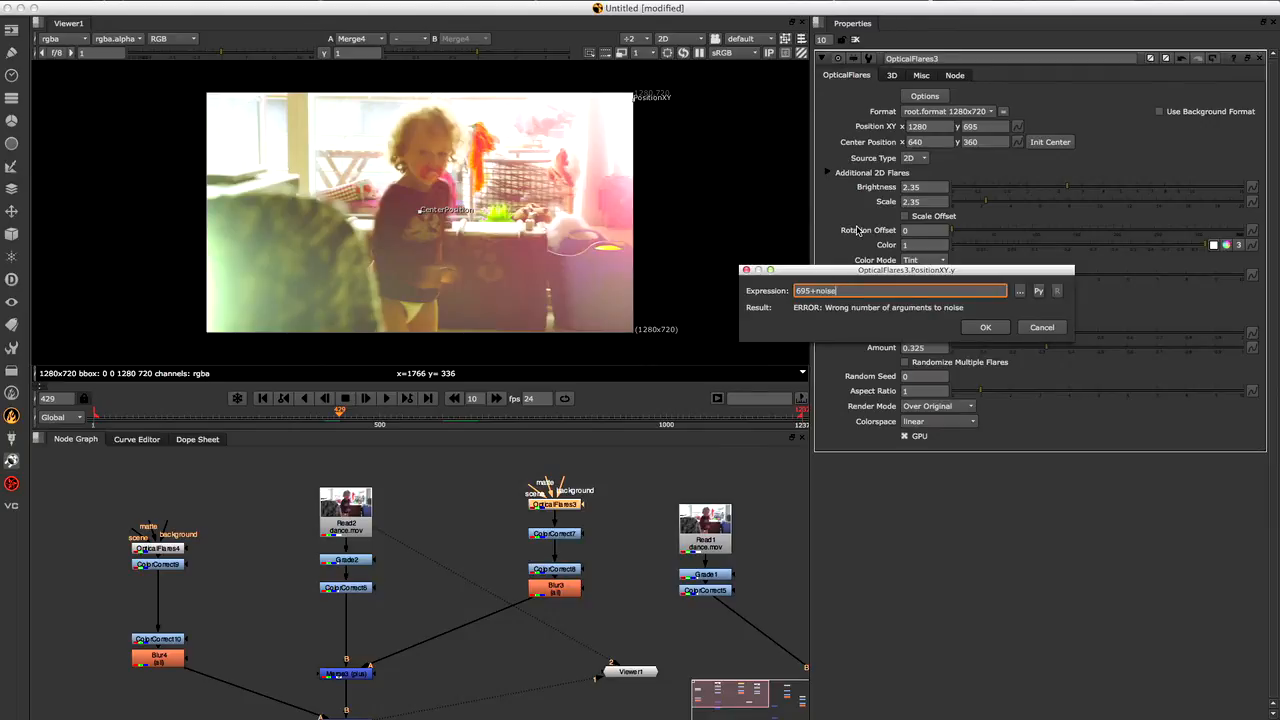
type("(")
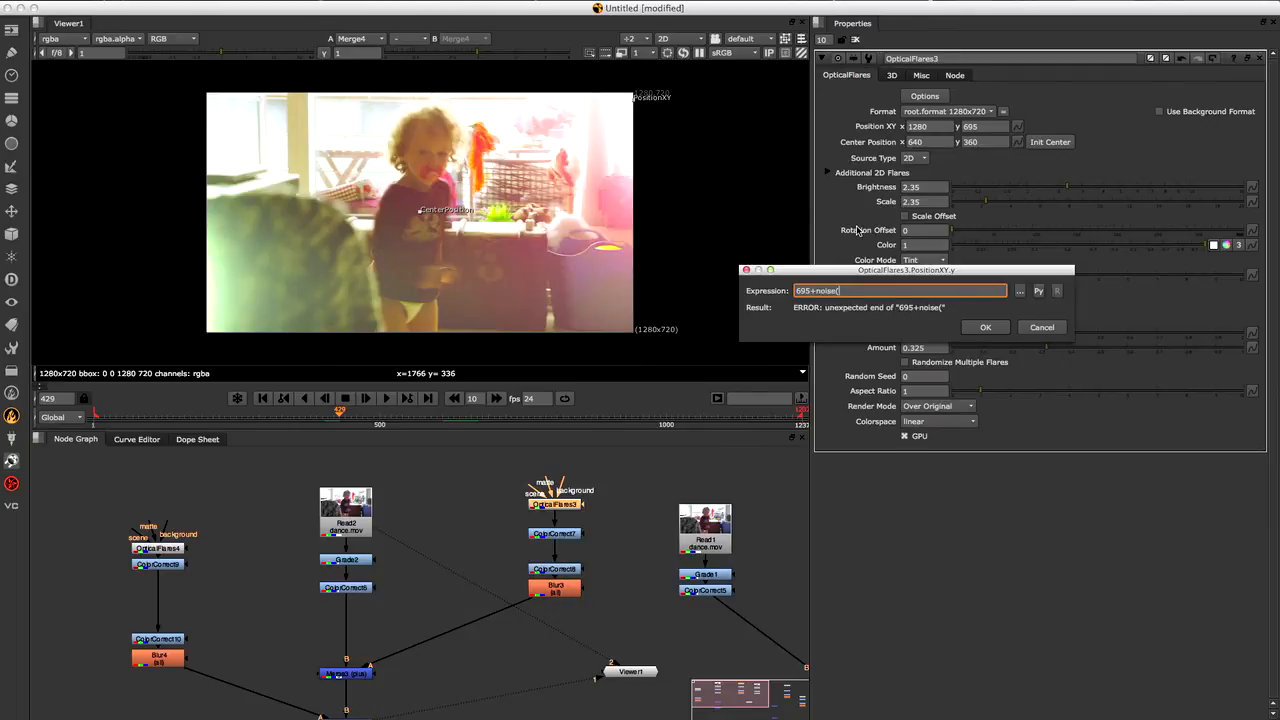
type("fran")
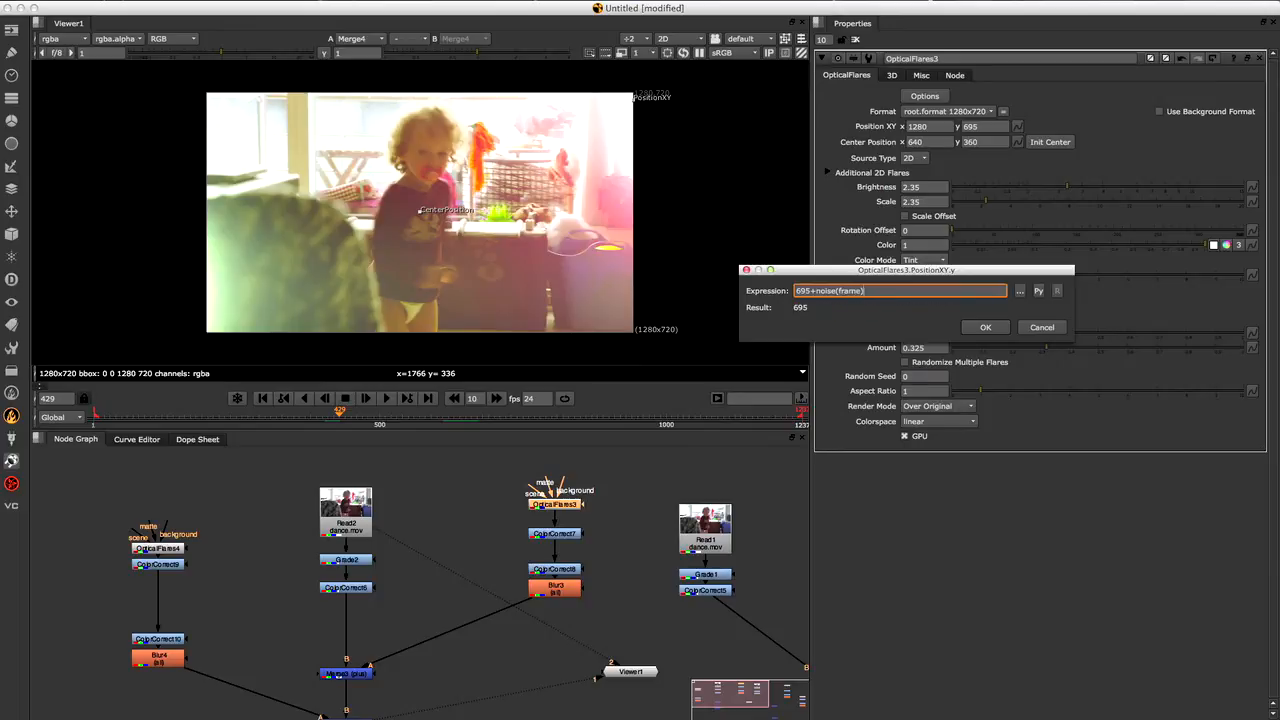
left_click(984, 328)
type("(")
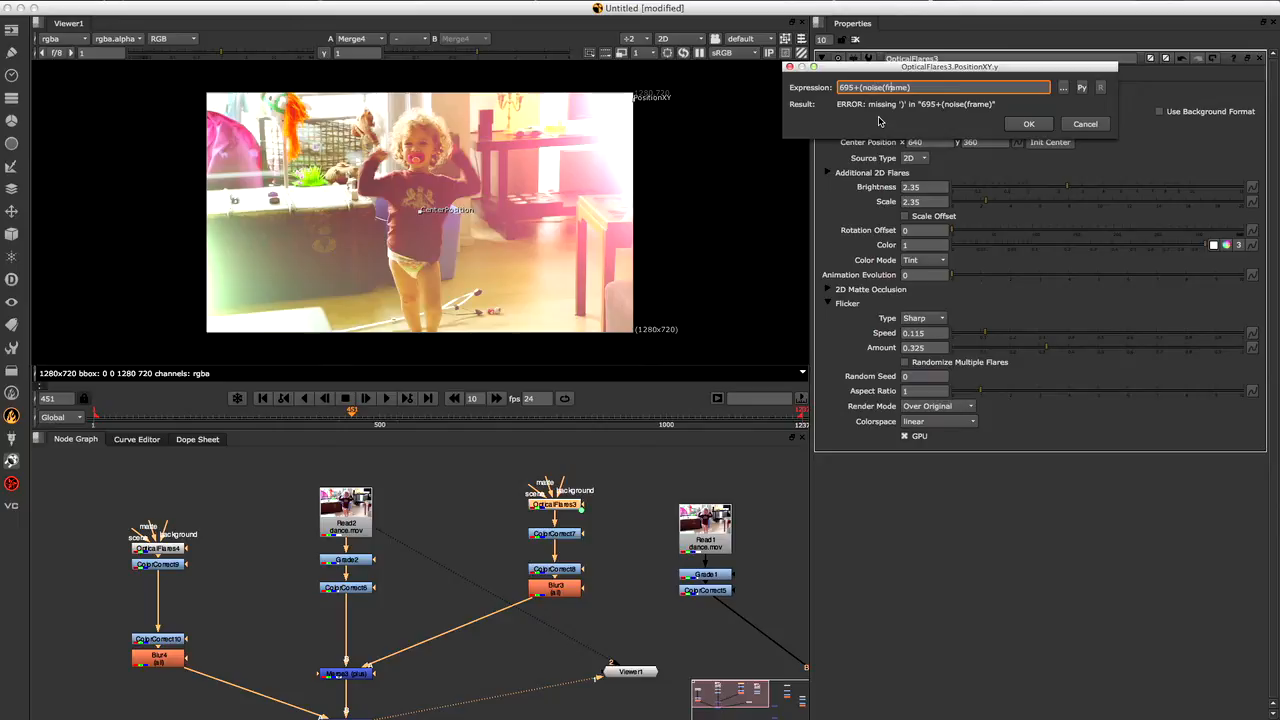
Scale the noise by *500 to give 695+(noise(frame)*500) and confirm the expression.
type("*")
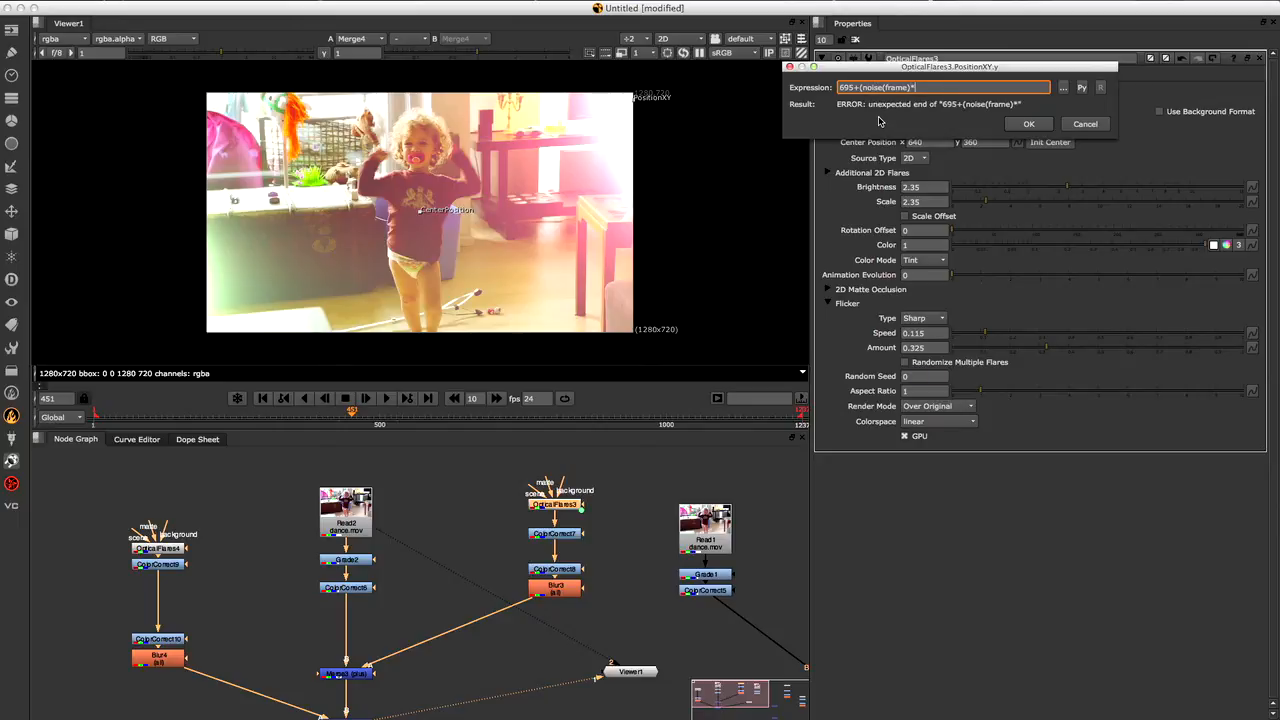
type("500)")
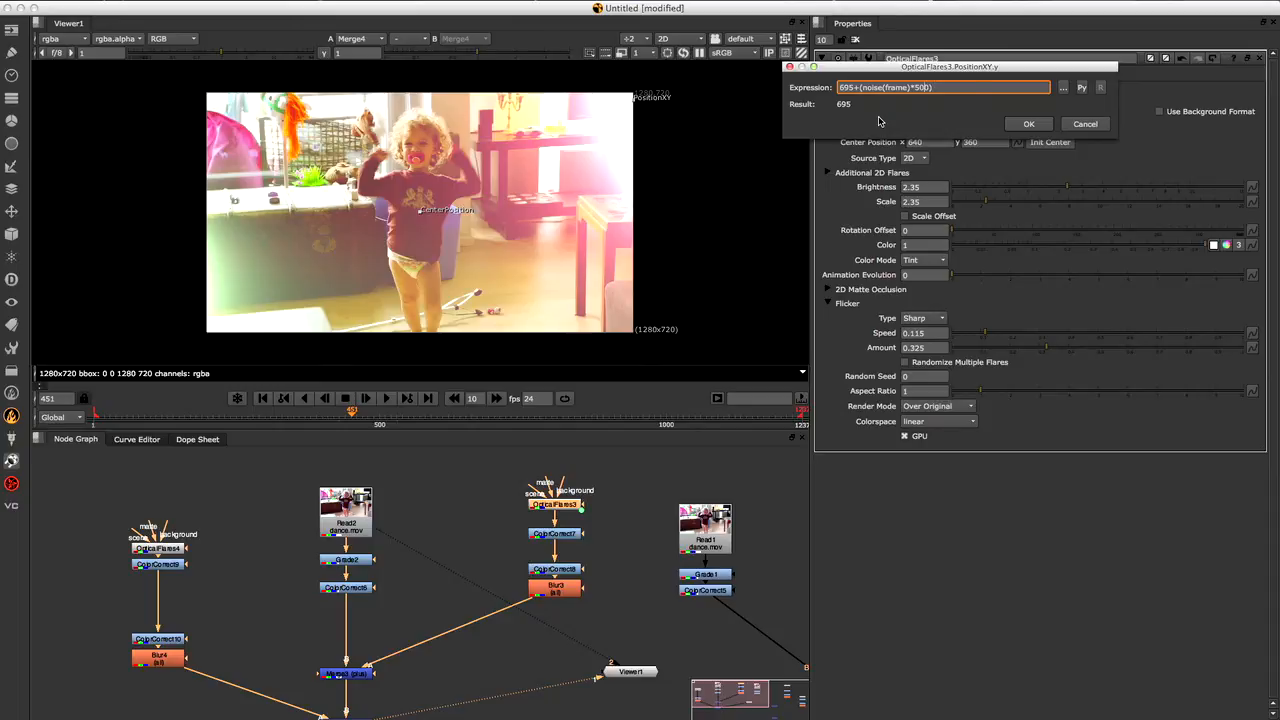
left_click(1028, 124)
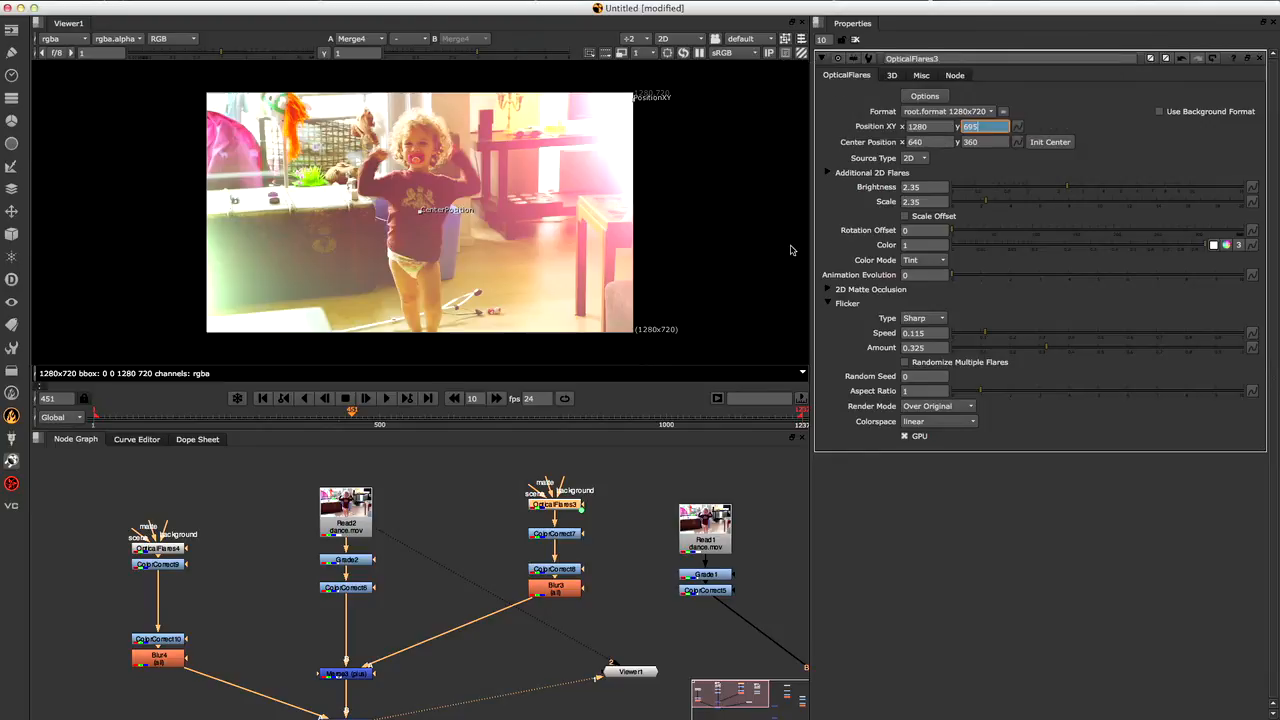
left_click(424, 412)
type("695+(sin(frame/20)*100)")
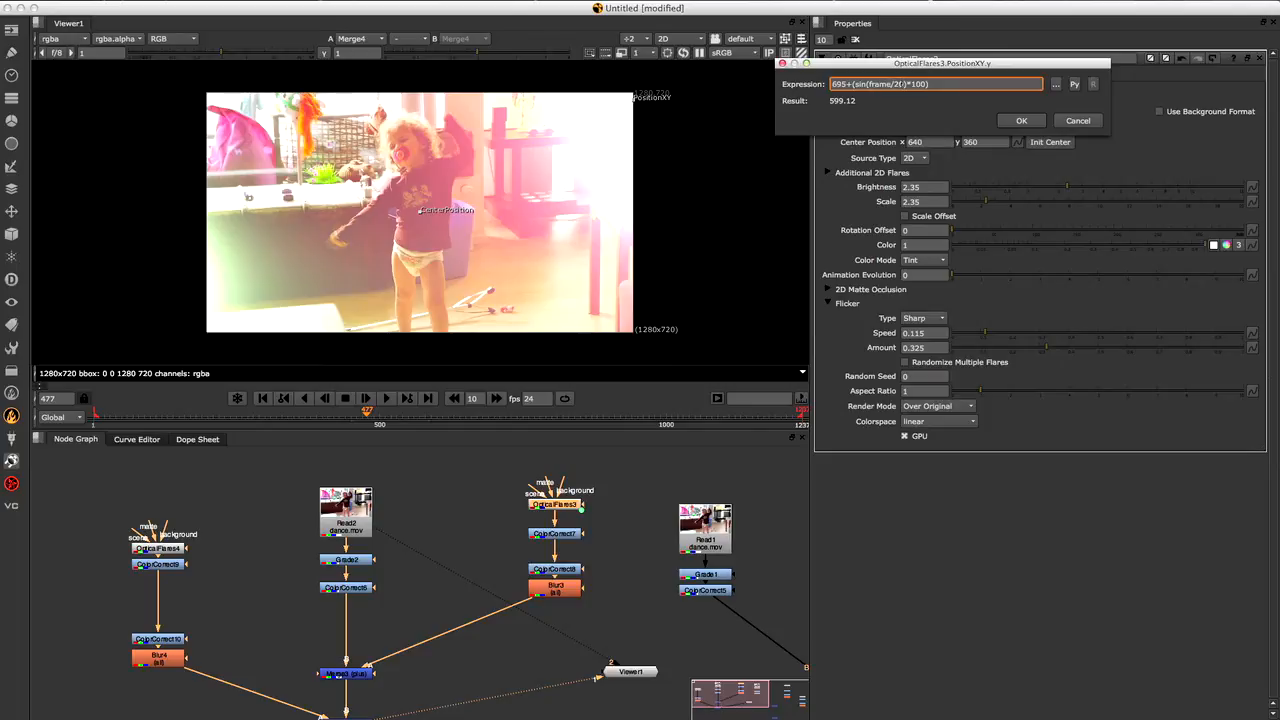
Confirm the vertical position expression and play to watch the flare wander.
left_click(1020, 120)
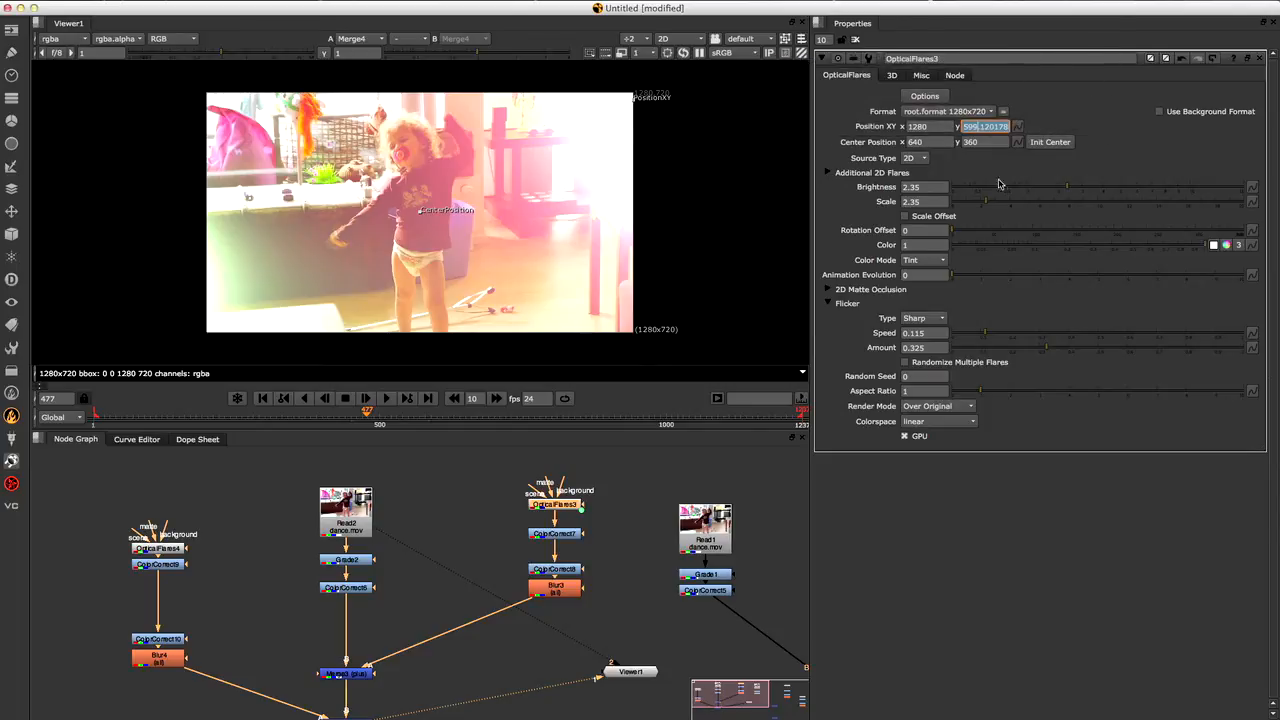
left_click(386, 398)
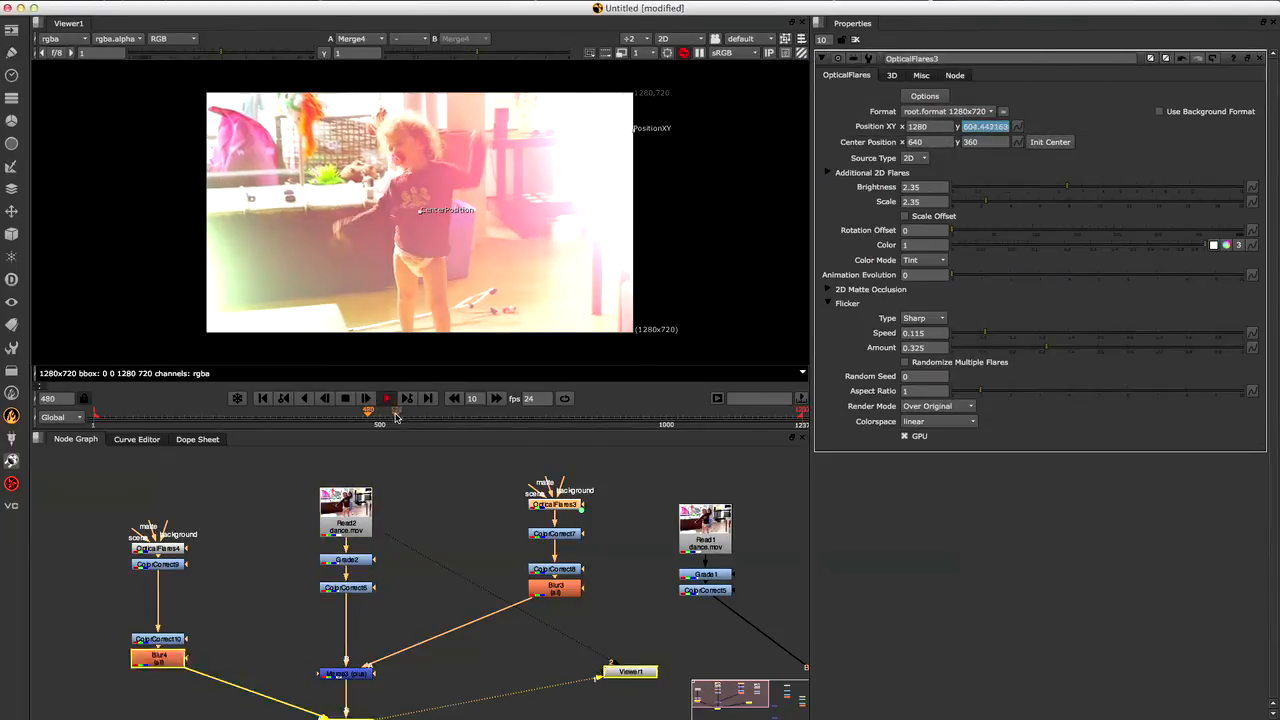
left_click(374, 410)
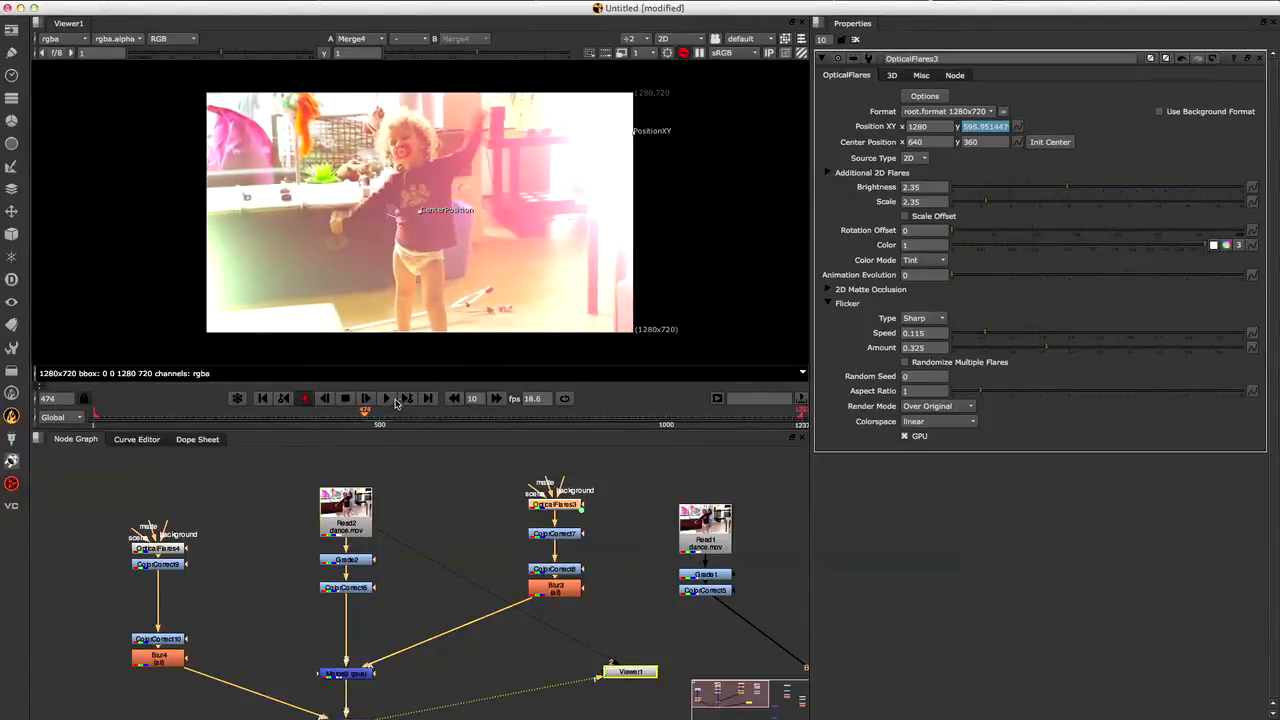
Step through several frames to check the flare's shifting height.
left_click(384, 398)
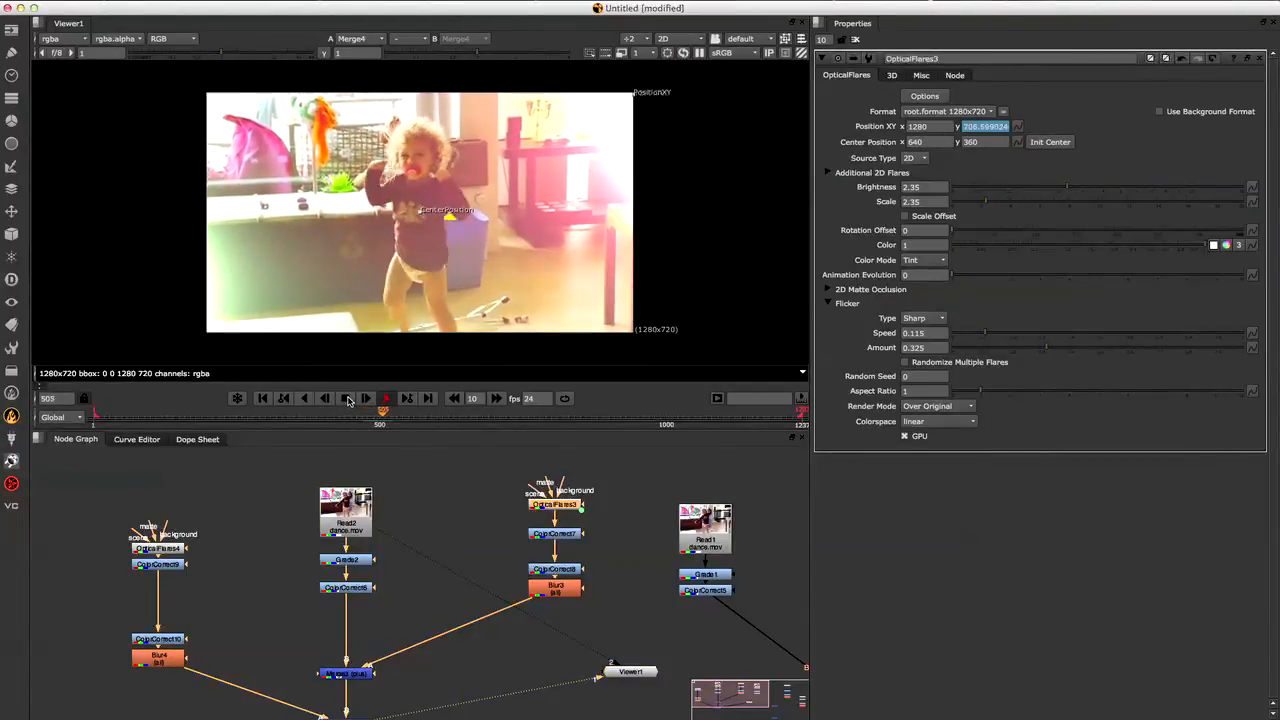
left_click(366, 398)
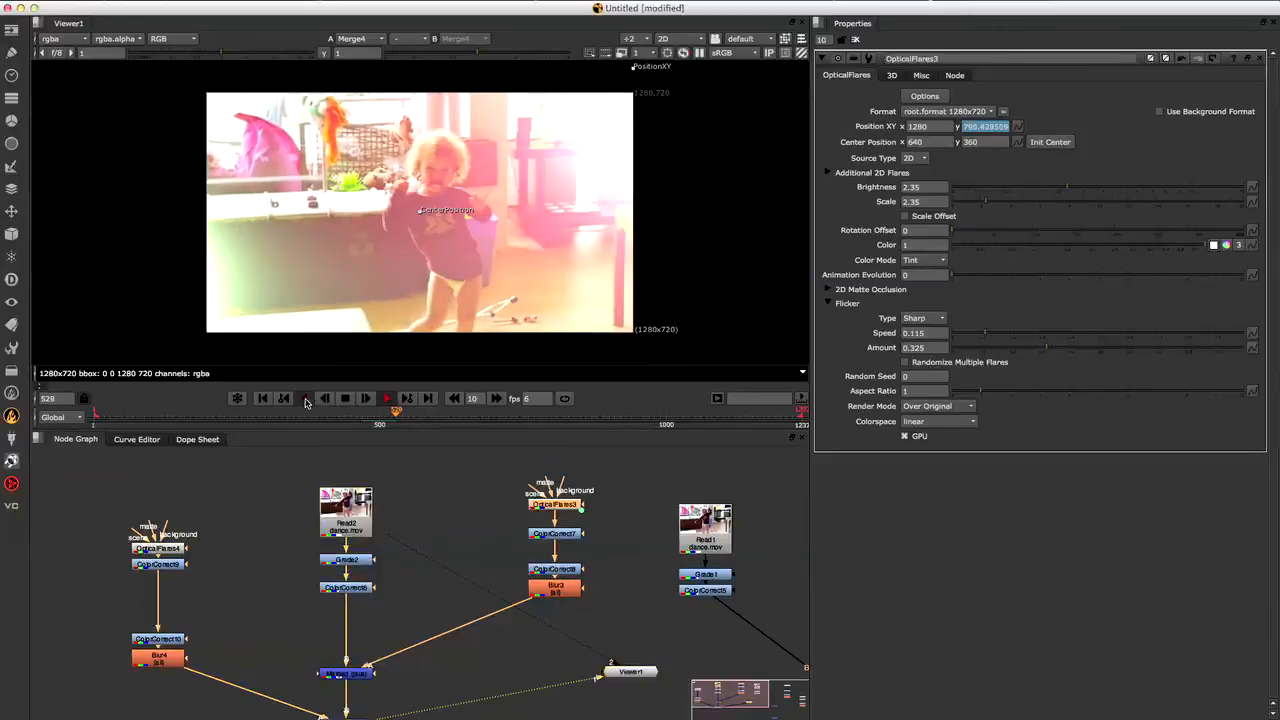
left_click(386, 398)
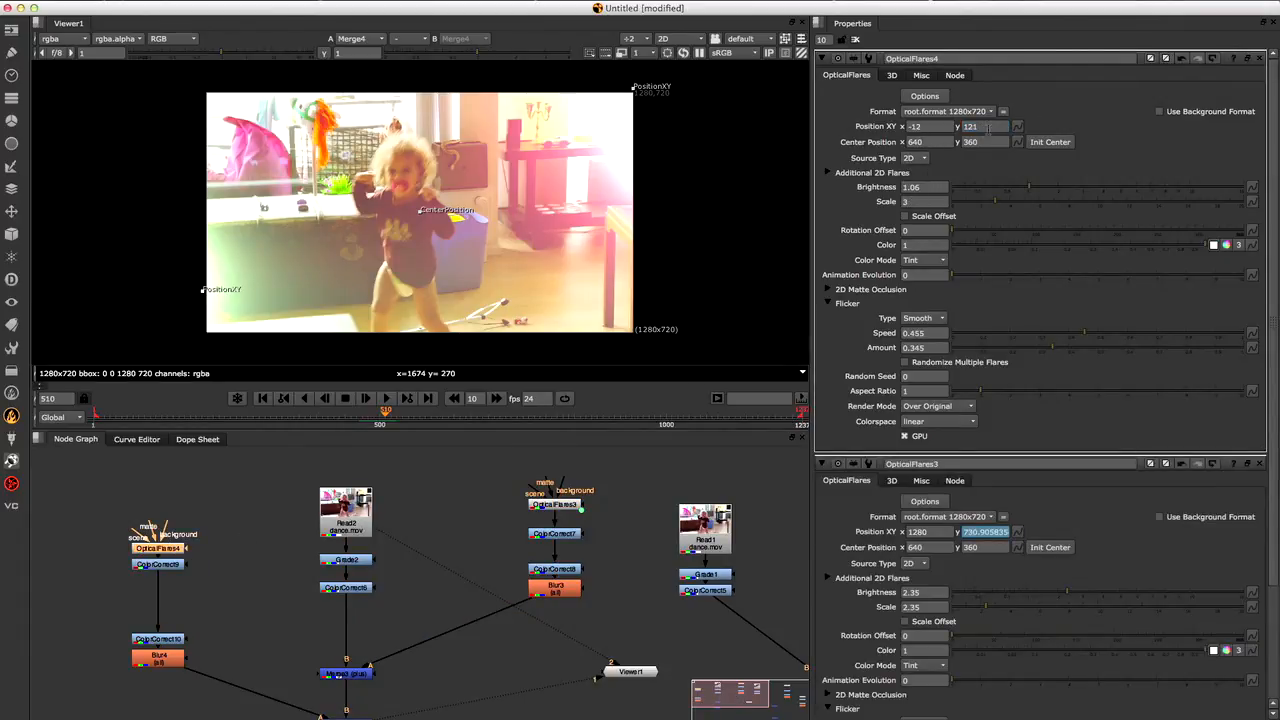
Drive OpticalFlares4's Position Y with 121+(cos(frame/167)) and apply it.
left_click(984, 126)
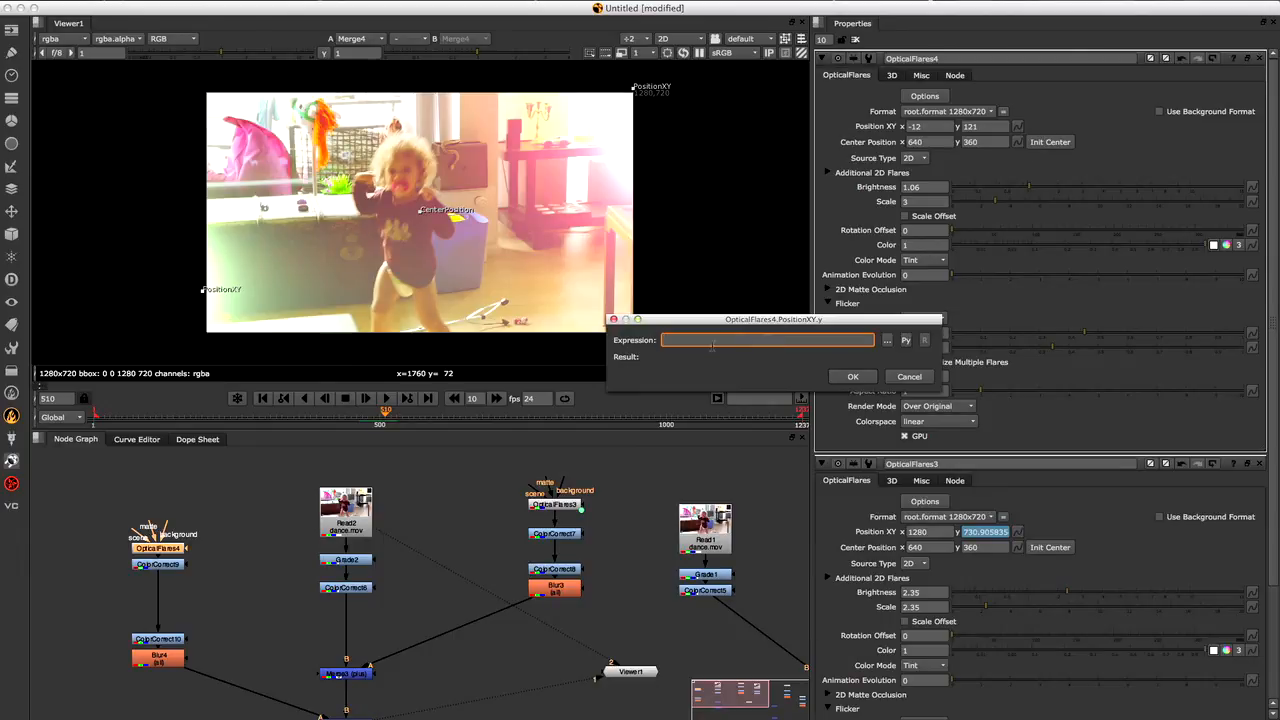
type("121+(")
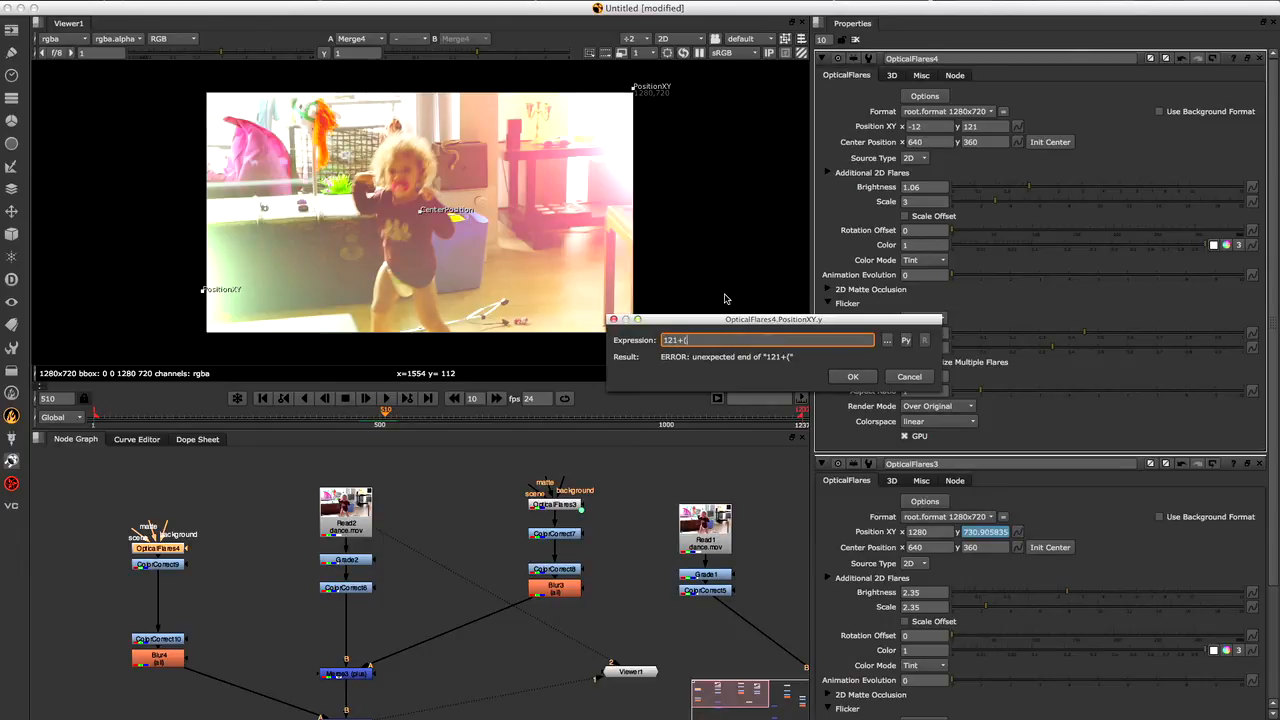
type("col")
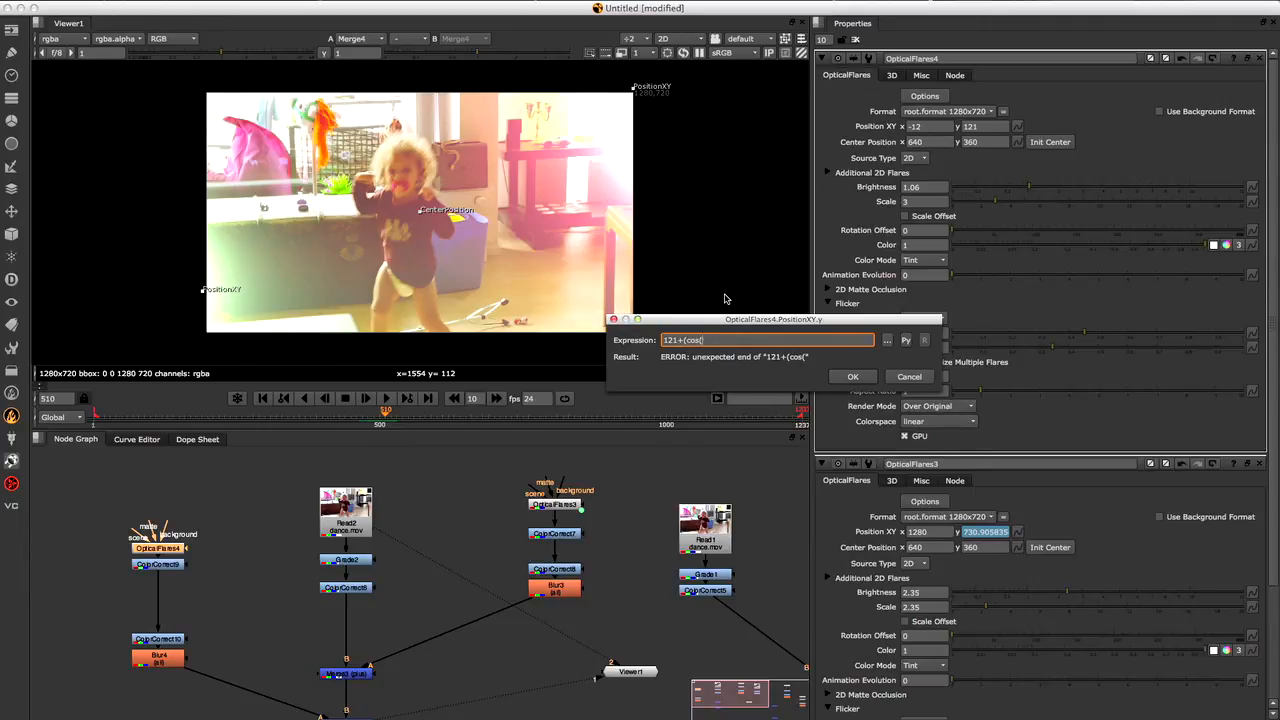
type("frame/")
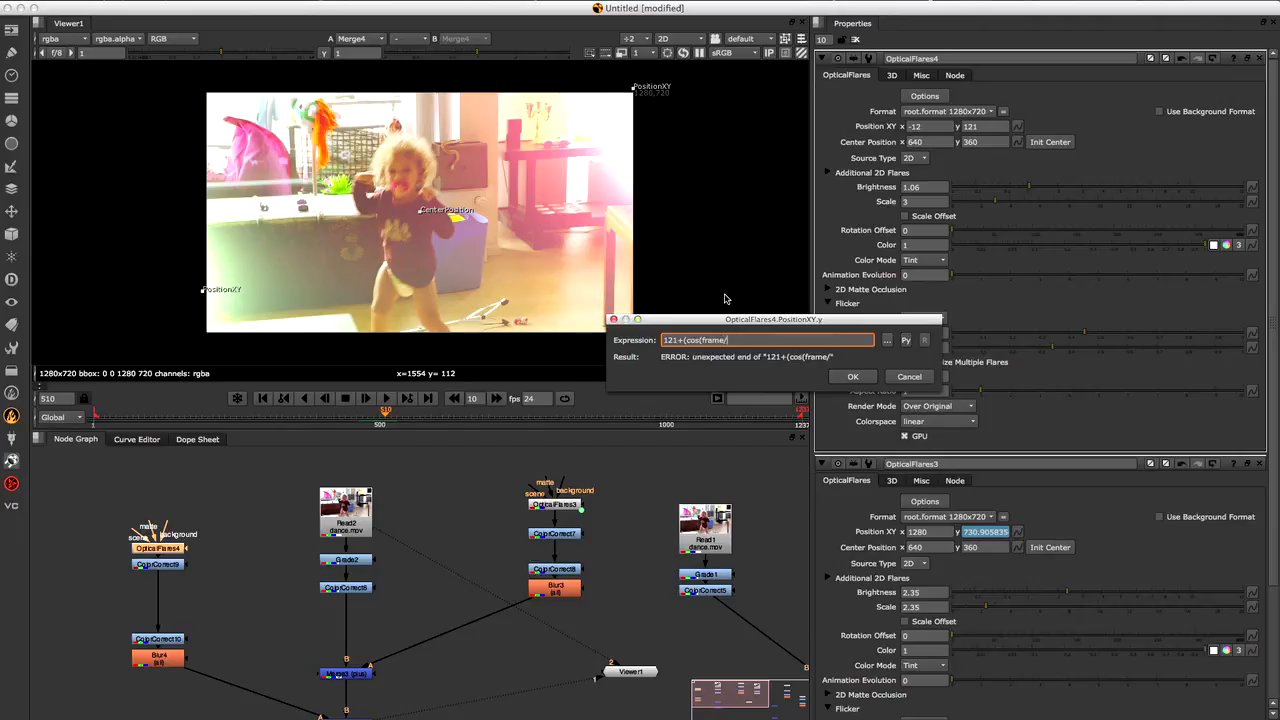
type("12)*")
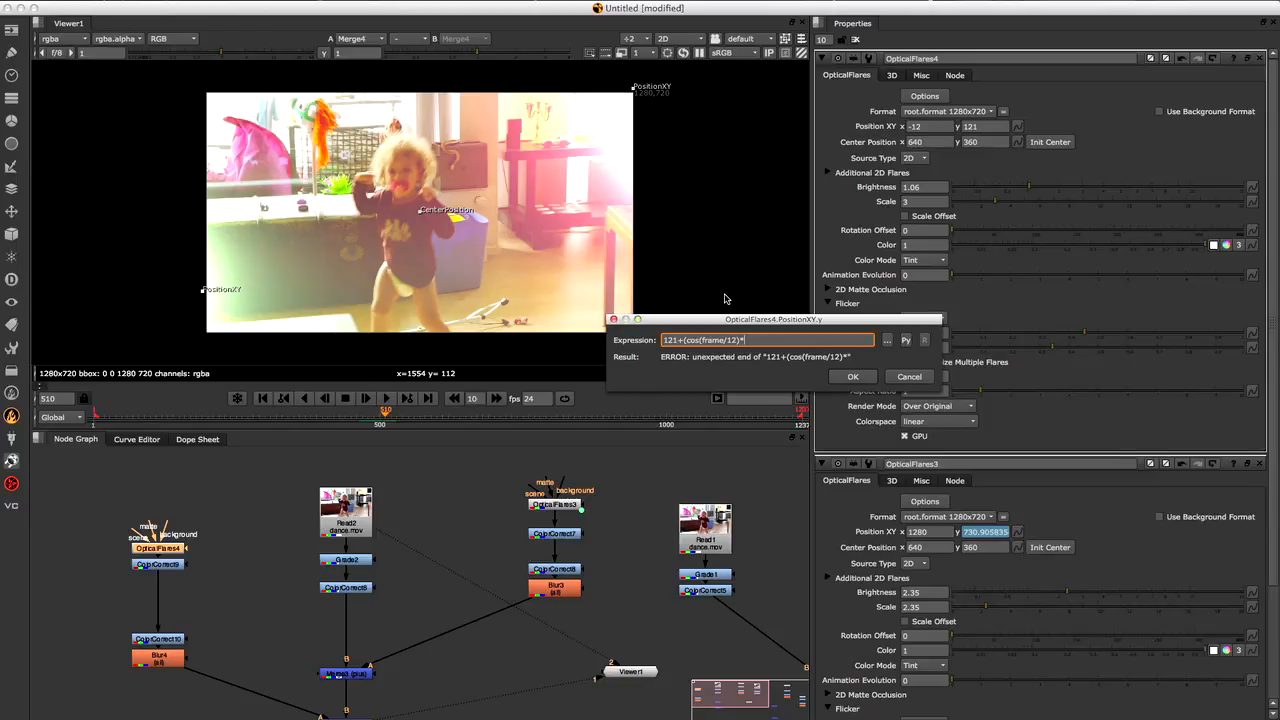
type("67)")
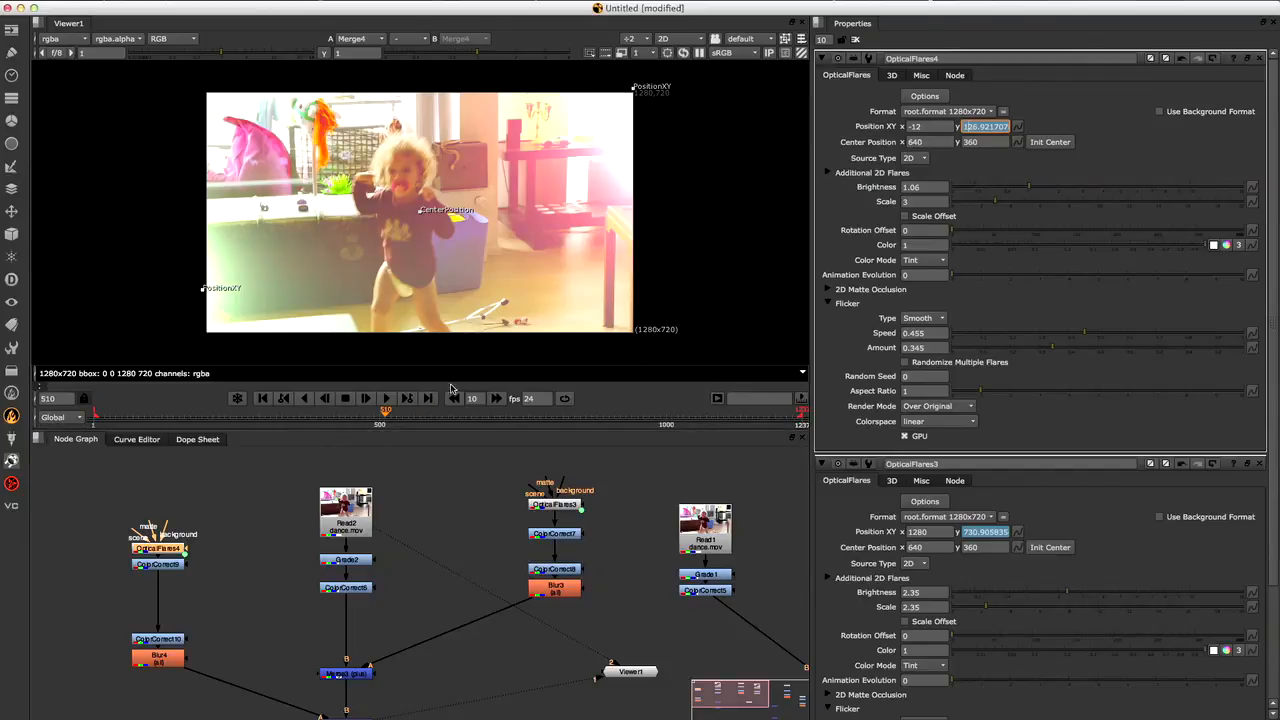
left_click(386, 398)
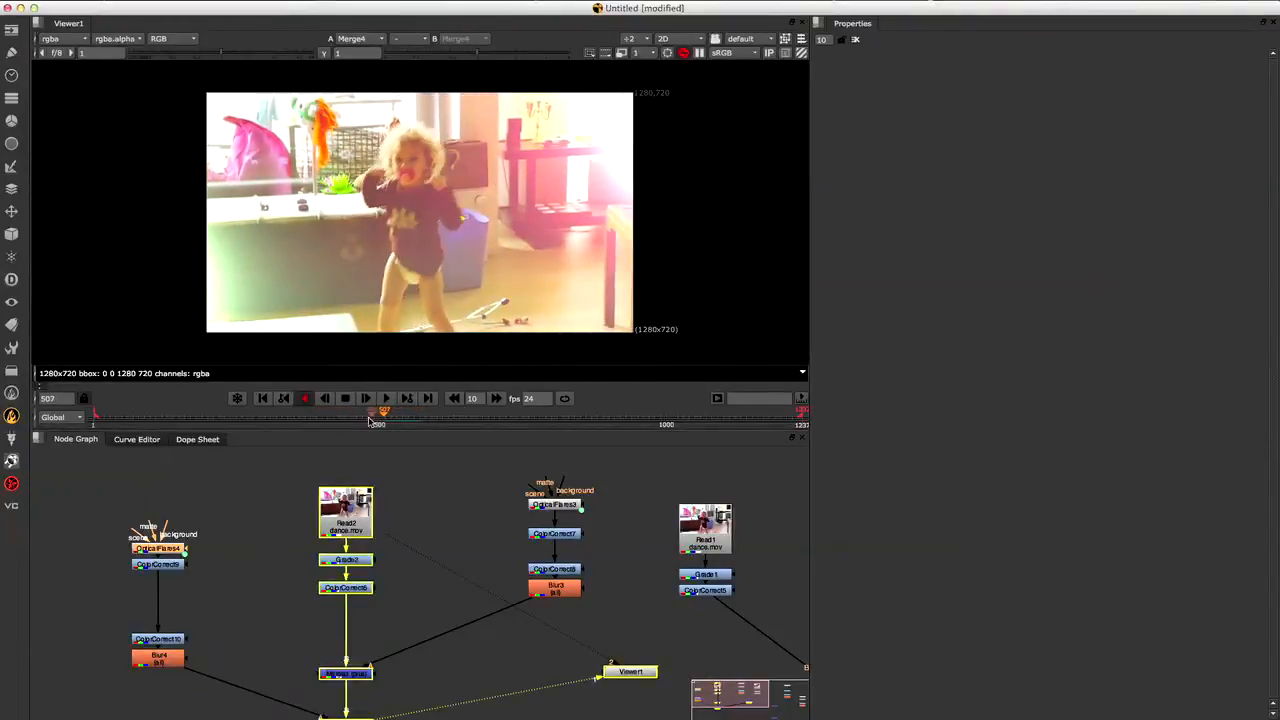
Add a Grain node below the flare Merge to put film grain on the composite.
left_click(384, 398)
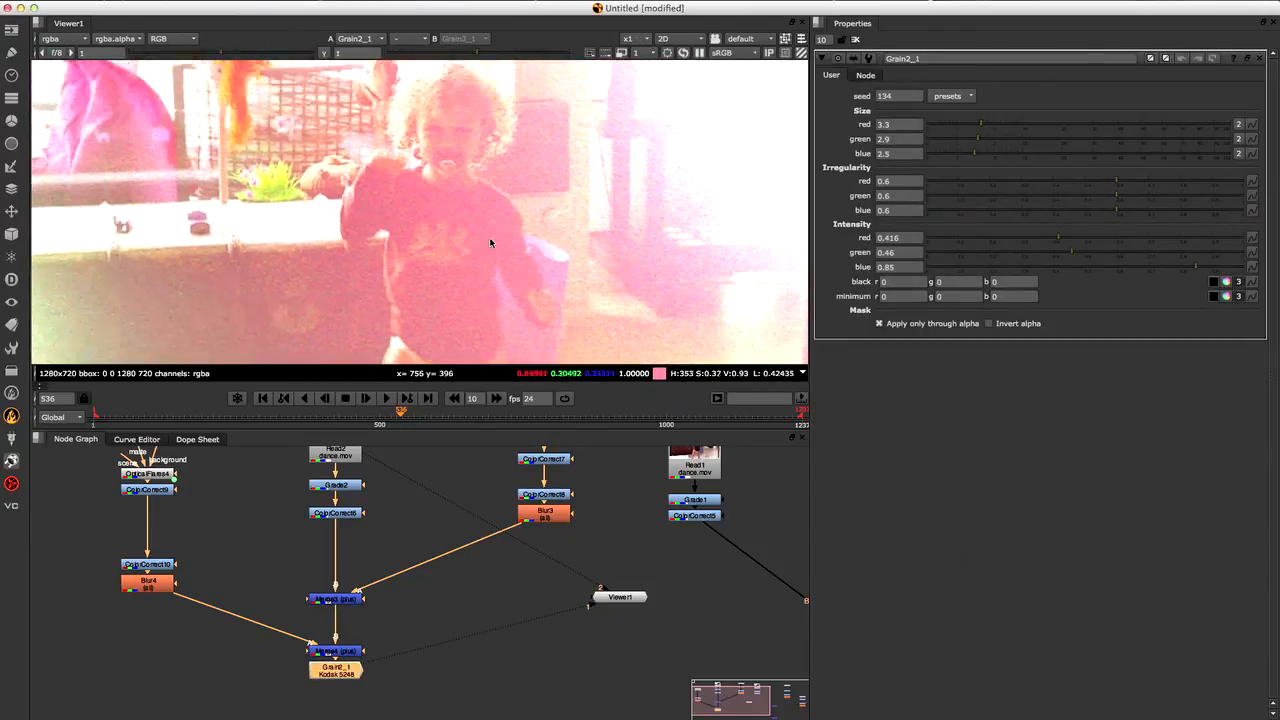
left_click_drag(980, 124, 1012, 124)
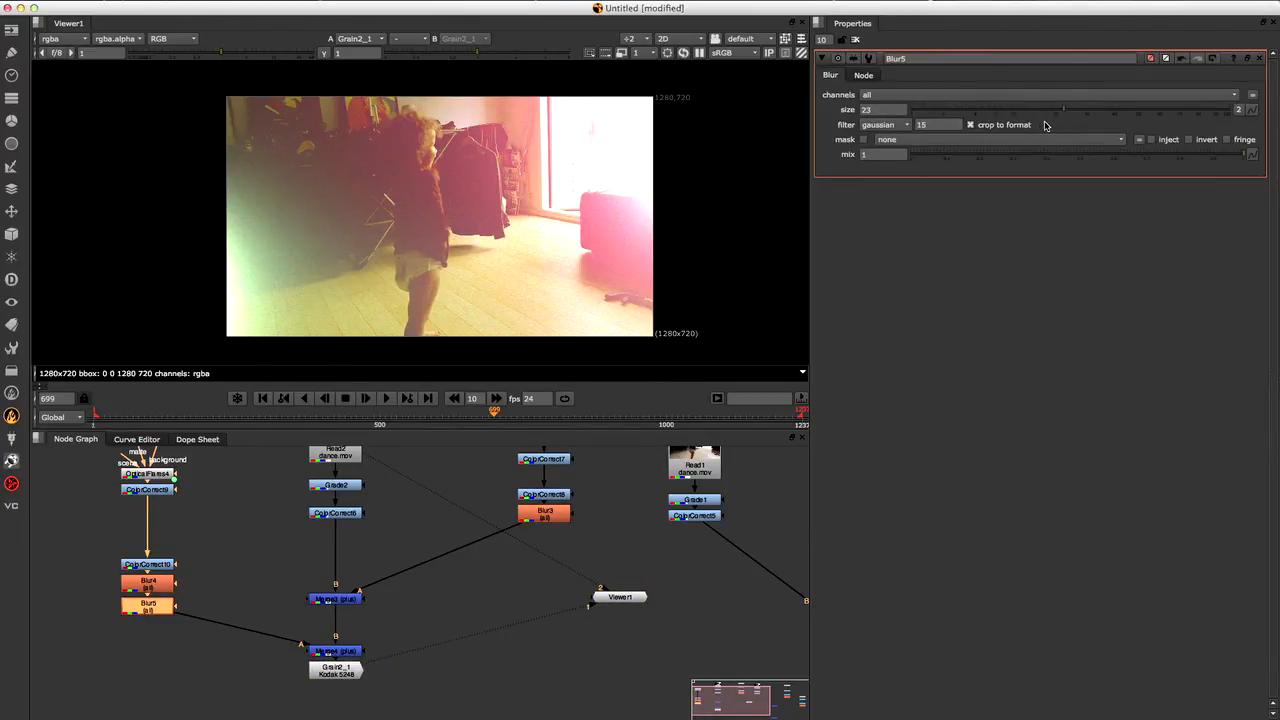
Set the Blur size to about 11.5 and play the softened composite.
left_click_drag(1044, 108, 1184, 108)
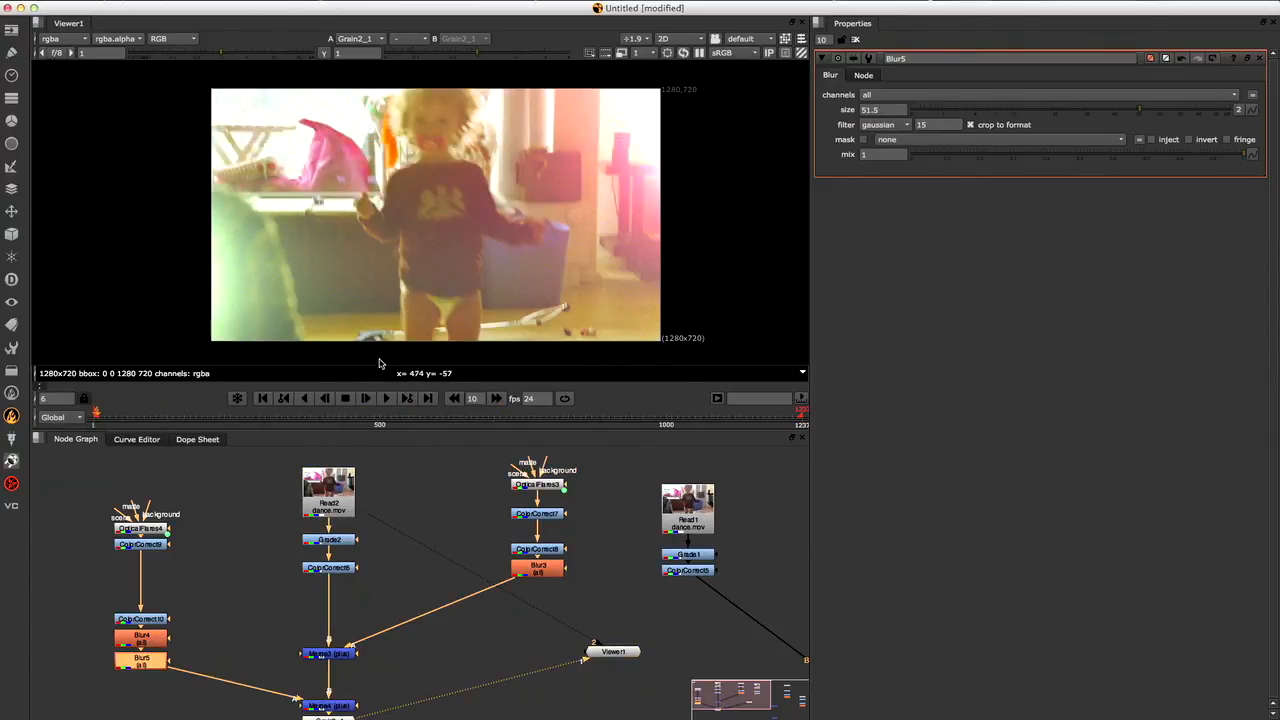
left_click(388, 398)
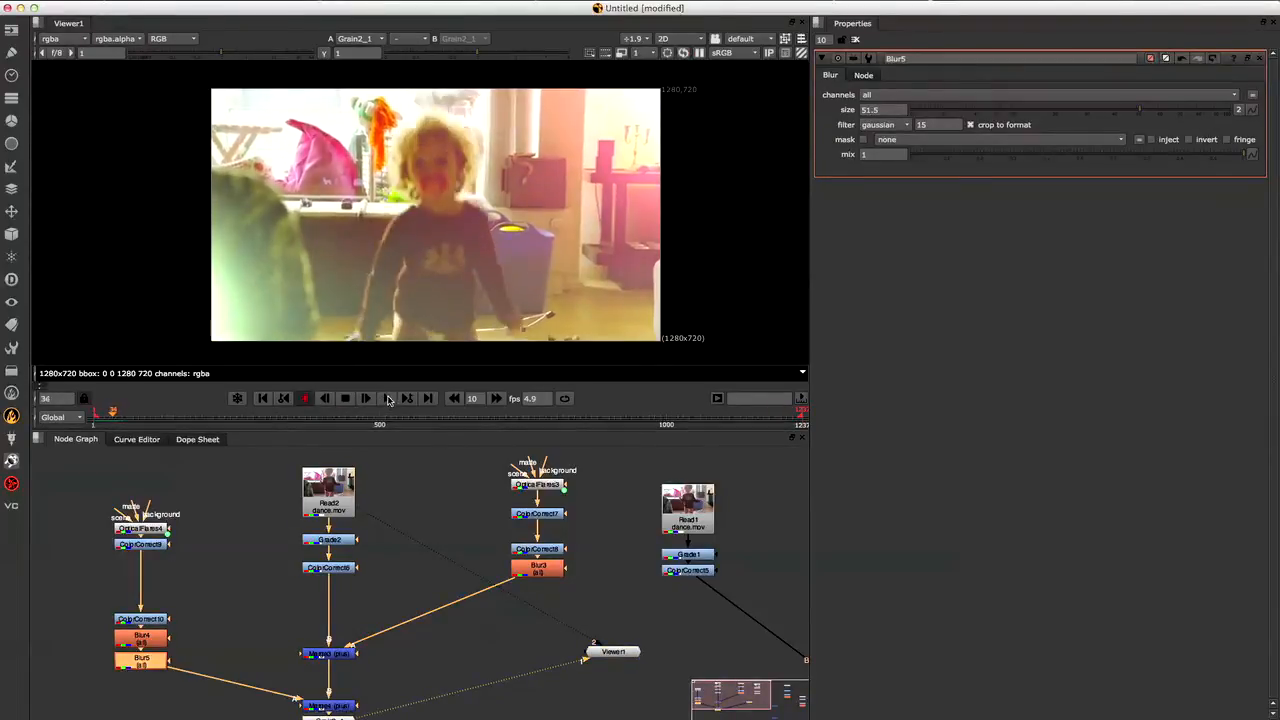
left_click(364, 398)
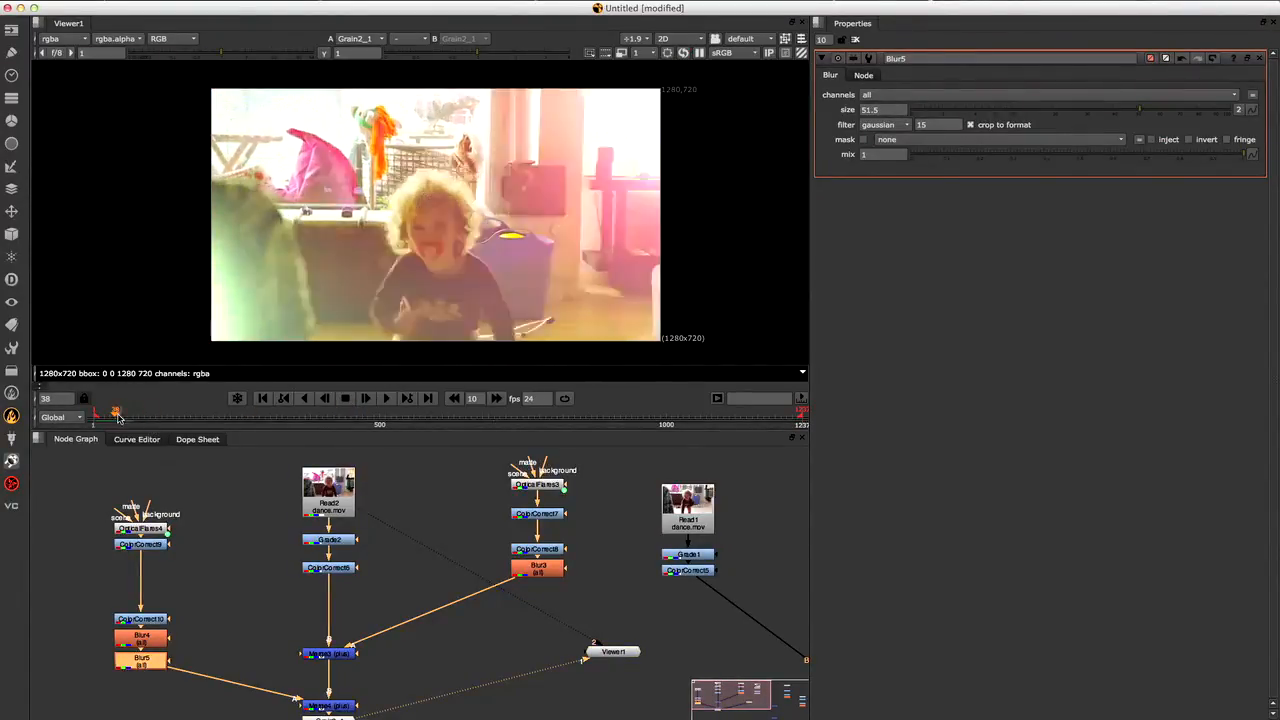
Scrub to a later part of the clip and play again to review the blur.
left_click_drag(96, 412, 524, 412)
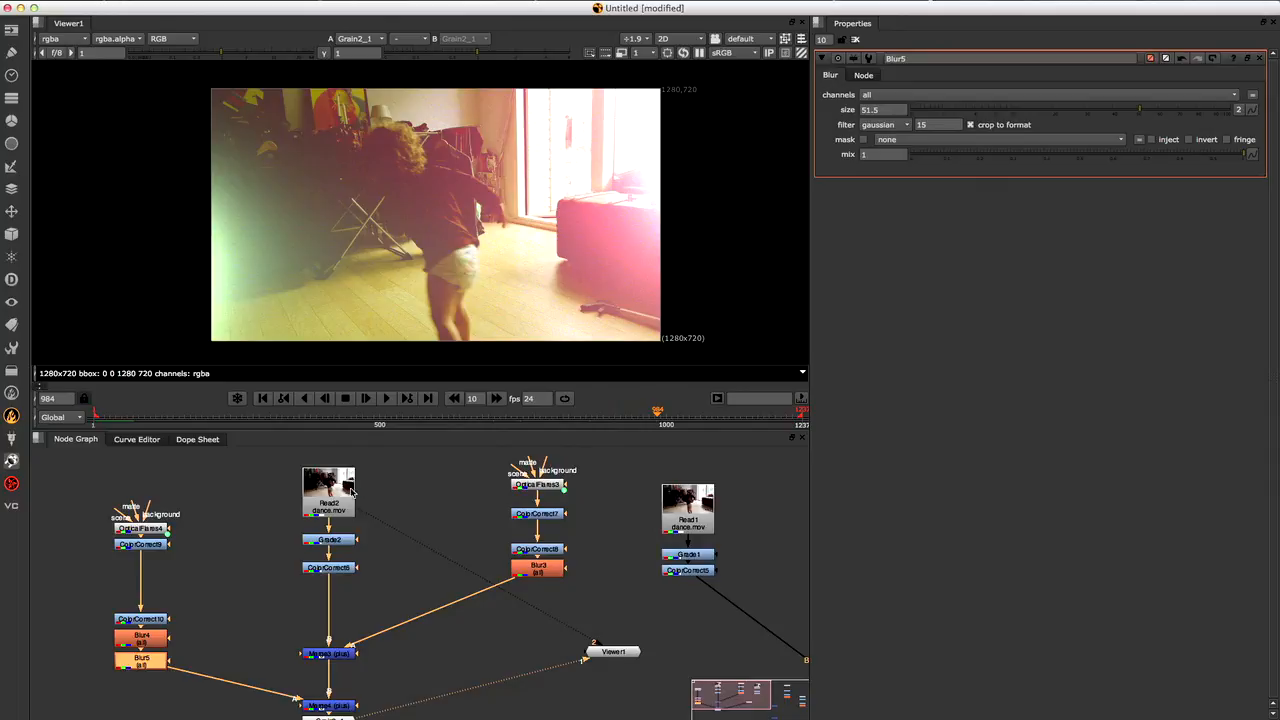
mouse_move(496, 246)
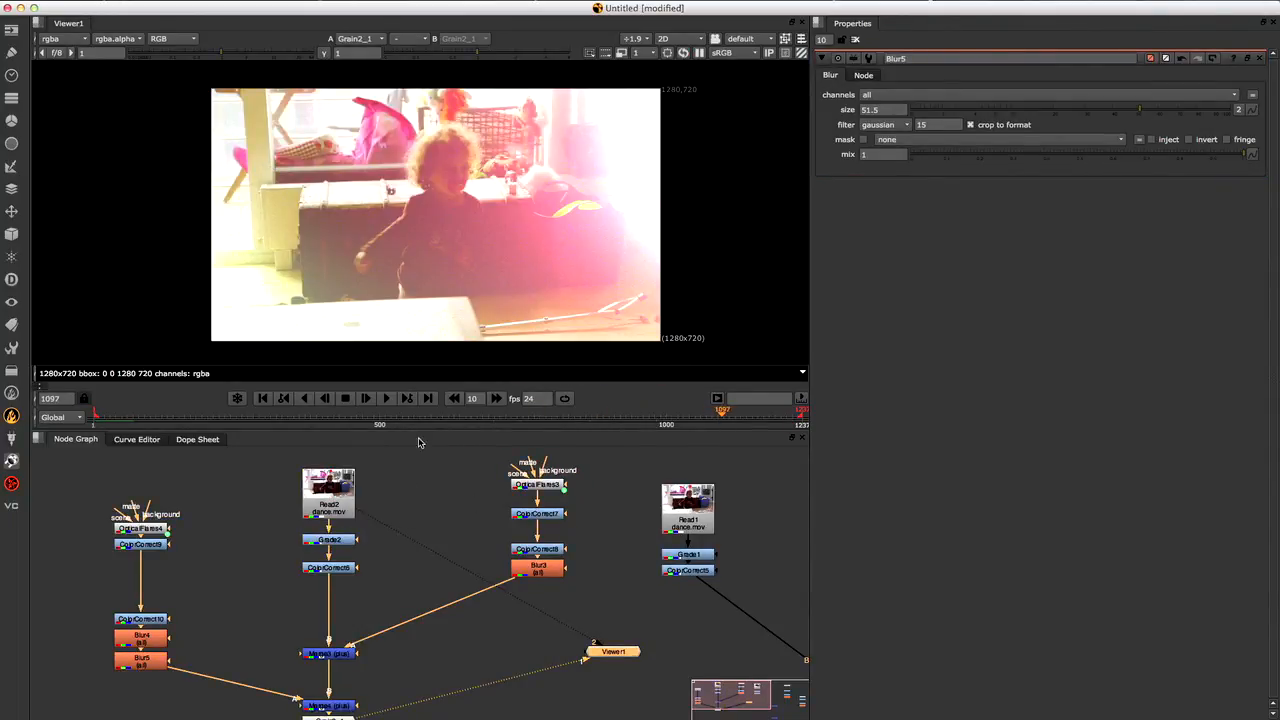
left_click(386, 398)
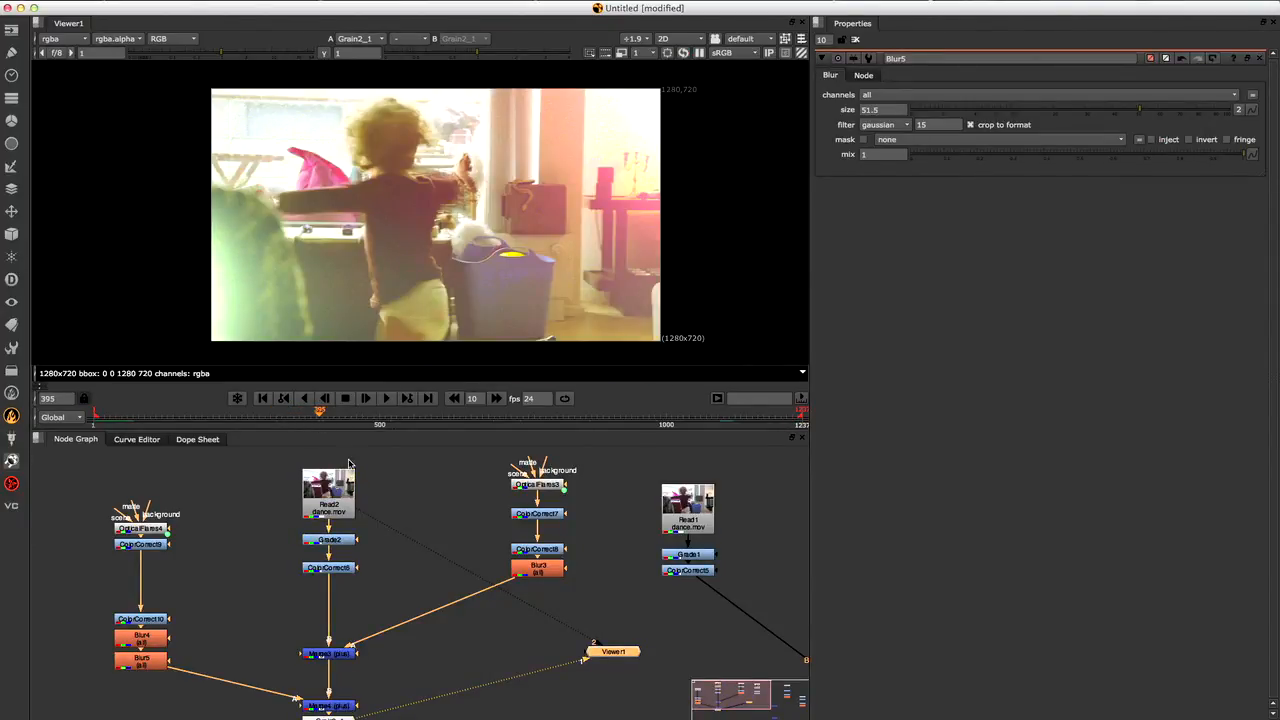
mouse_move(408, 336)
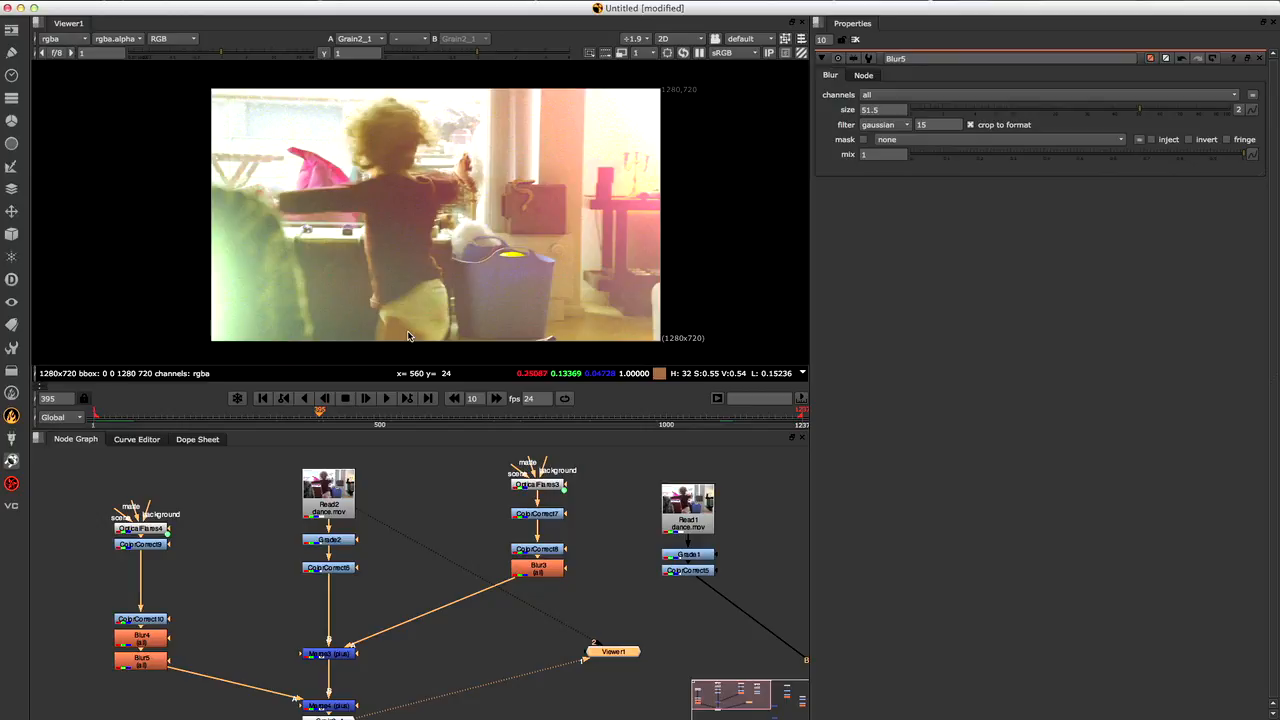
mouse_move(718, 352)
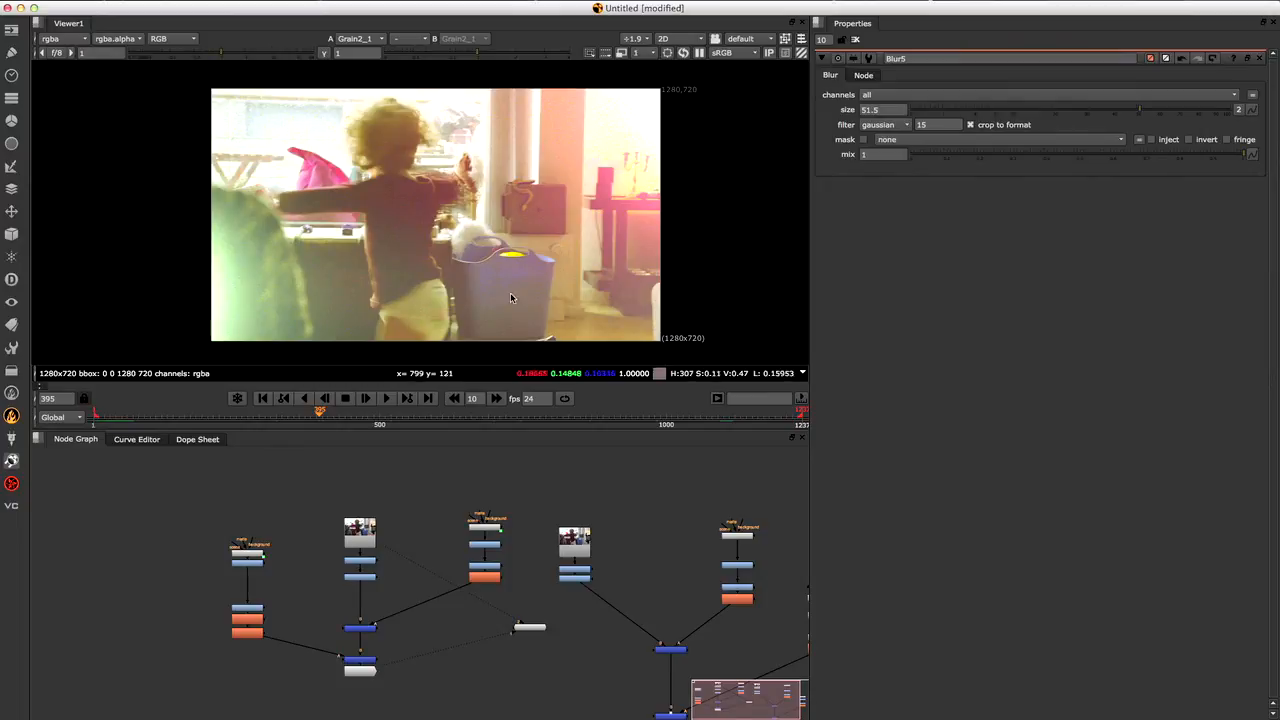
mouse_move(448, 476)
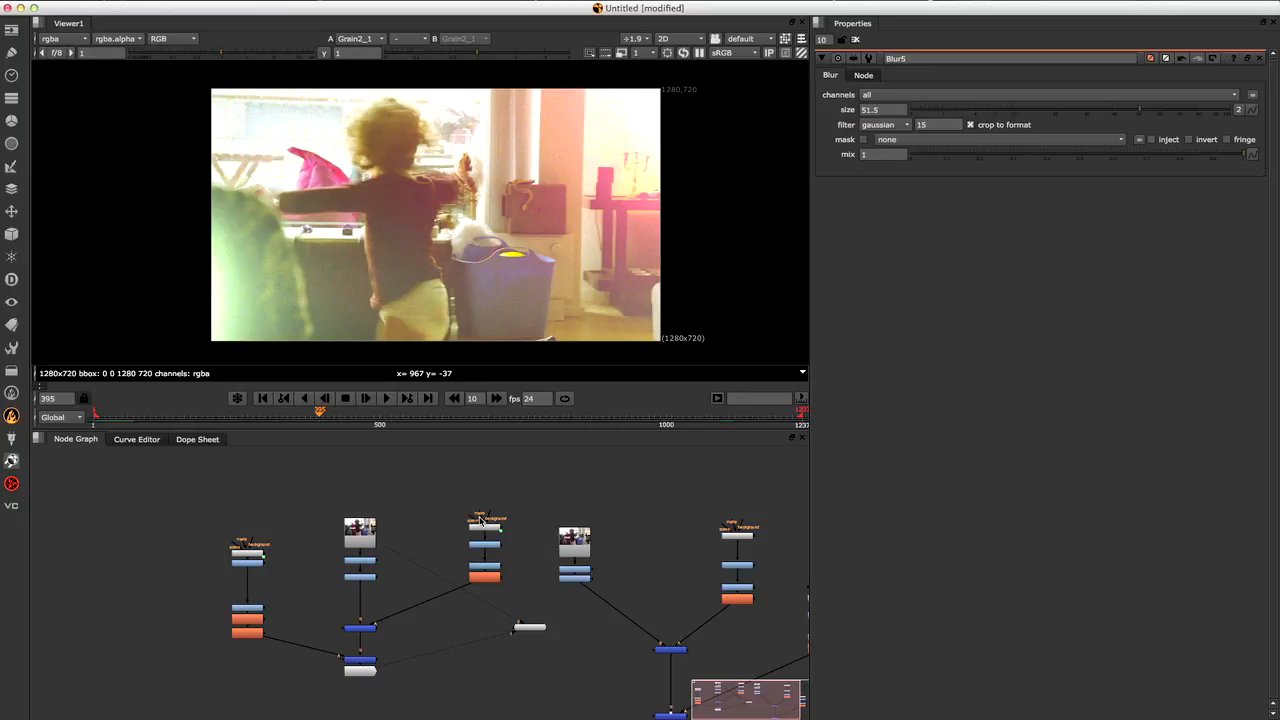
mouse_move(484, 516)
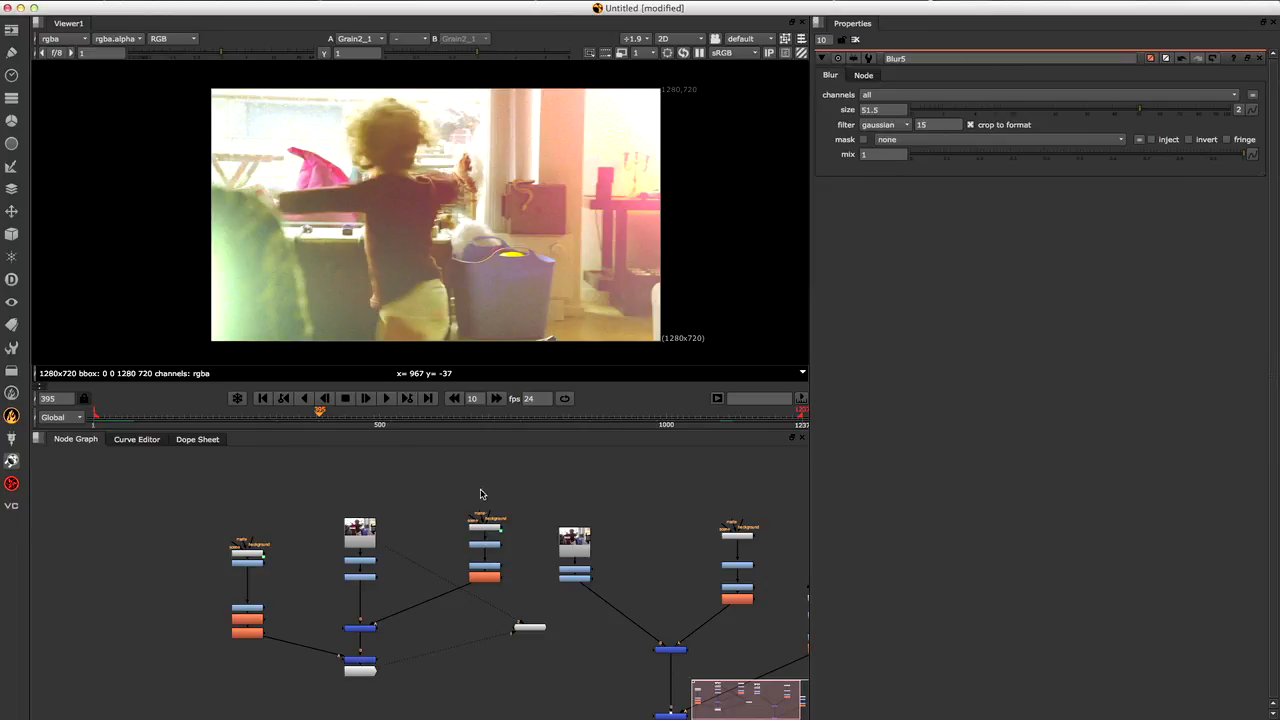
mouse_move(490, 514)
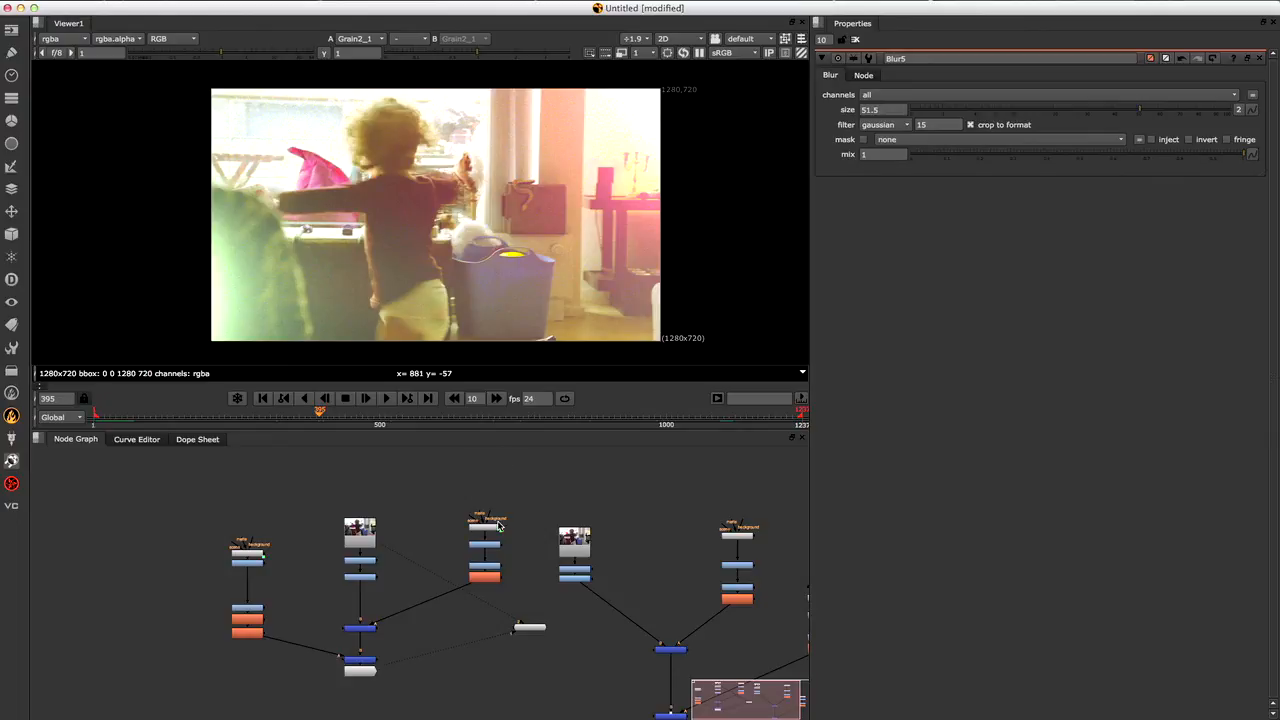
mouse_move(994, 400)
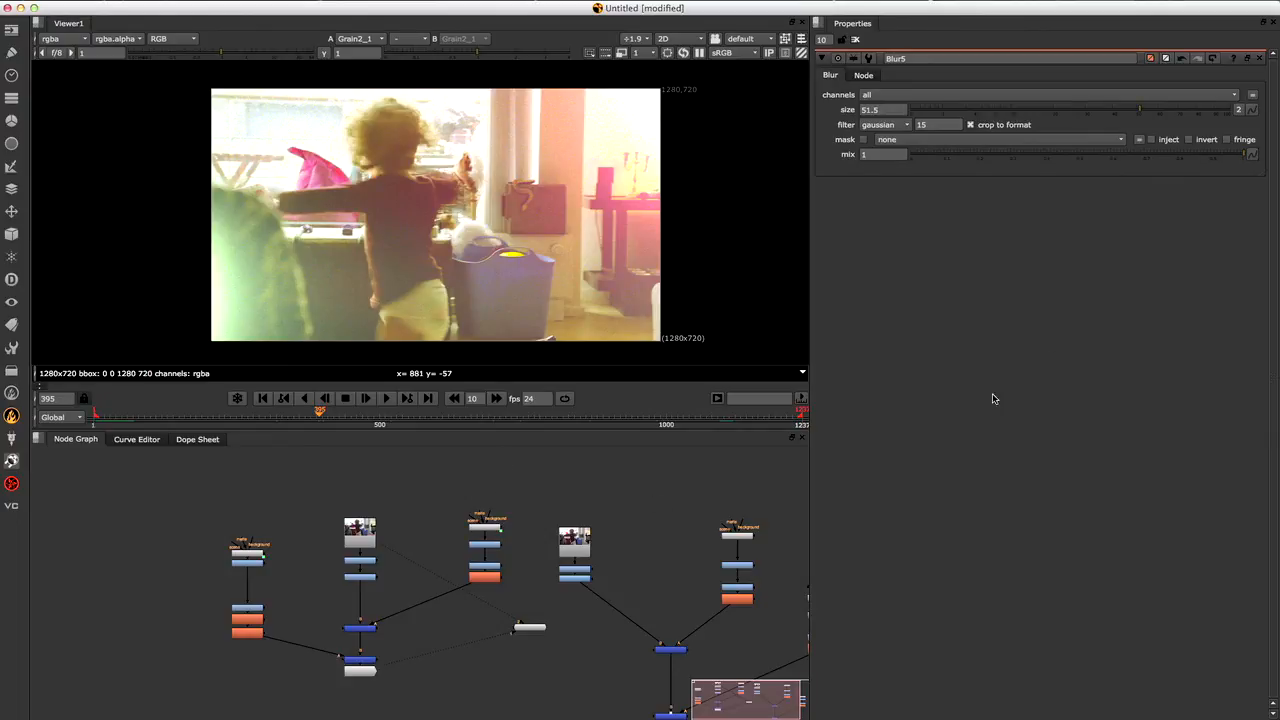